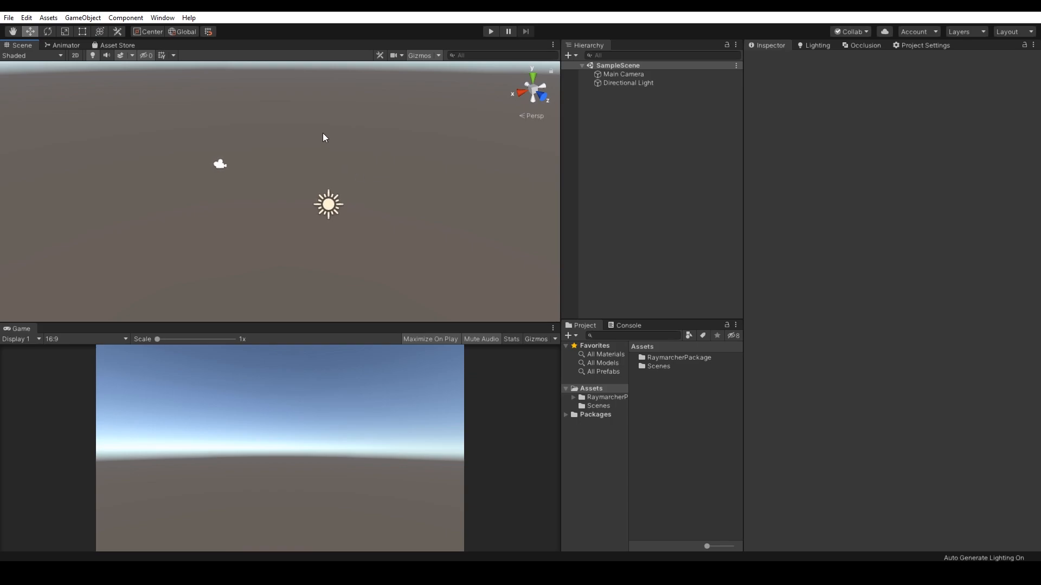
Run Window > Raymarcher > Set Up Raymarcher and confirm the refresh warning.
{"action": "left_click", "coordinate": [162, 17]}
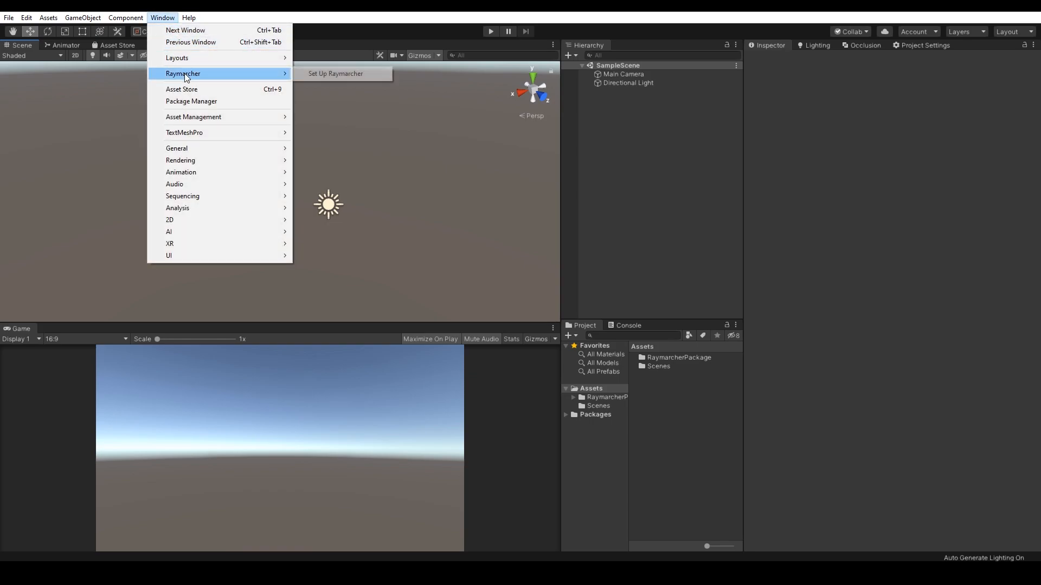
{"action": "left_click", "coordinate": [335, 74]}
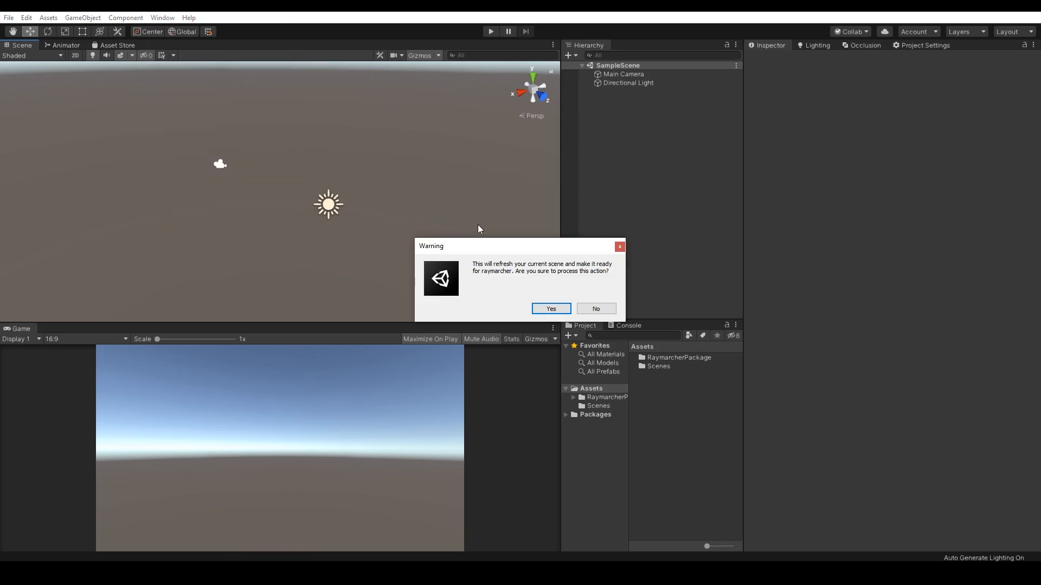
{"action": "left_click", "coordinate": [551, 308]}
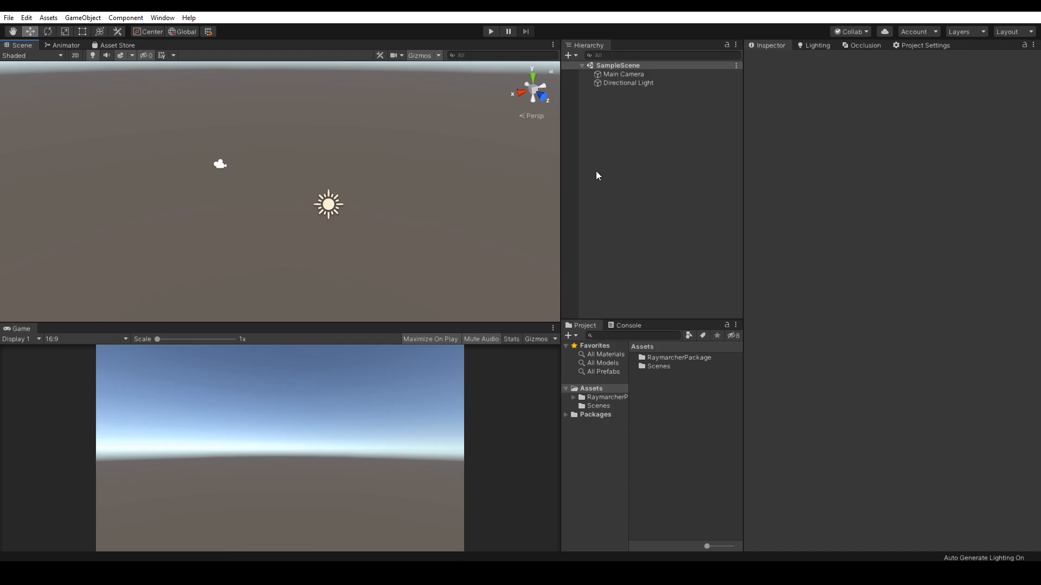
{"action": "left_click", "coordinate": [622, 74]}
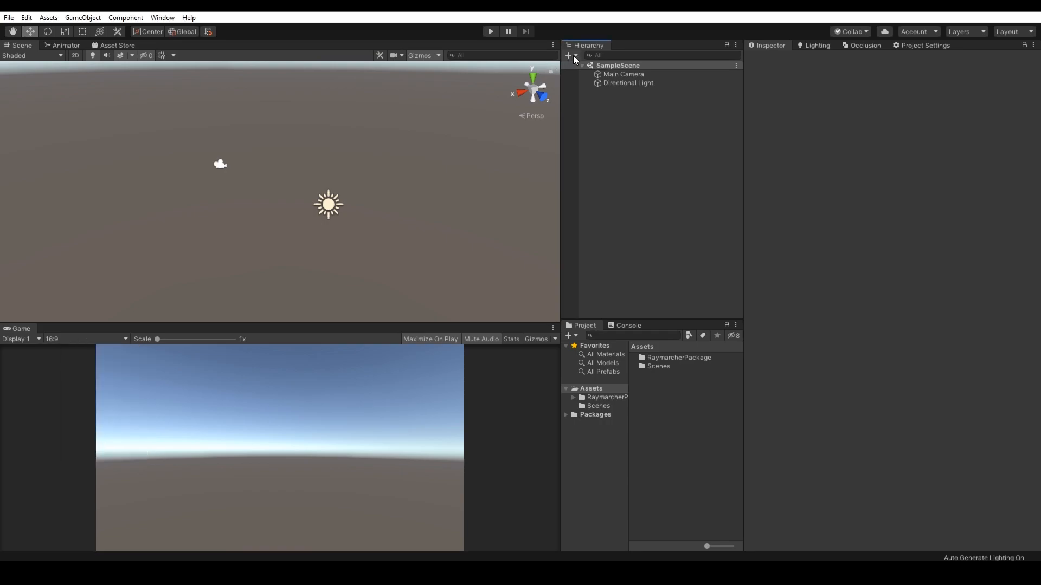
Add a new Raymarcher Object and morph it into a long capsule shape.
{"action": "left_click", "coordinate": [567, 56]}
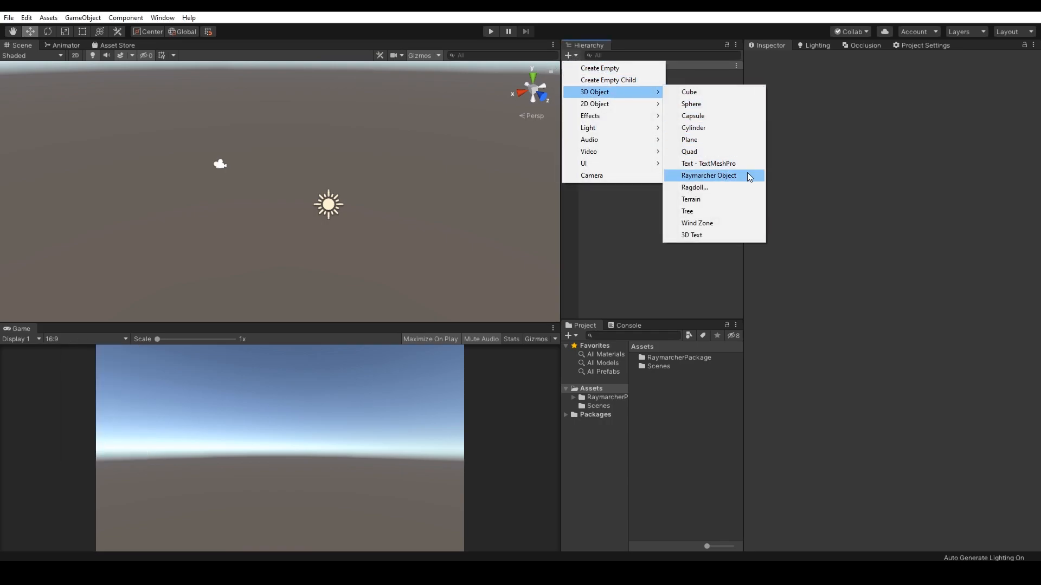
{"action": "left_click", "coordinate": [708, 175]}
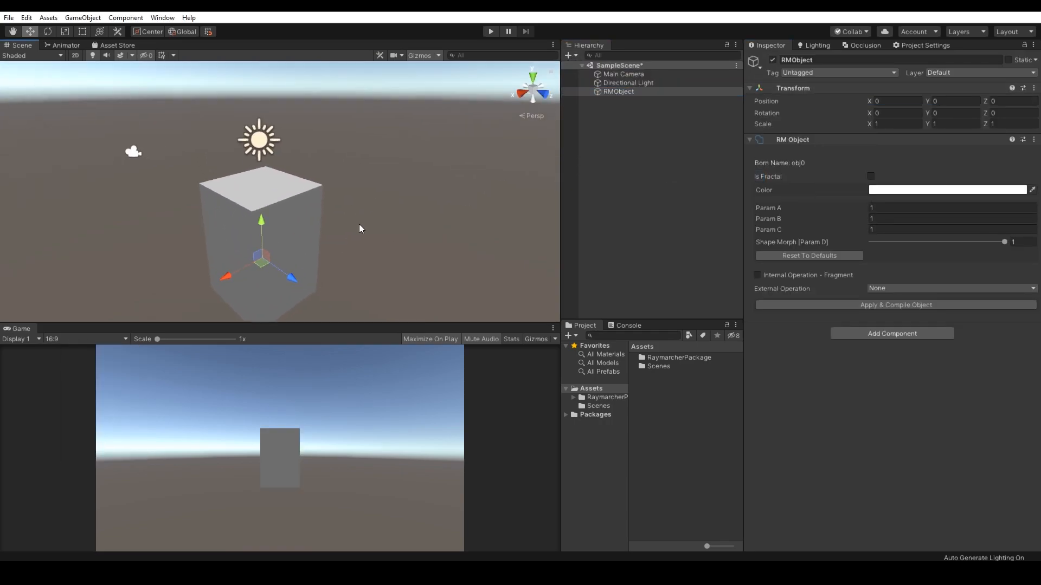
{"action": "left_click_drag", "start_coordinate": [1004, 242], "coordinate": [911, 242]}
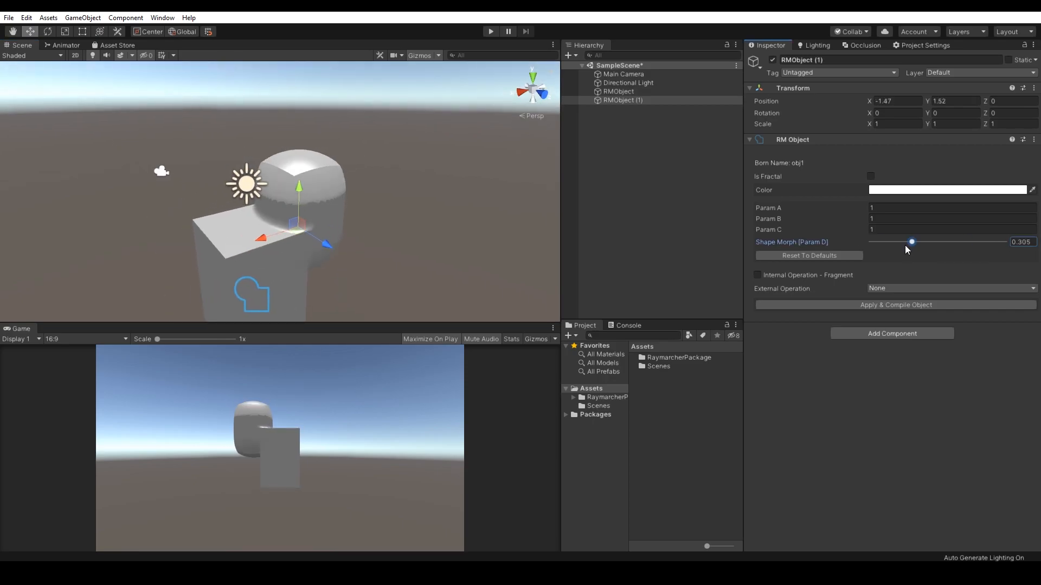
{"action": "left_click_drag", "start_coordinate": [910, 242], "coordinate": [871, 242]}
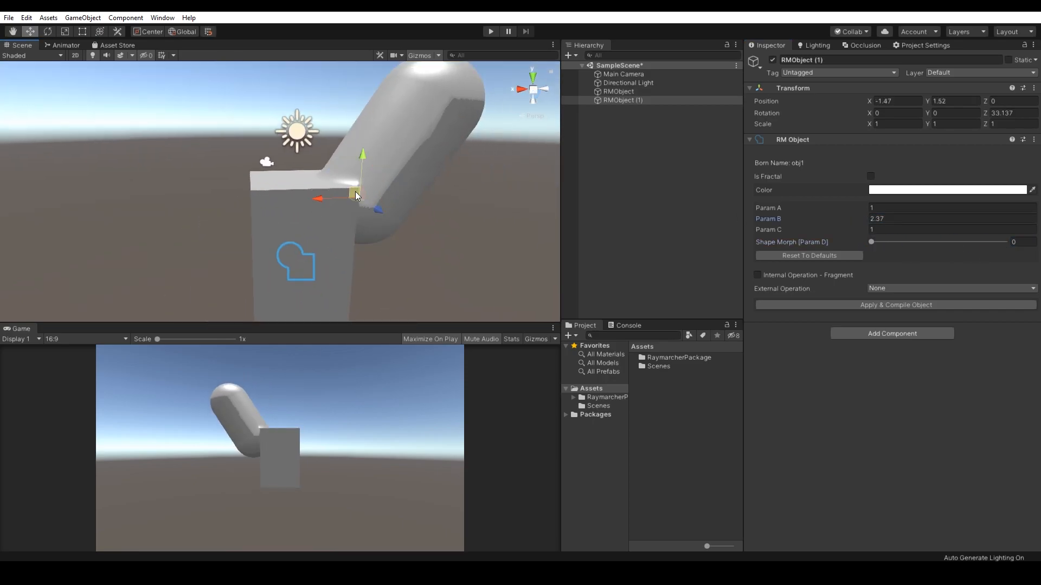
Review the camera and light, then give the capsule a warm beige colour.
{"action": "left_click", "coordinate": [623, 74]}
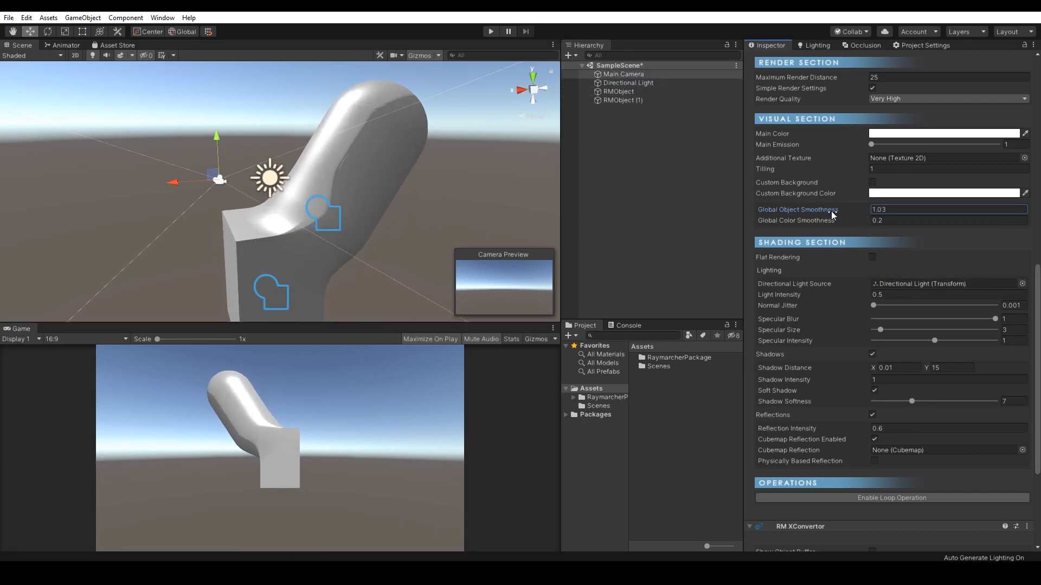
{"action": "left_click", "coordinate": [627, 83]}
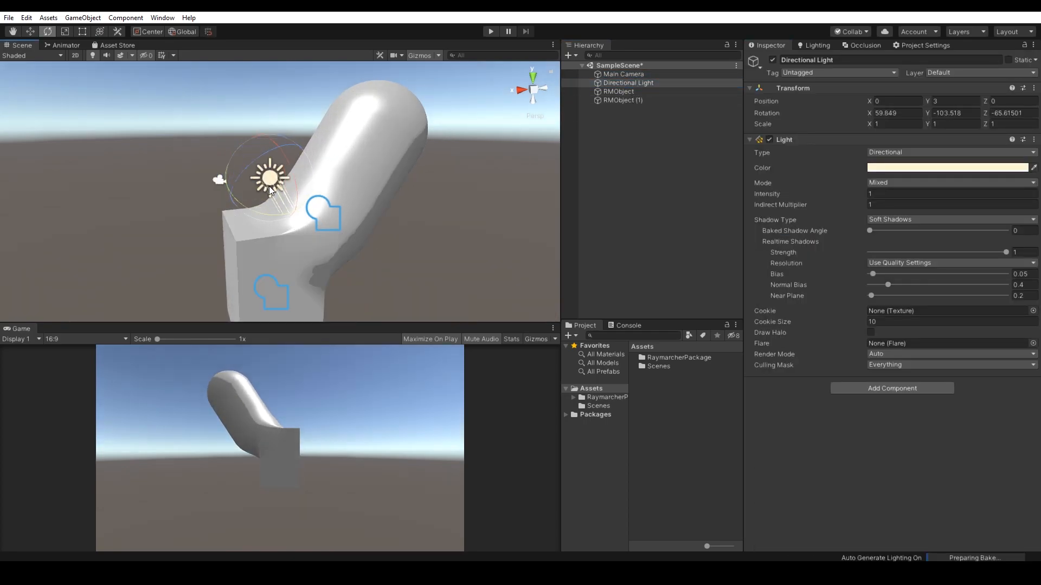
{"action": "left_click", "coordinate": [619, 91]}
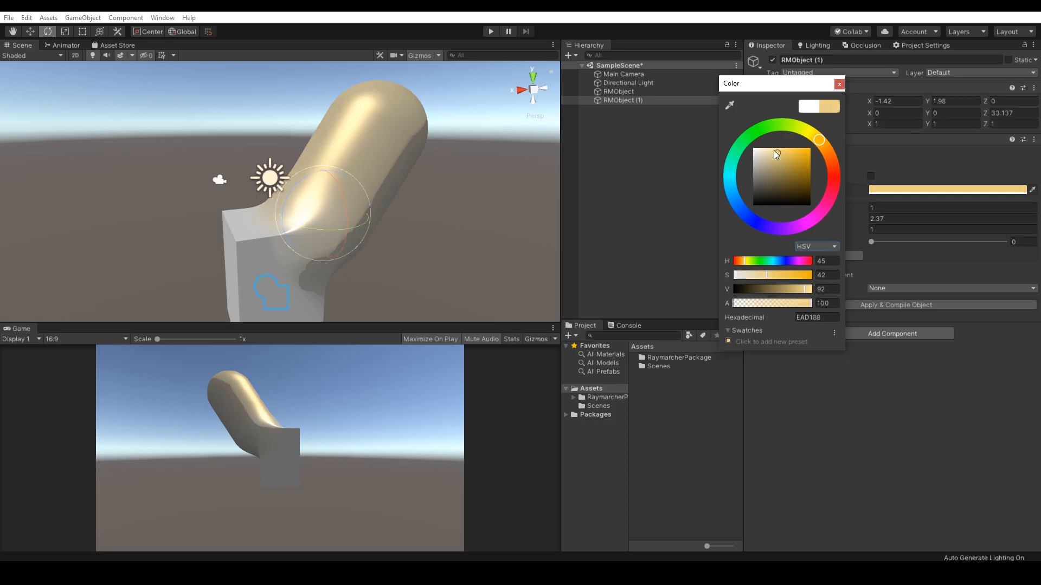
{"action": "left_click", "coordinate": [622, 74]}
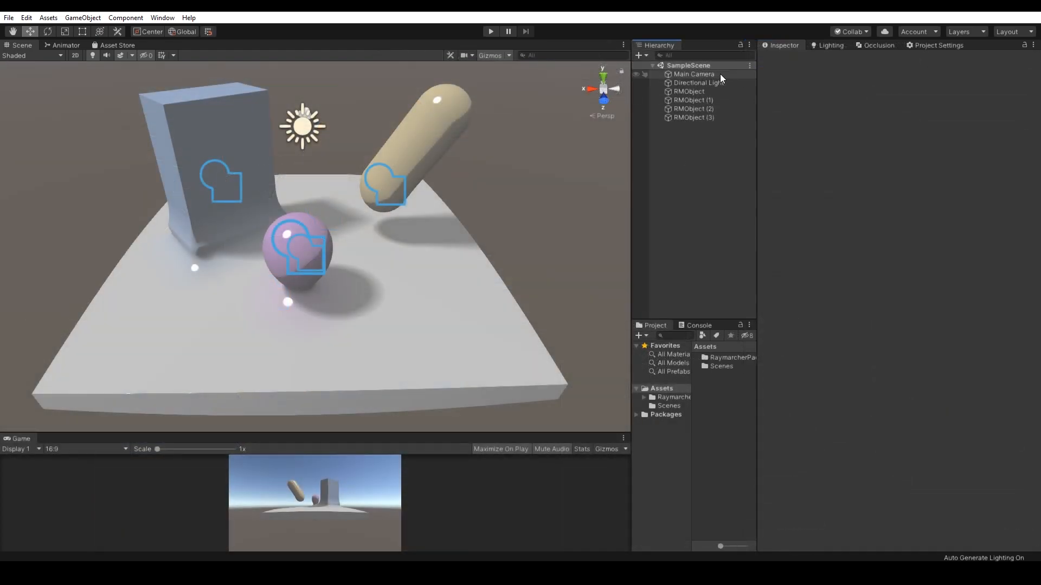
Select Main Camera and scroll to its RM Master Core render settings.
{"action": "left_click", "coordinate": [694, 74]}
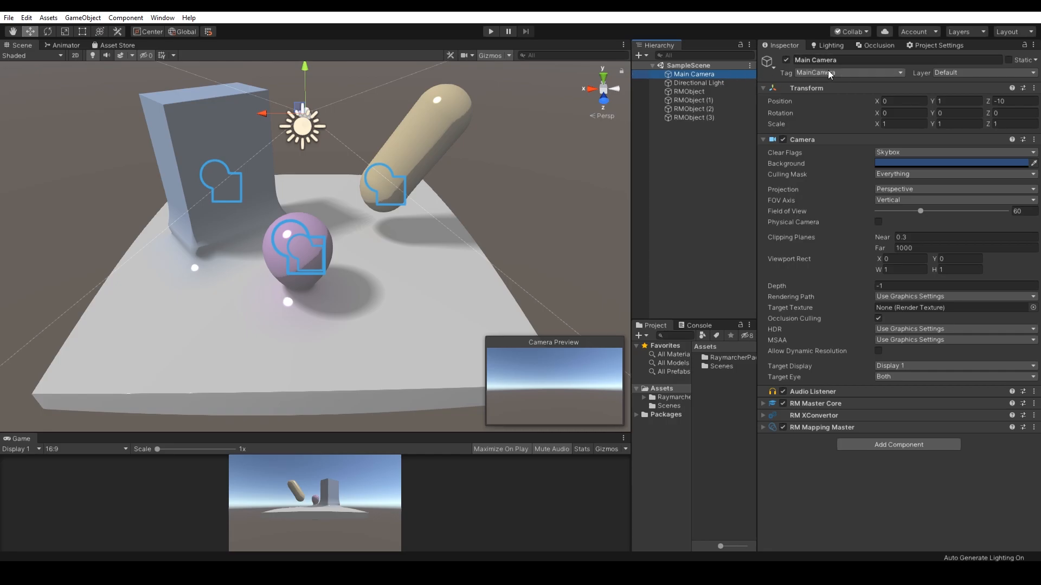
{"action": "mouse_move", "coordinate": [836, 171]}
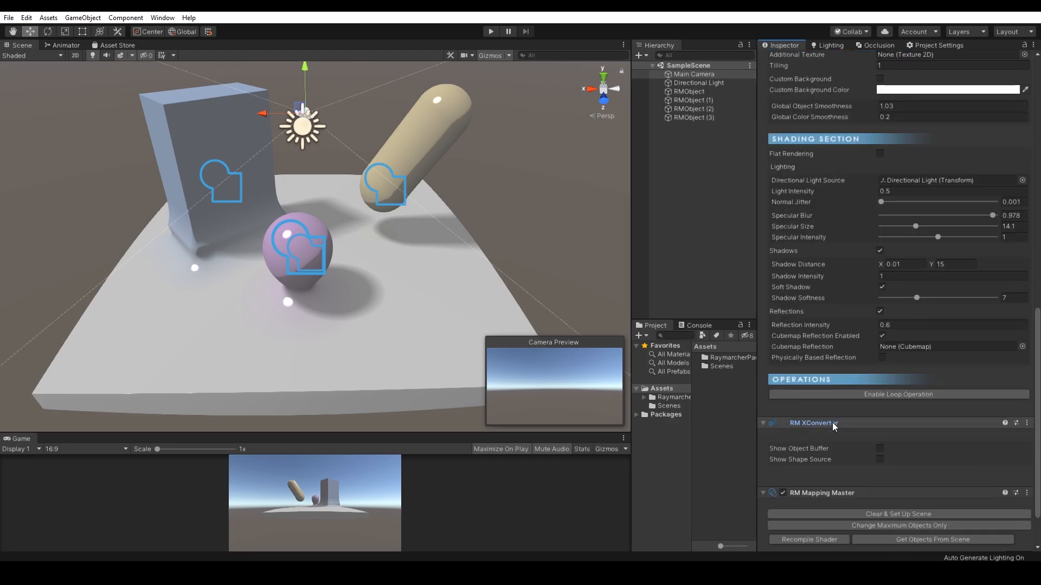
{"action": "scroll", "scroll_direction": "down", "scroll_amount": 3}
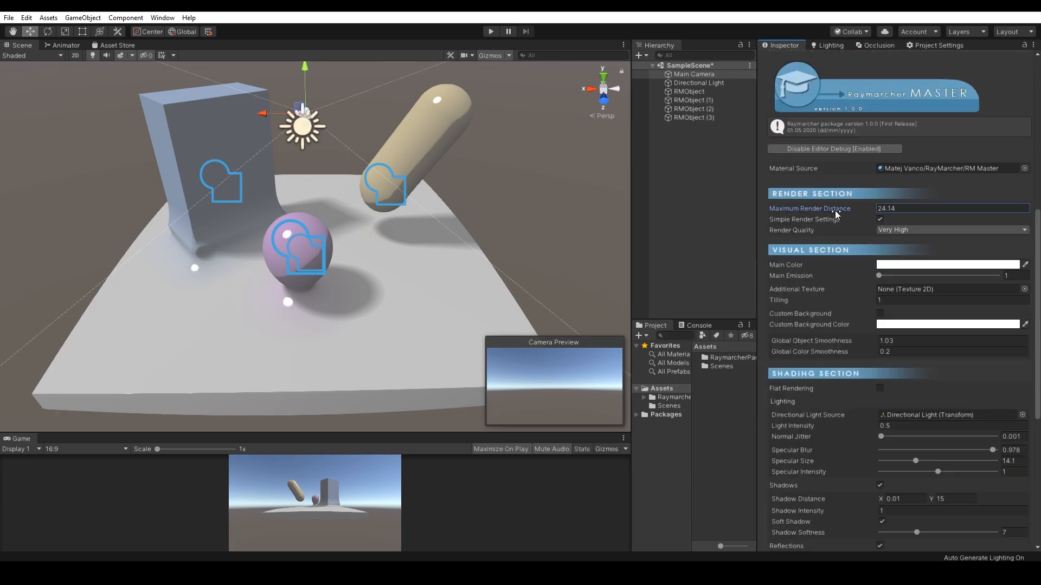
Try Render Quality presets and a blobby custom value, settling on Maximum Double.
{"action": "type", "text": "5.49"}
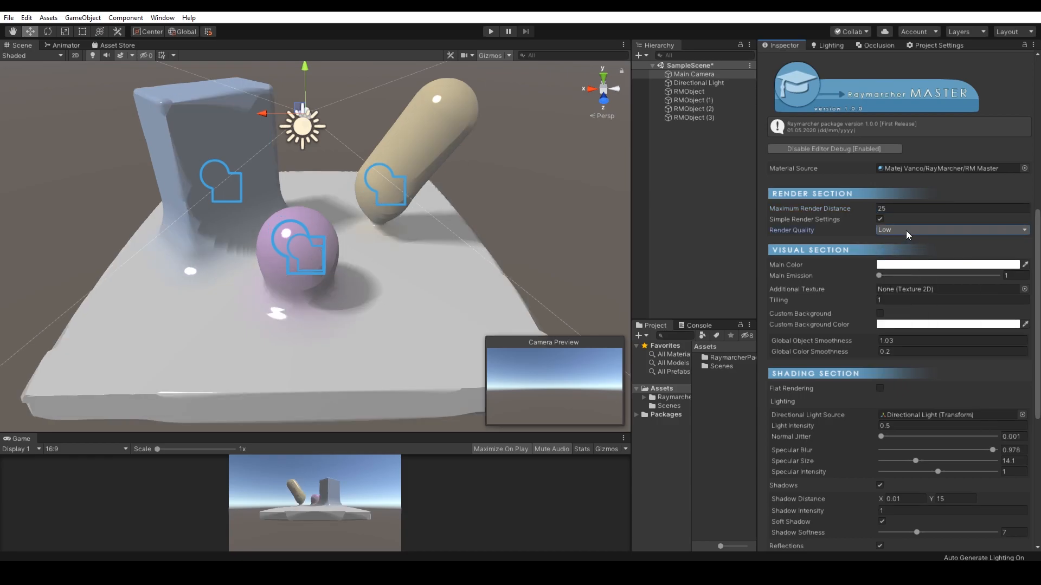
{"action": "left_click", "coordinate": [952, 230]}
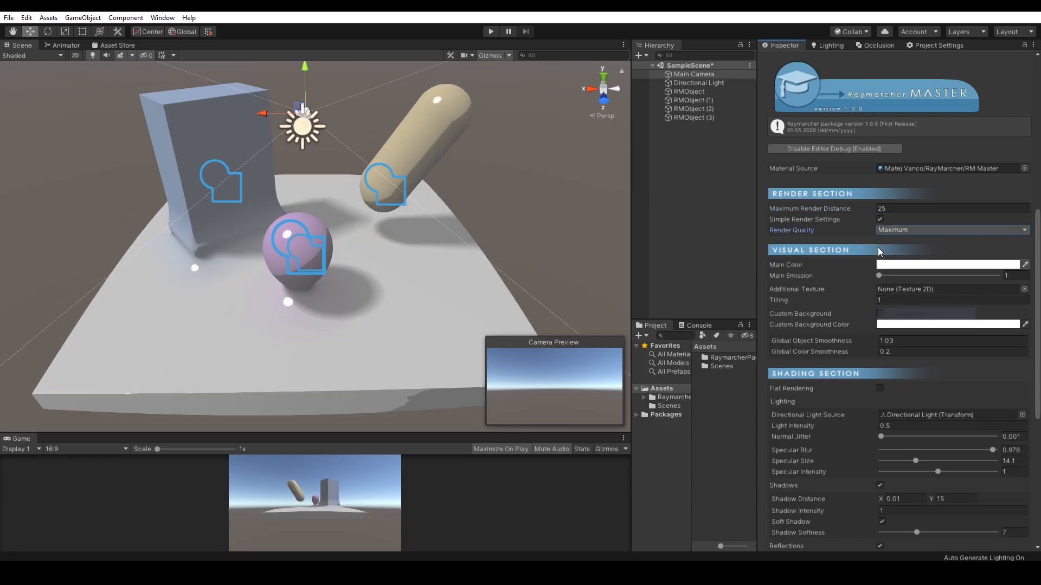
{"action": "left_click", "coordinate": [880, 219]}
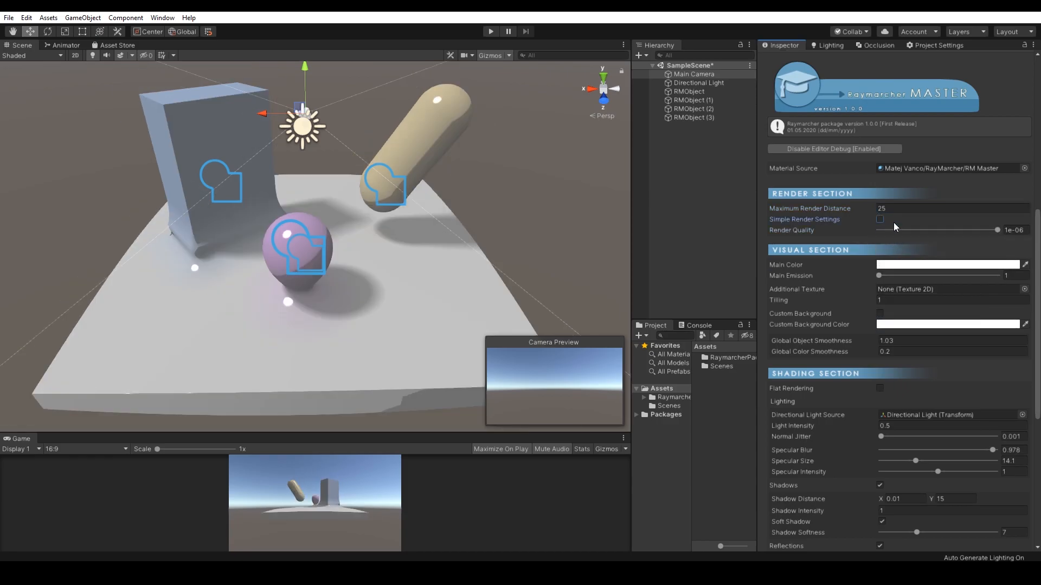
{"action": "left_click_drag", "start_coordinate": [877, 230], "coordinate": [953, 230]}
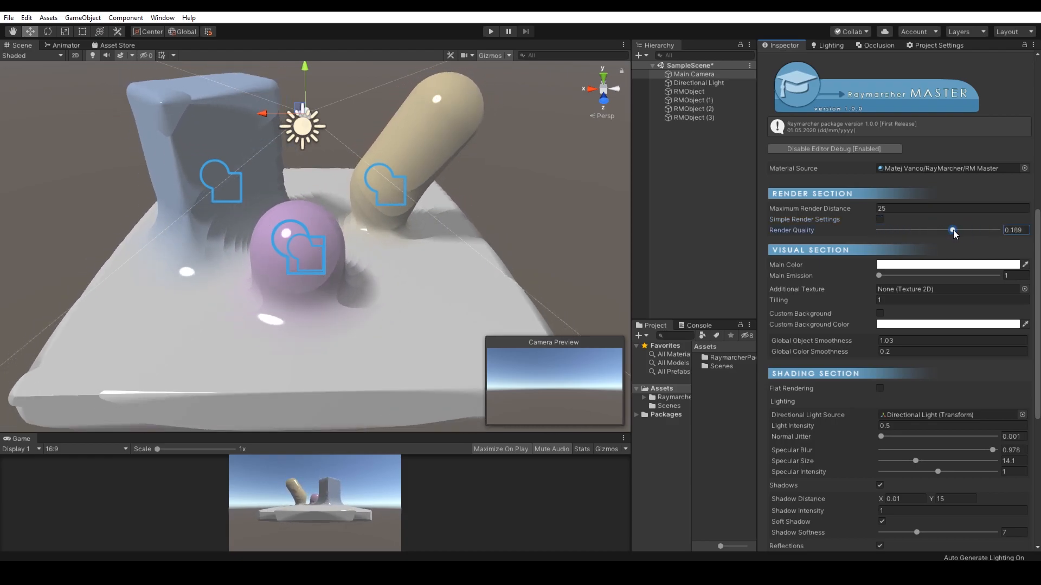
{"action": "left_click", "coordinate": [880, 219]}
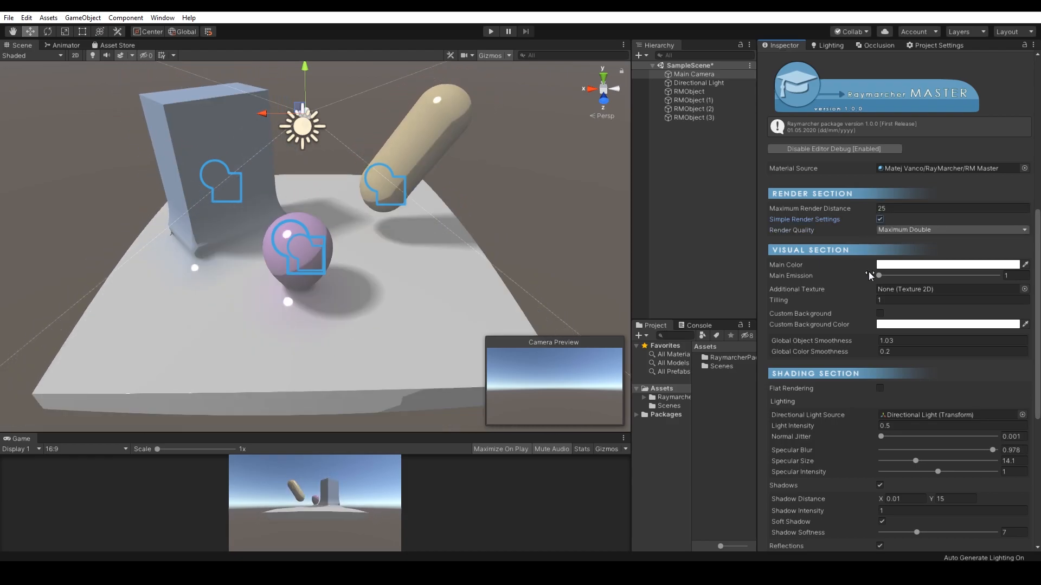
Raise the main emission and adjust the main colour value to 0.42.
{"action": "left_click_drag", "start_coordinate": [879, 275], "coordinate": [901, 276]}
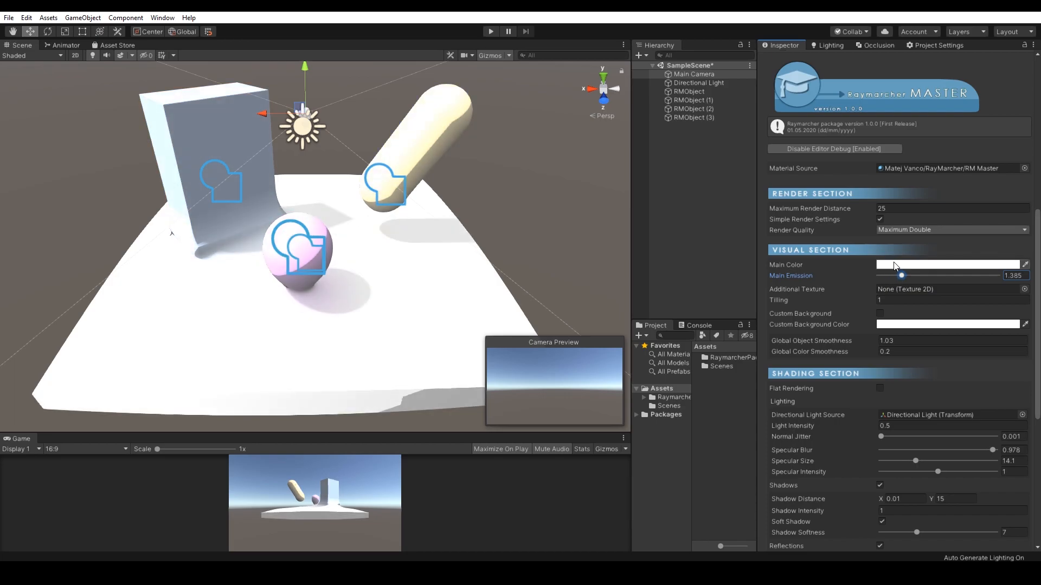
{"action": "left_click", "coordinate": [948, 265]}
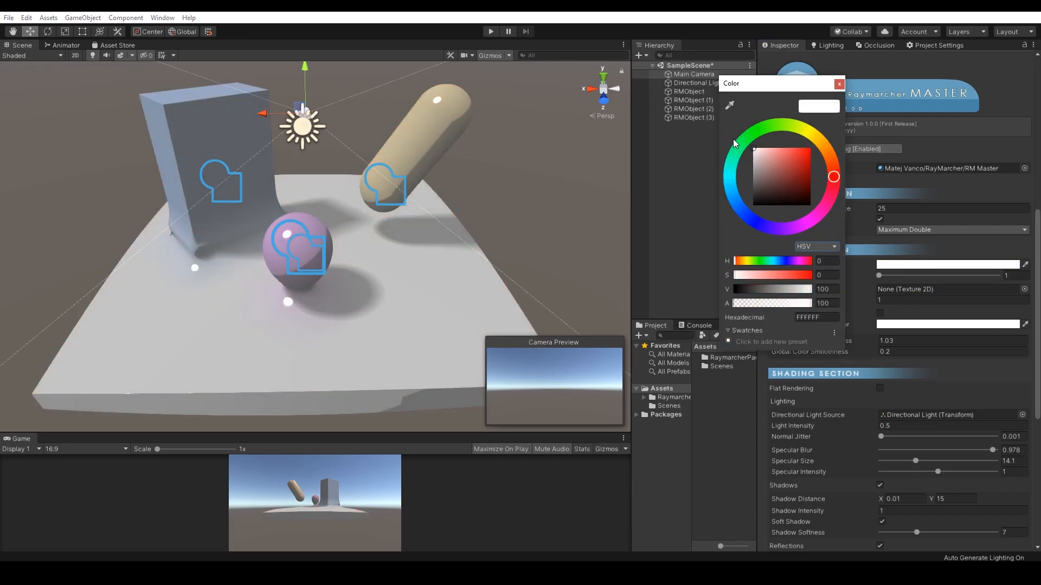
{"action": "left_click", "coordinate": [838, 83]}
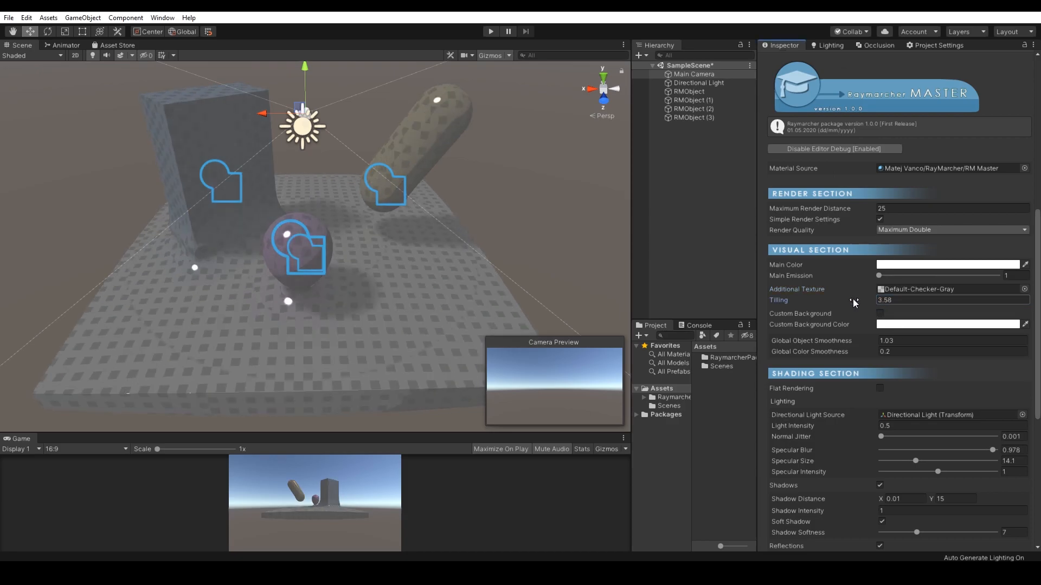
{"action": "type", "text": "0.42"}
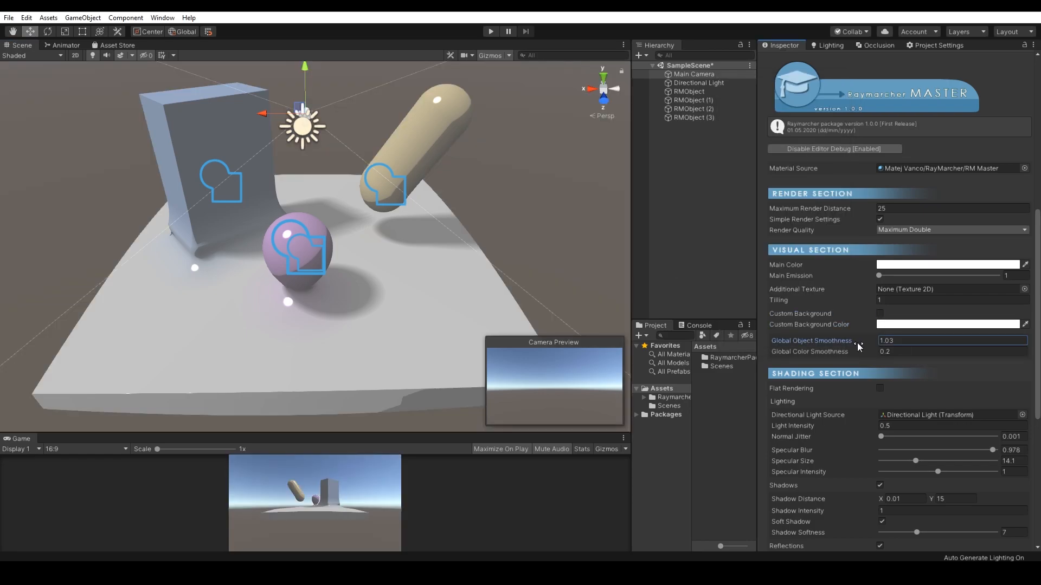
Try normal jitter on the surfaces, then remove it and set the value to 0.5.
{"action": "left_click_drag", "start_coordinate": [856, 341], "coordinate": [885, 341]}
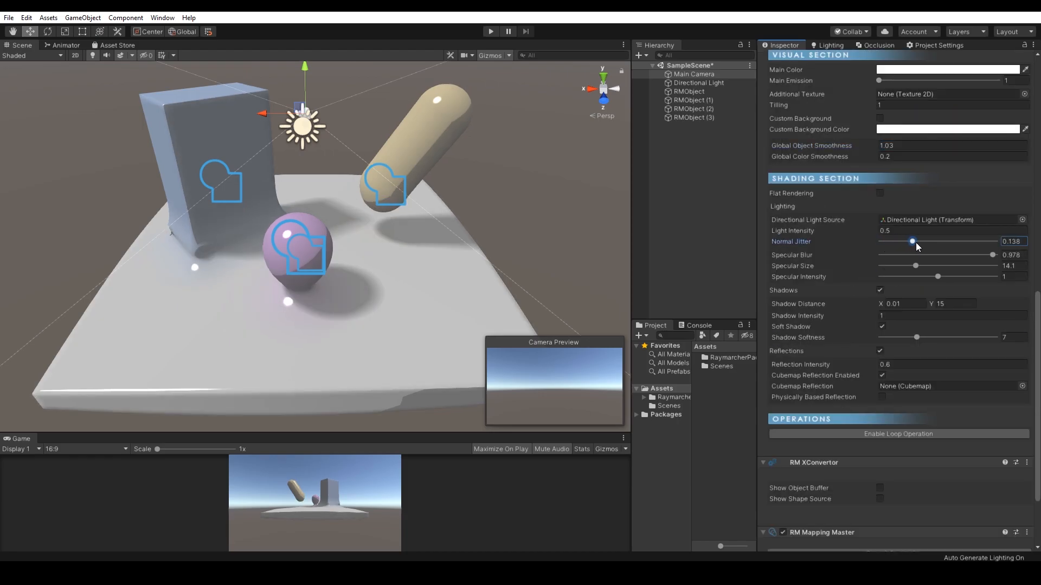
{"action": "left_click_drag", "start_coordinate": [912, 241], "coordinate": [951, 241]}
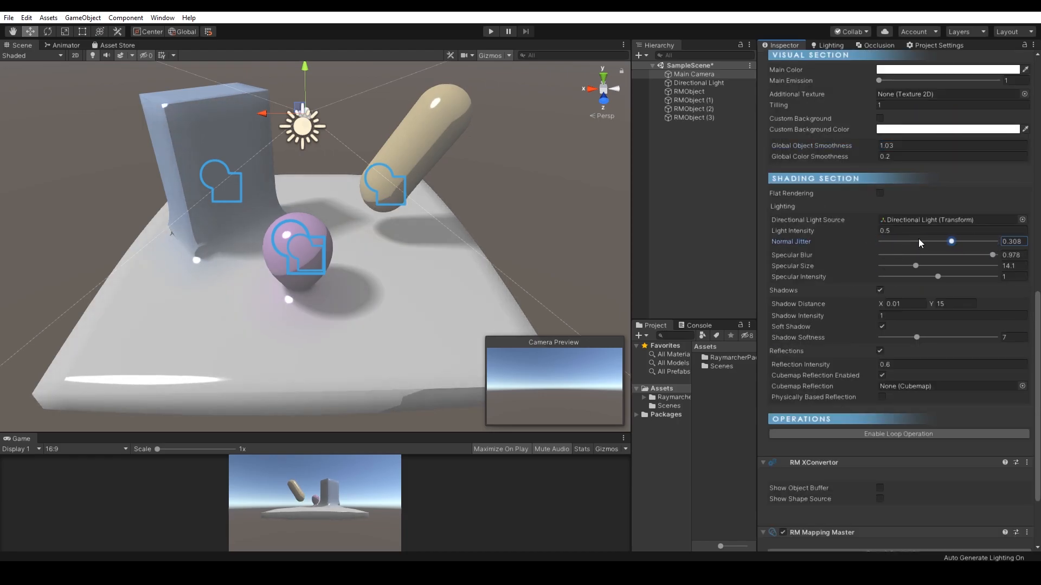
{"action": "left_click_drag", "start_coordinate": [951, 242], "coordinate": [881, 242]}
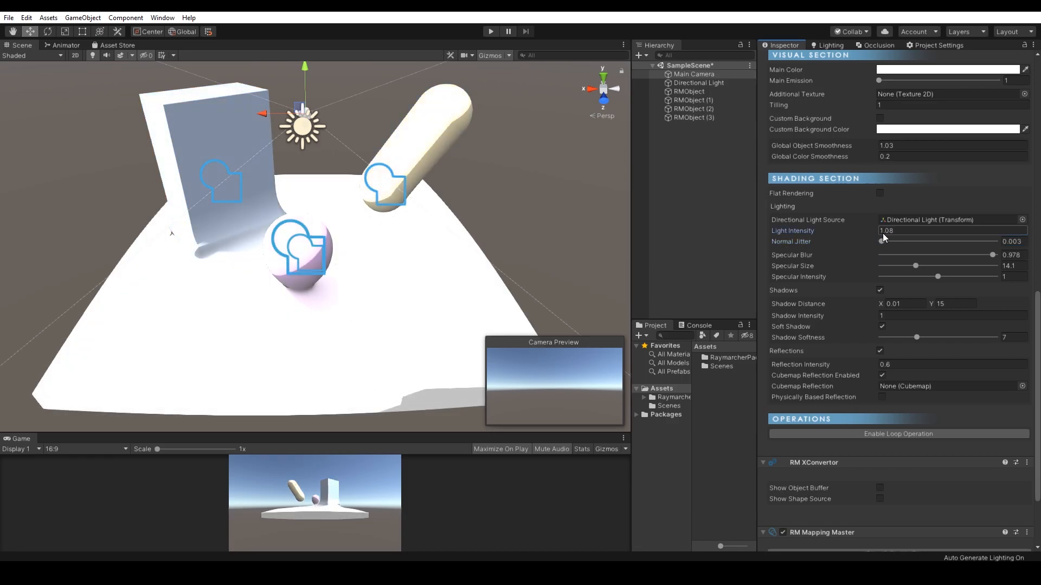
{"action": "type", "text": "0.5"}
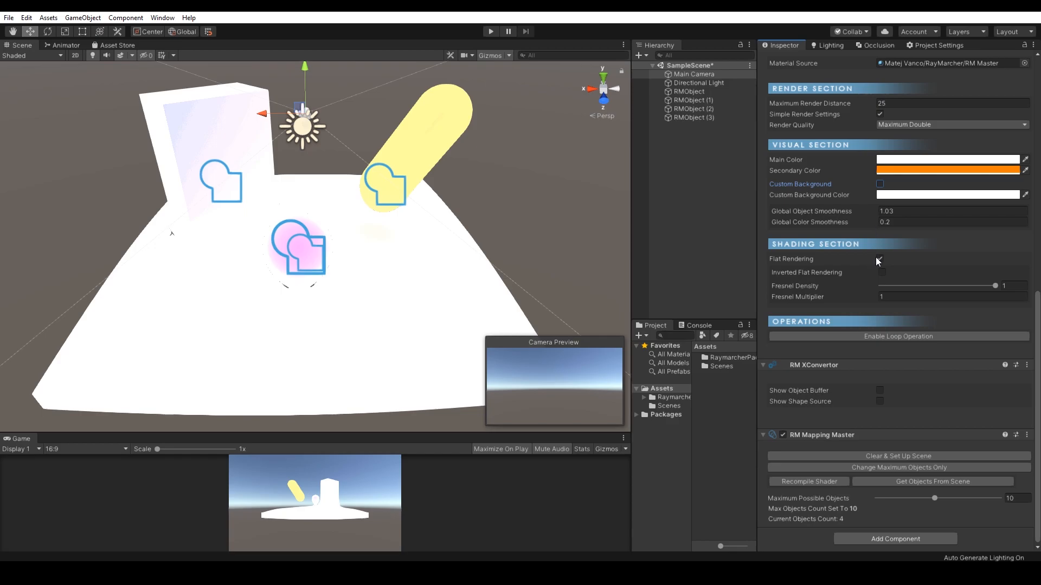
{"action": "left_click", "coordinate": [948, 160]}
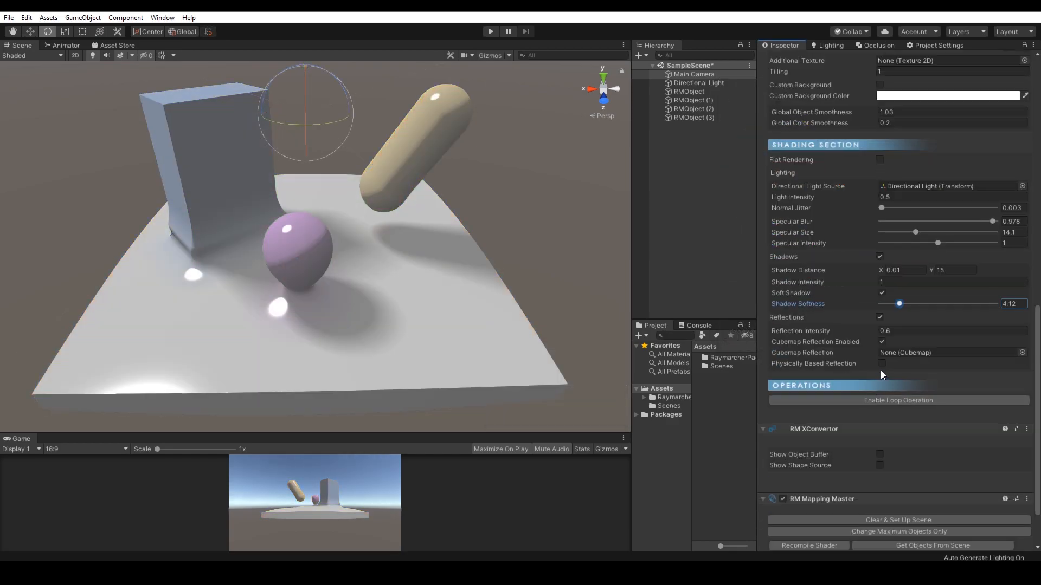
Enable Physically Based Reflection with count 2, recompile the shader, and enable loop operation.
{"action": "left_click", "coordinate": [881, 363]}
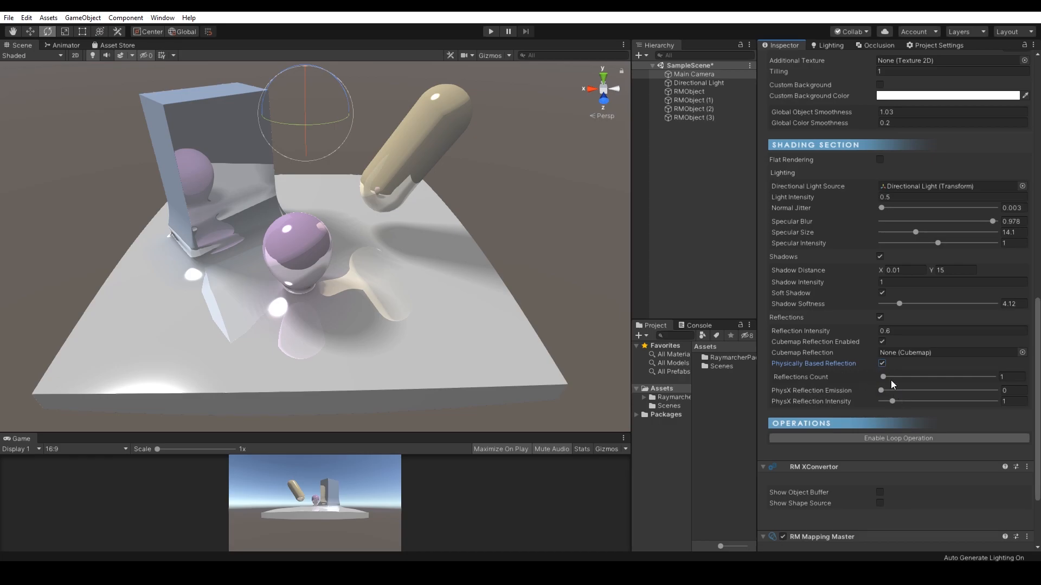
{"action": "left_click", "coordinate": [882, 376]}
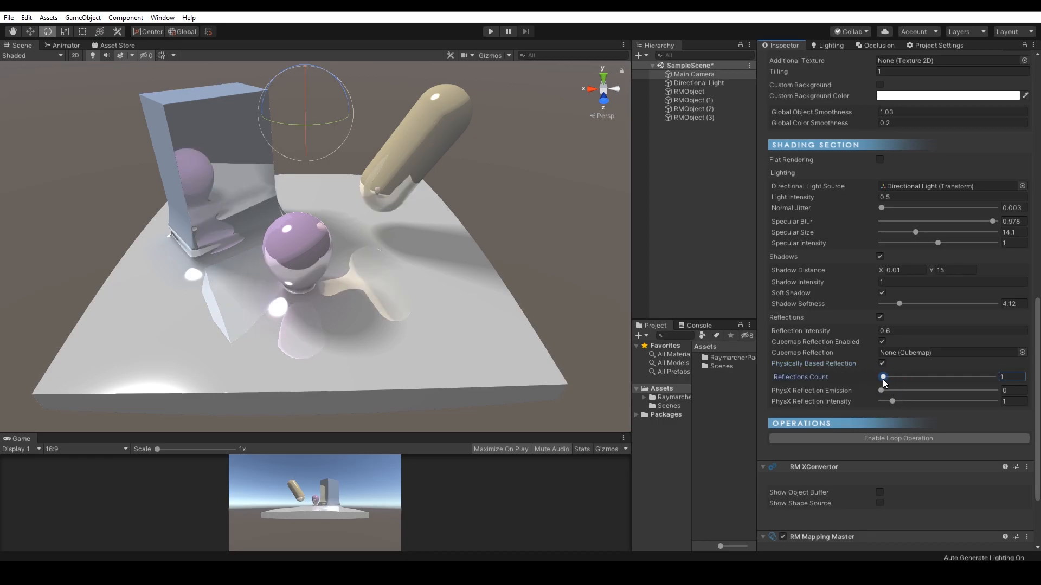
{"action": "left_click_drag", "start_coordinate": [880, 390], "coordinate": [950, 390]}
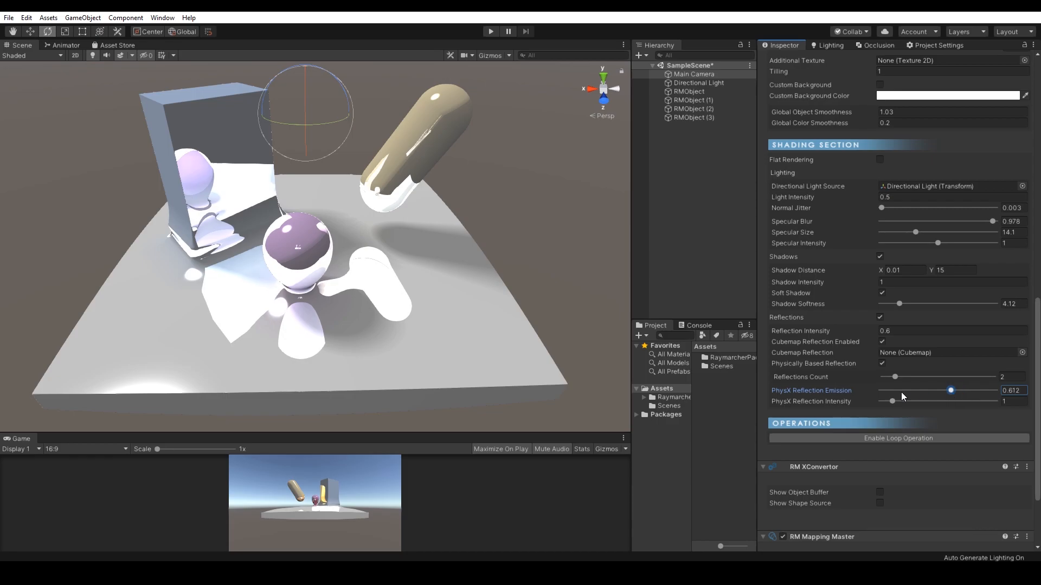
{"action": "left_click", "coordinate": [882, 363]}
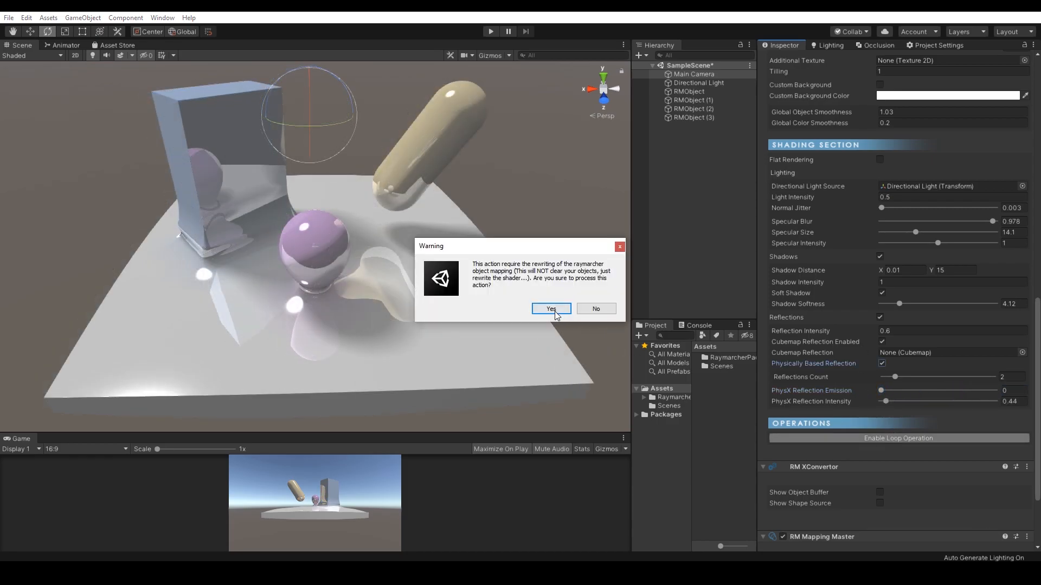
{"action": "left_click", "coordinate": [550, 309]}
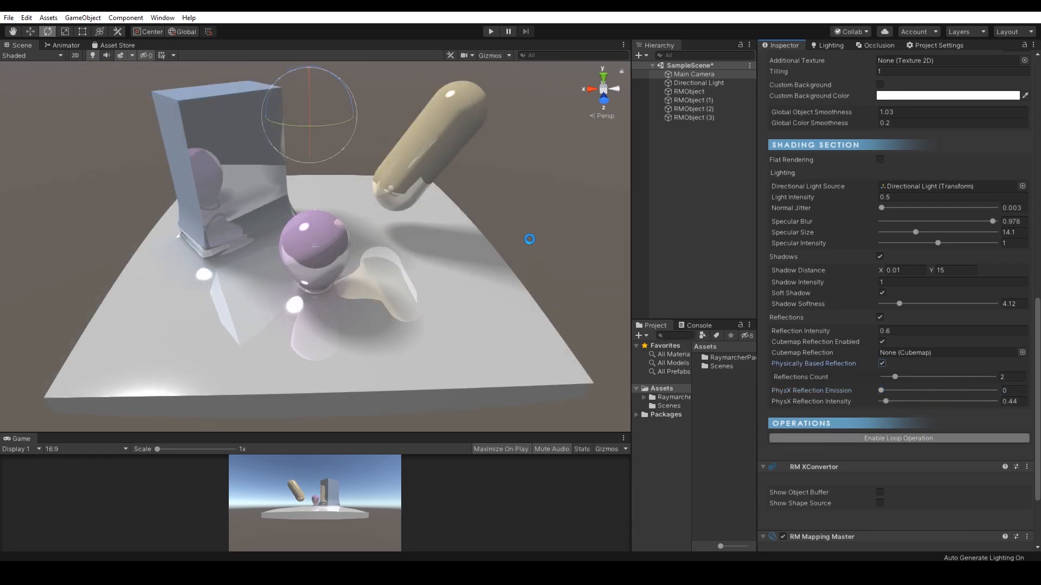
{"action": "left_click", "coordinate": [898, 438]}
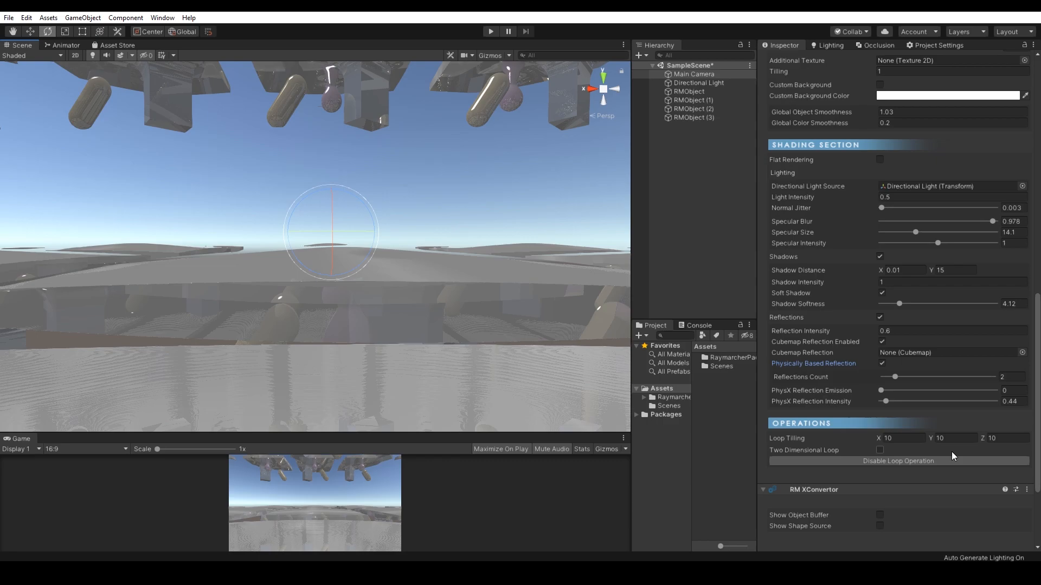
Disable loop operation and select the blue box's raymarcher object.
{"action": "left_click", "coordinate": [880, 450]}
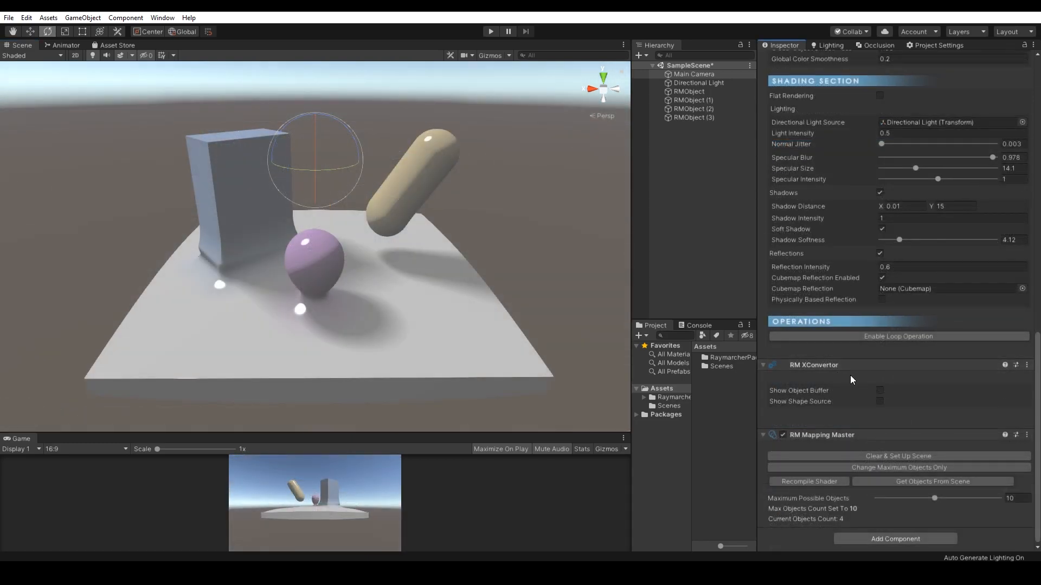
{"action": "mouse_move", "coordinate": [859, 372]}
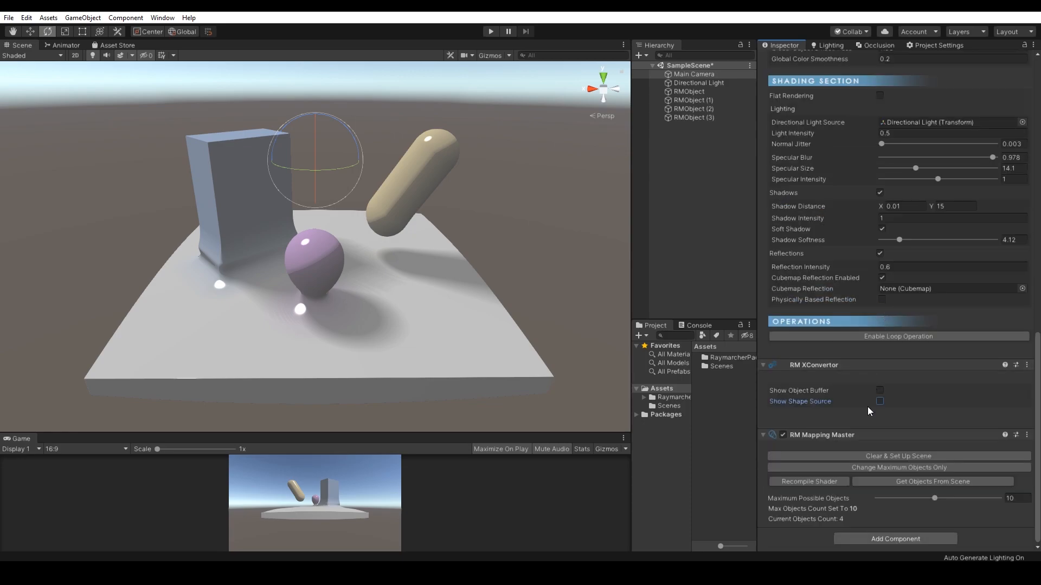
{"action": "left_click", "coordinate": [692, 108]}
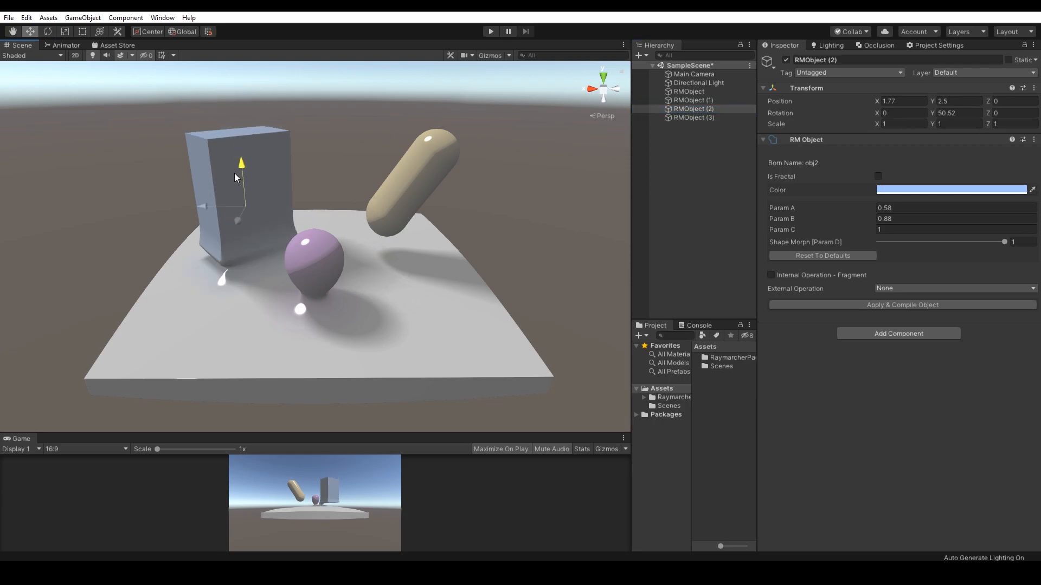
{"action": "left_click", "coordinate": [693, 100]}
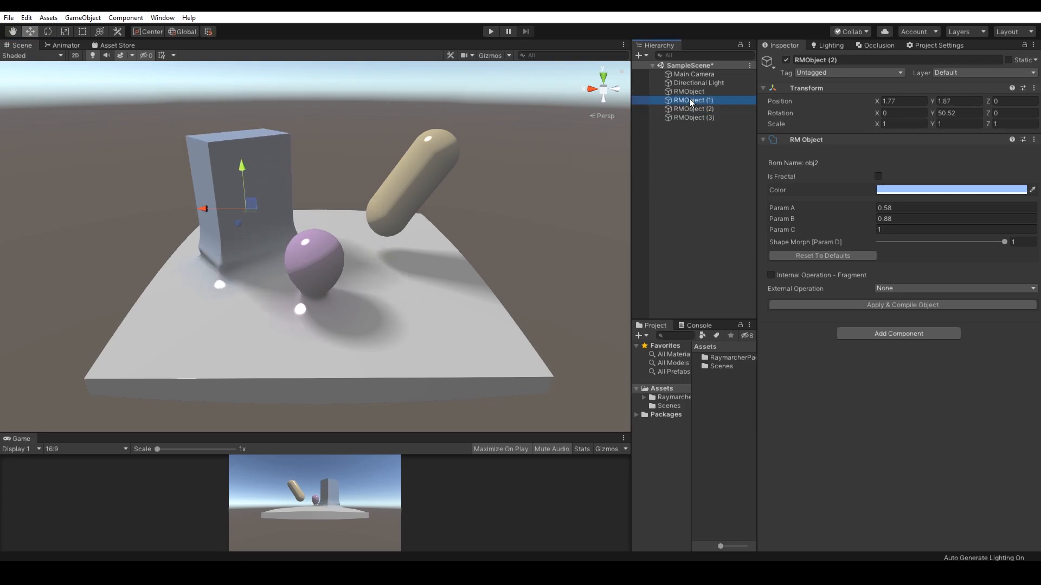
{"action": "left_click", "coordinate": [693, 99]}
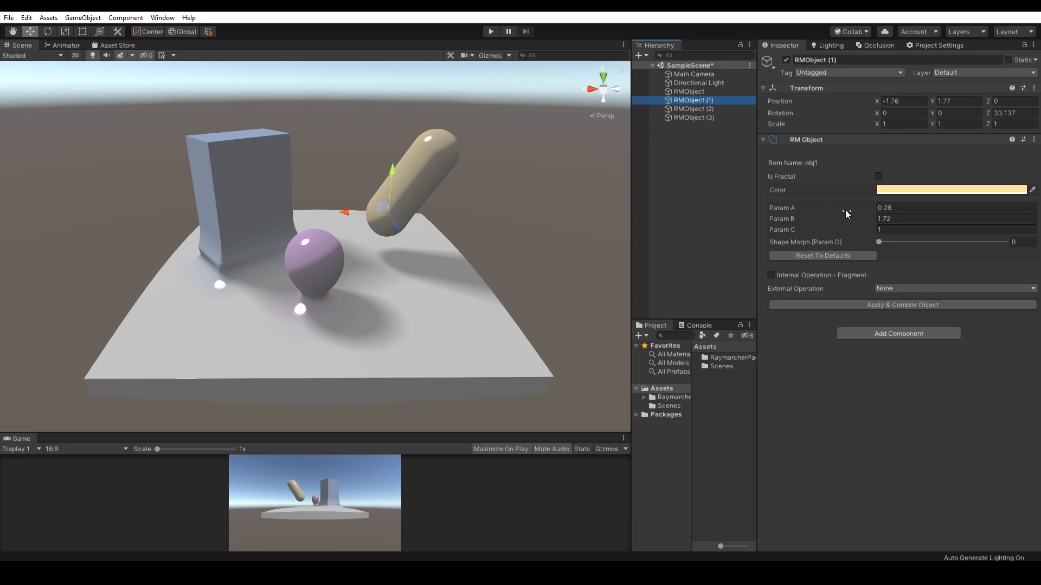
{"action": "mouse_move", "coordinate": [847, 215]}
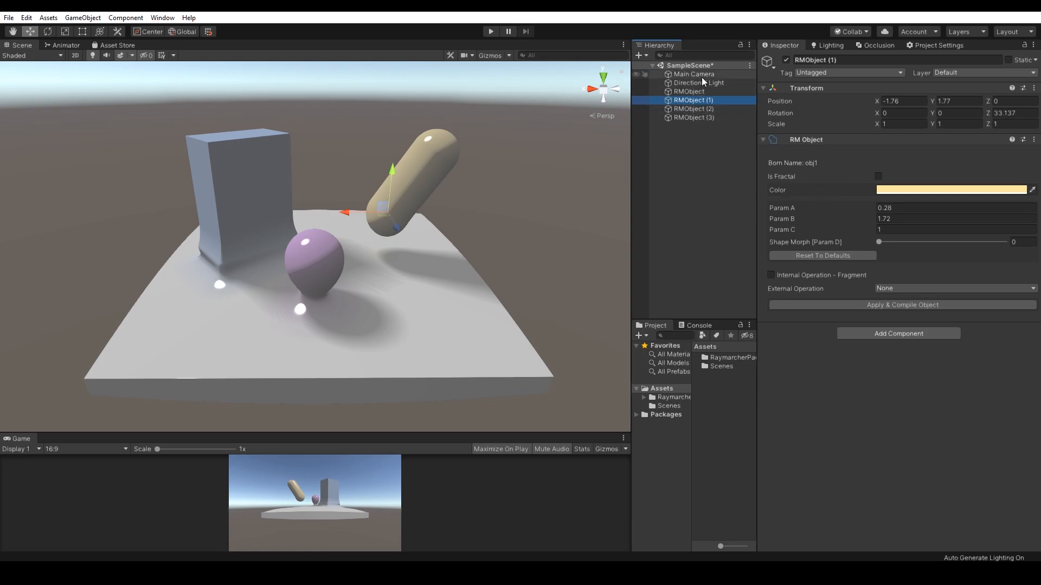
{"action": "left_click", "coordinate": [694, 73]}
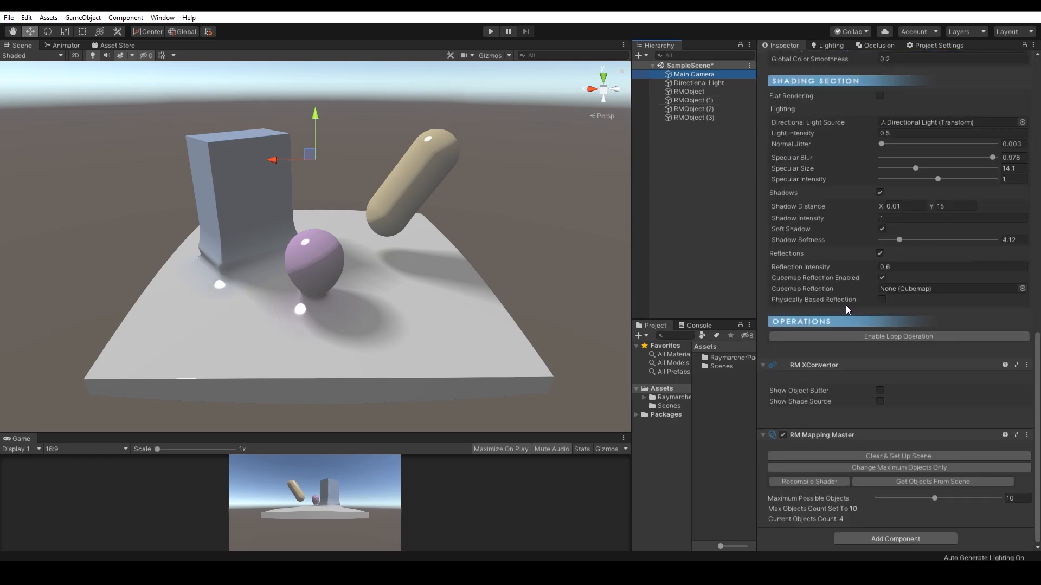
{"action": "mouse_move", "coordinate": [848, 310]}
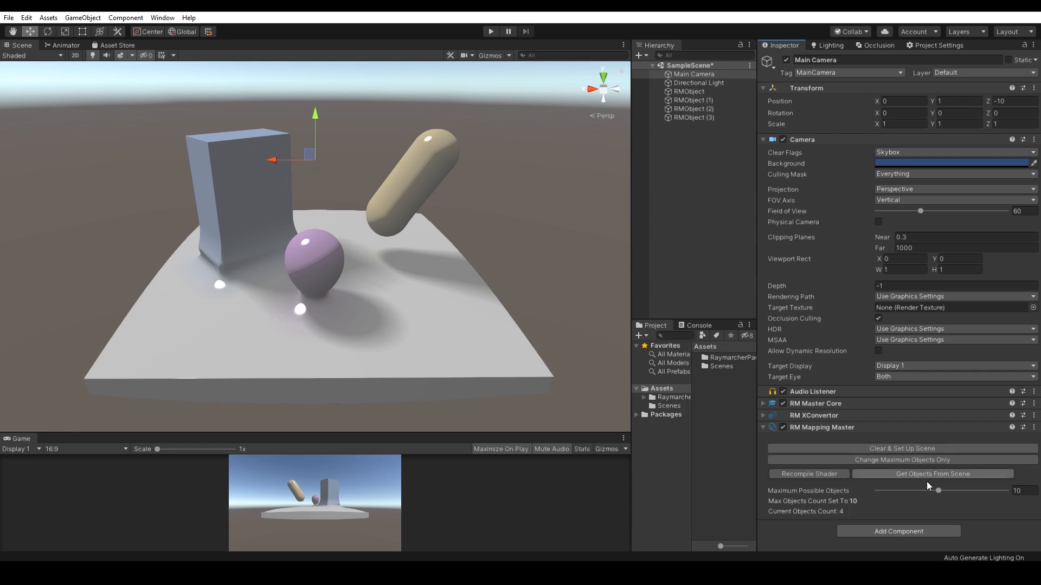
{"action": "left_click_drag", "start_coordinate": [937, 490], "coordinate": [904, 490]}
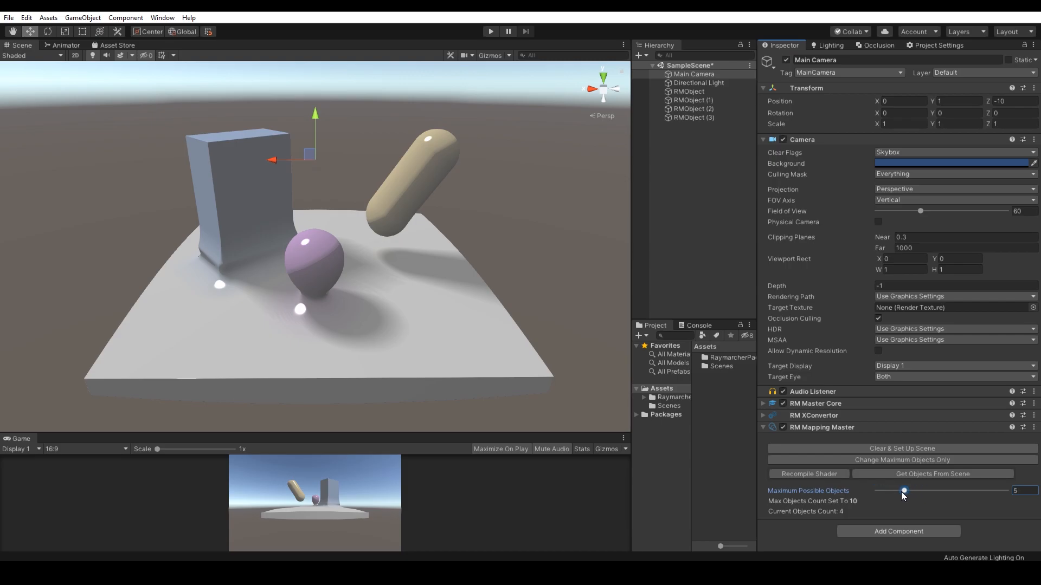
{"action": "left_click_drag", "start_coordinate": [903, 490], "coordinate": [890, 490]}
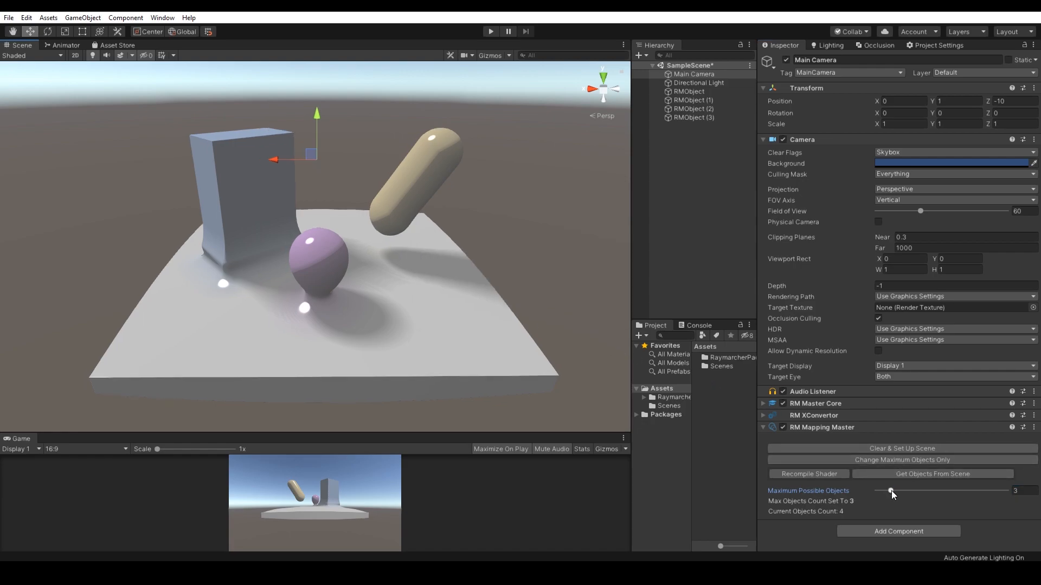
{"action": "left_click_drag", "start_coordinate": [890, 490], "coordinate": [925, 490]}
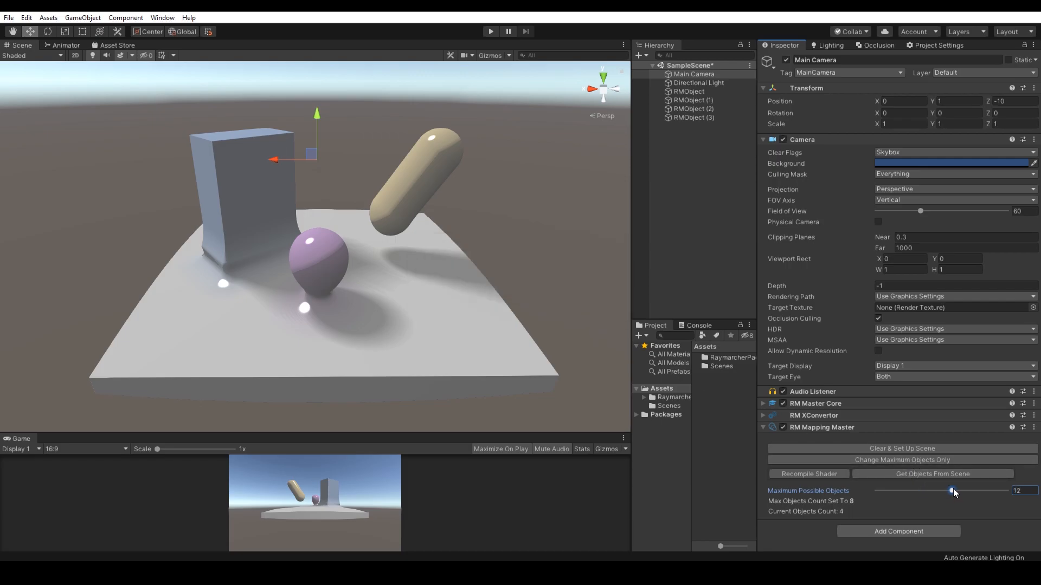
{"action": "left_click_drag", "start_coordinate": [951, 490], "coordinate": [938, 490]}
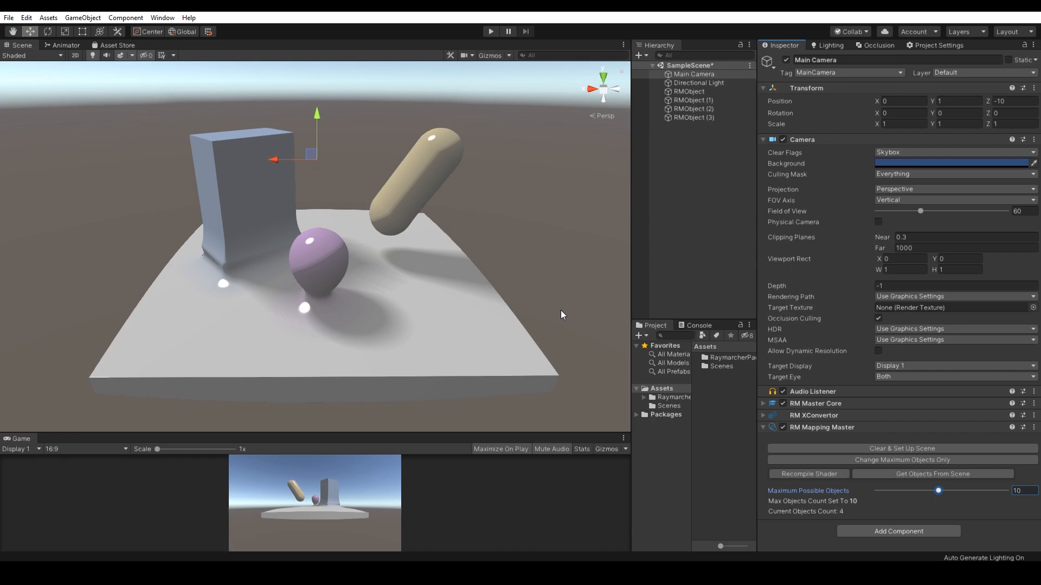
Select the capsule, box and floor slab, then show the camera's mapping settings.
{"action": "left_click", "coordinate": [693, 100]}
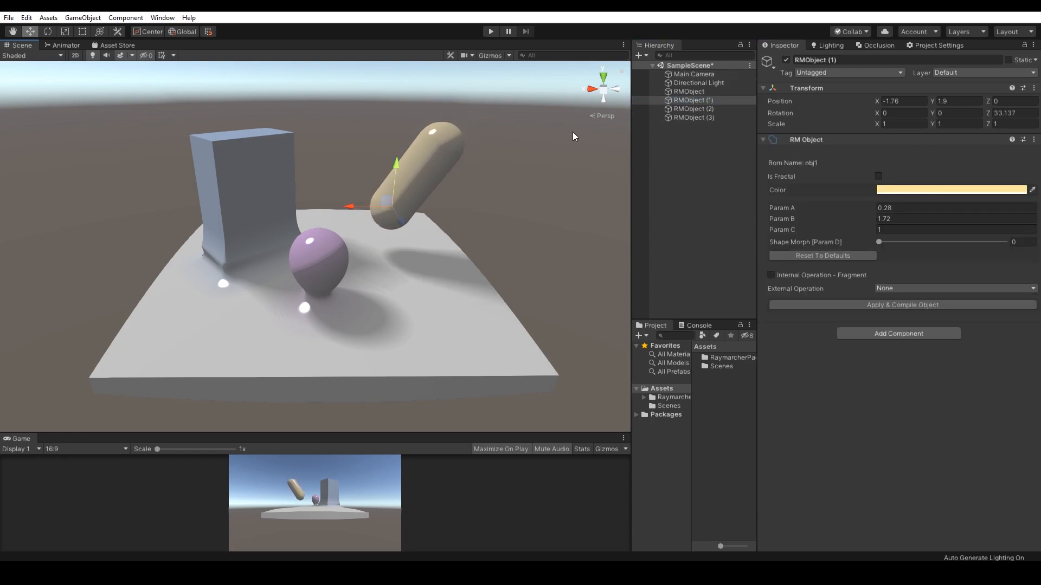
{"action": "left_click", "coordinate": [693, 109]}
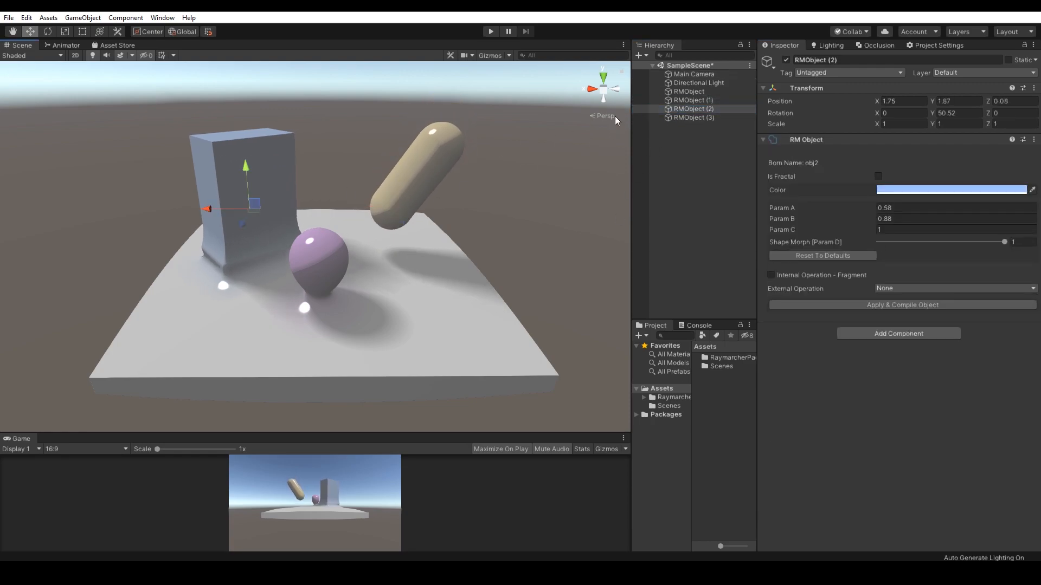
{"action": "left_click", "coordinate": [691, 91]}
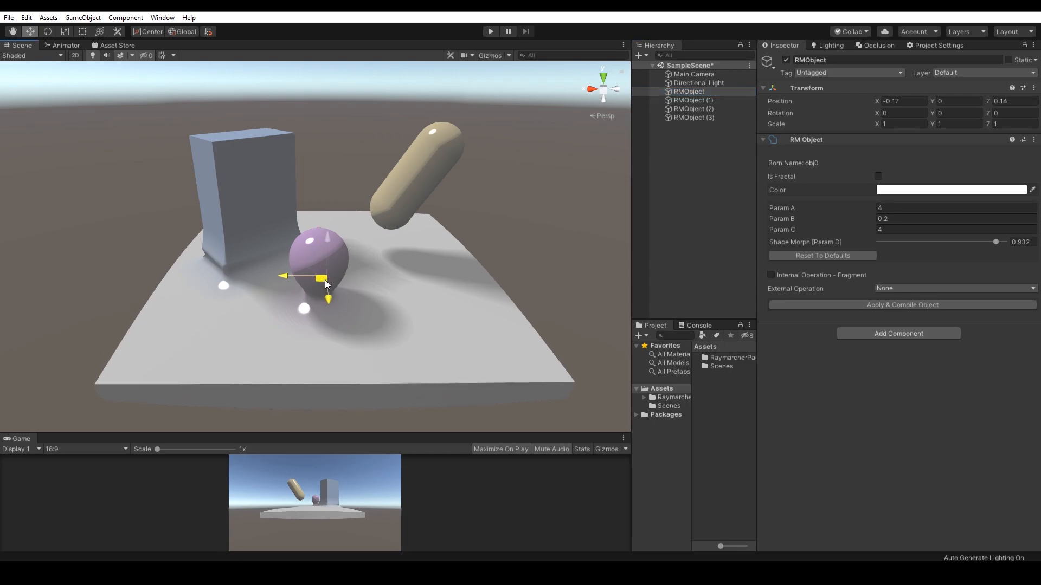
{"action": "left_click", "coordinate": [694, 74]}
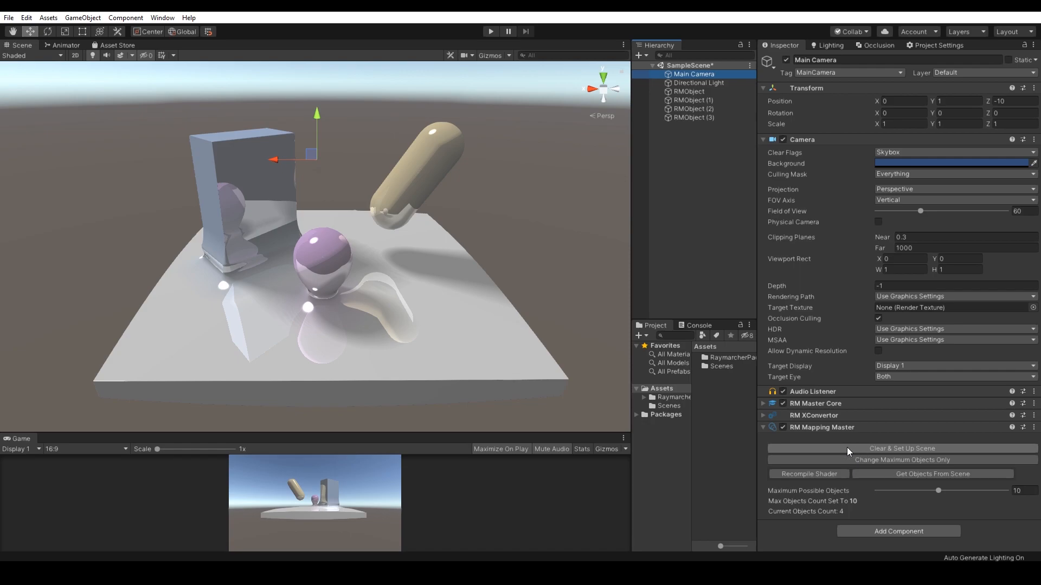
{"action": "mouse_move", "coordinate": [865, 453]}
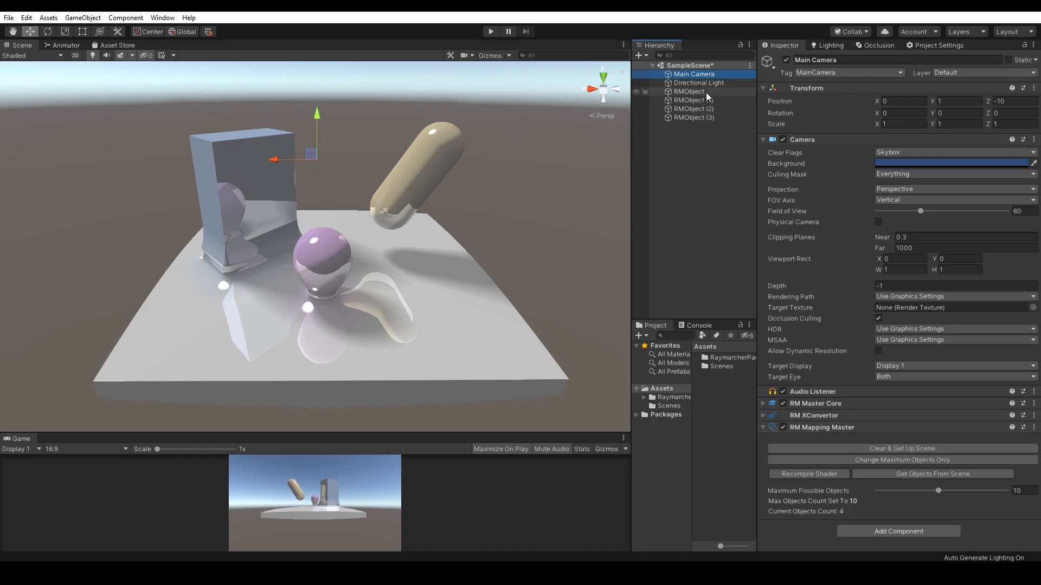
Morph the blue box toward a capsule and back to 1, browsing the sphere and capsule.
{"action": "left_click", "coordinate": [693, 100]}
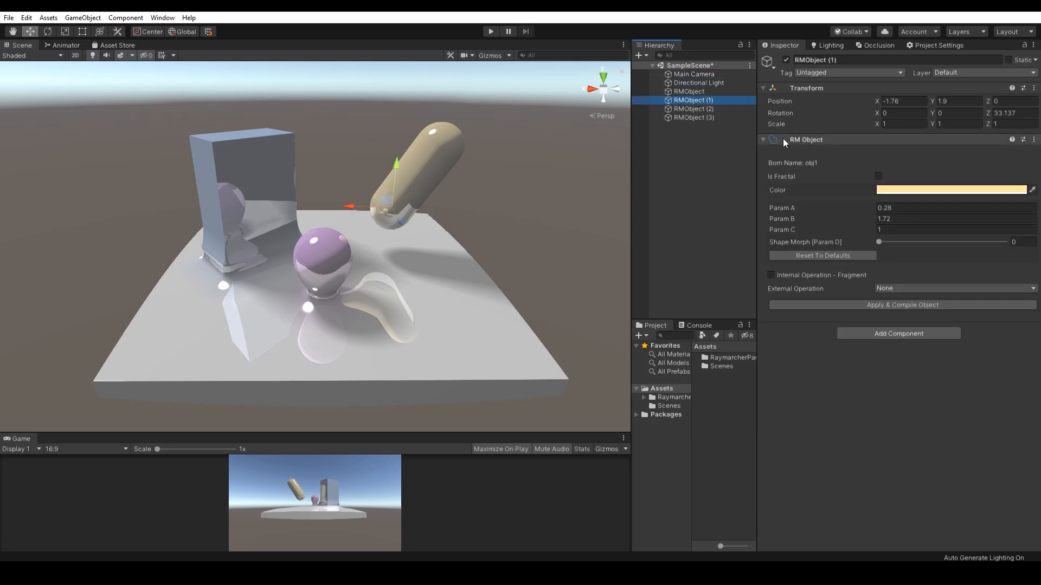
{"action": "left_click", "coordinate": [692, 117]}
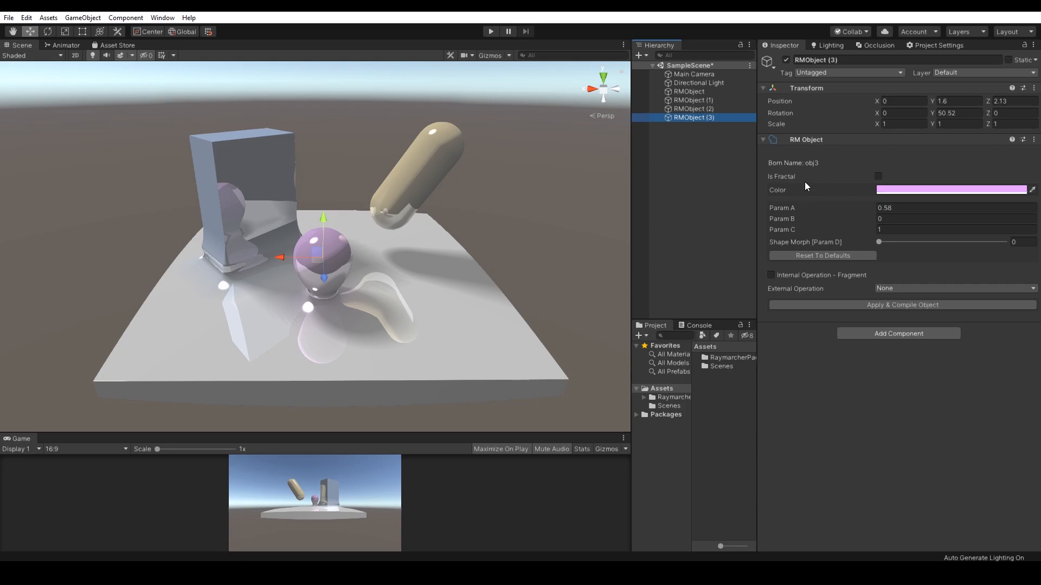
{"action": "left_click", "coordinate": [693, 108]}
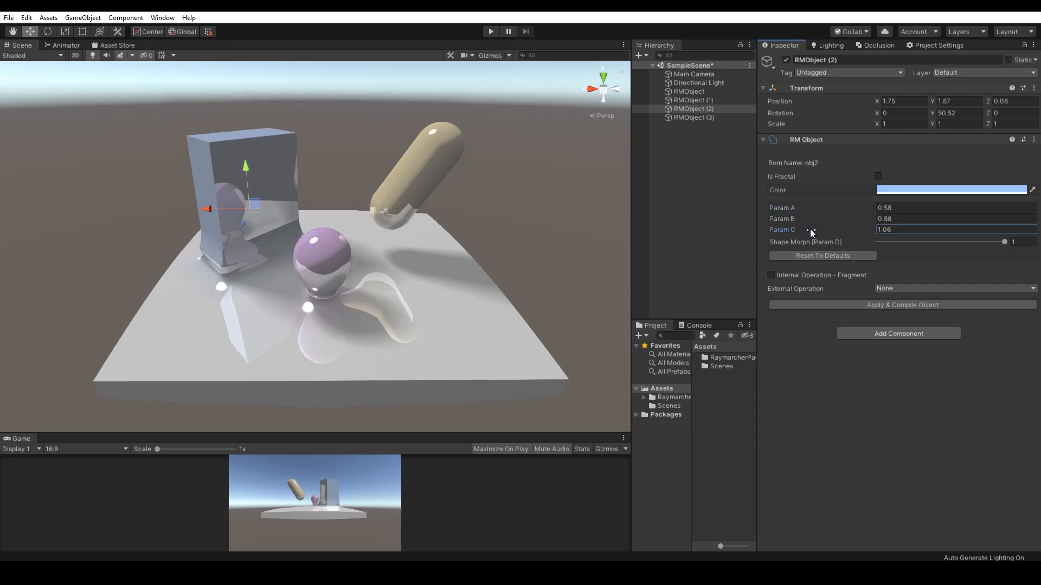
{"action": "left_click_drag", "start_coordinate": [1004, 242], "coordinate": [901, 242]}
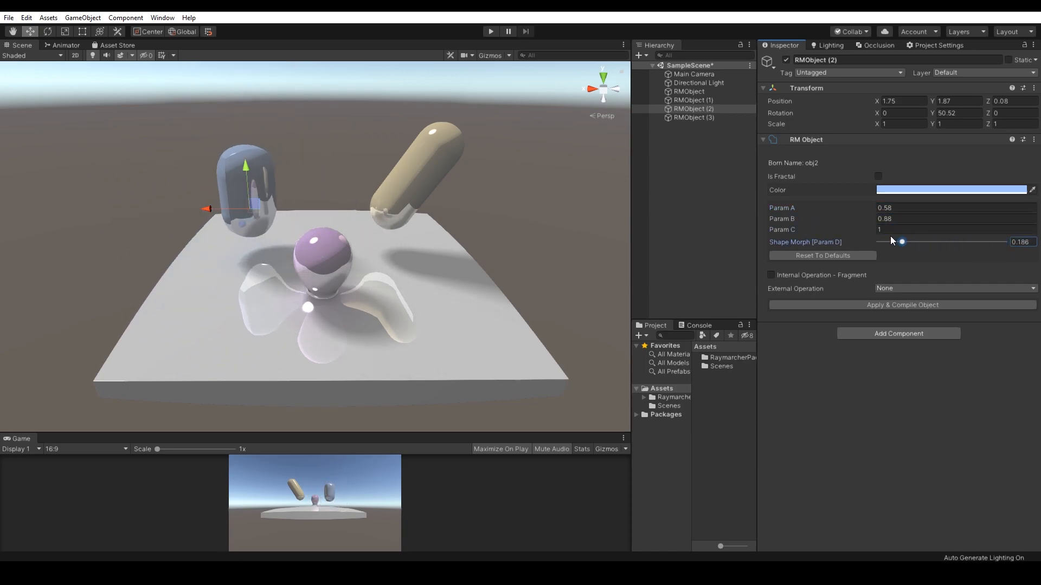
{"action": "left_click_drag", "start_coordinate": [901, 241], "coordinate": [994, 241]}
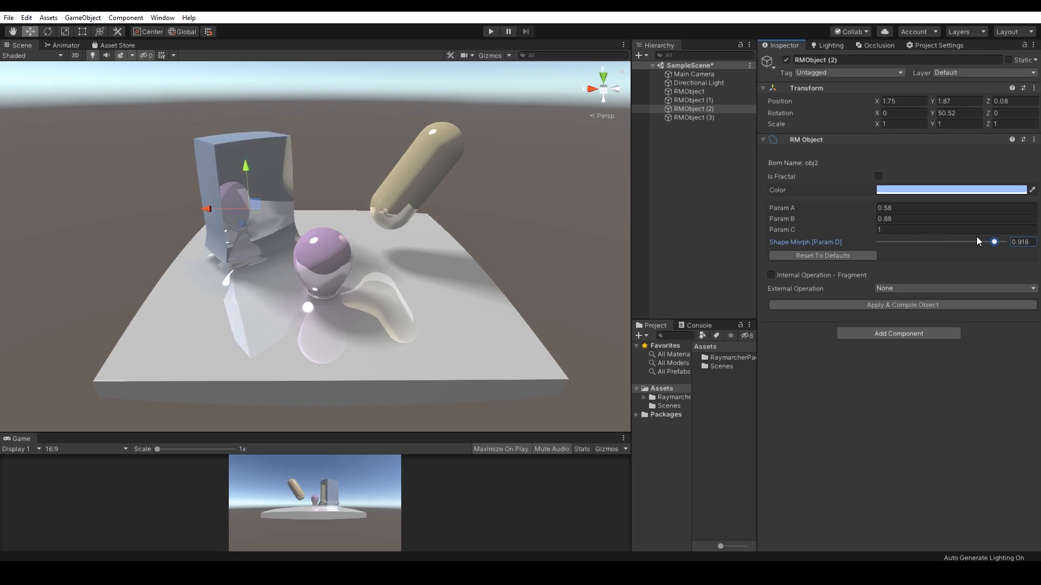
{"action": "left_click", "coordinate": [692, 117]}
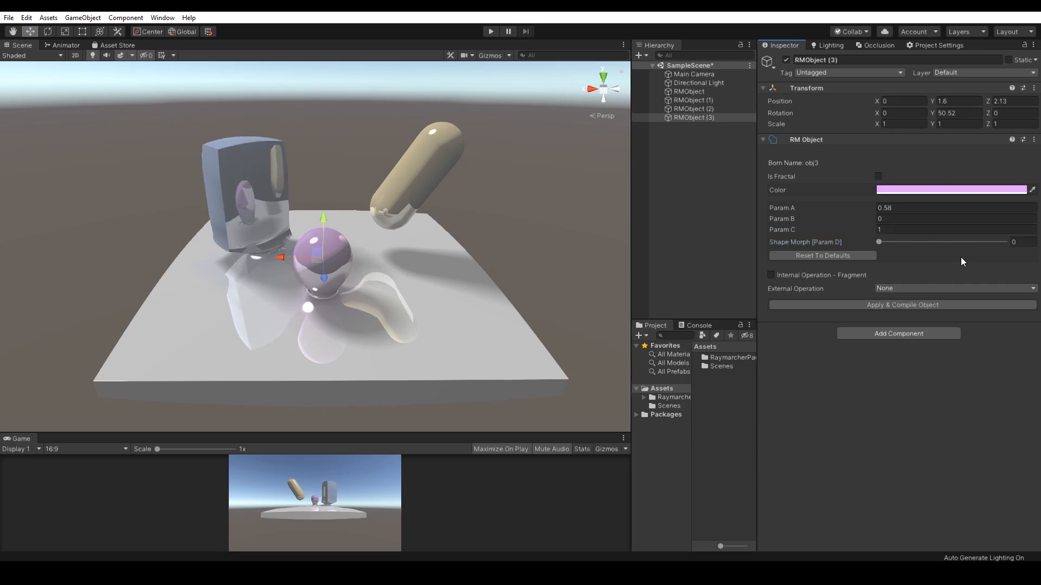
{"action": "left_click", "coordinate": [693, 108]}
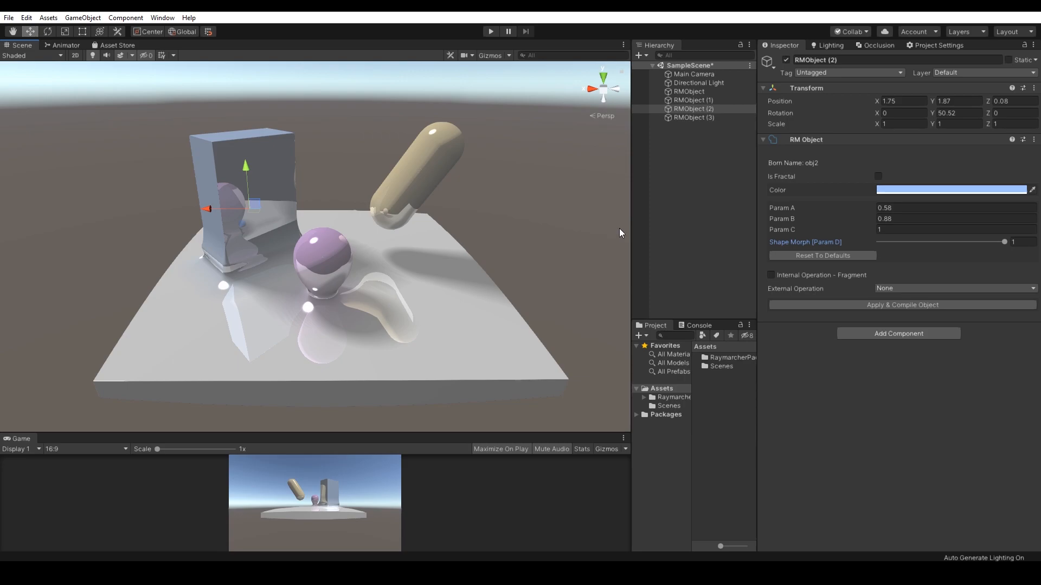
{"action": "mouse_move", "coordinate": [889, 266]}
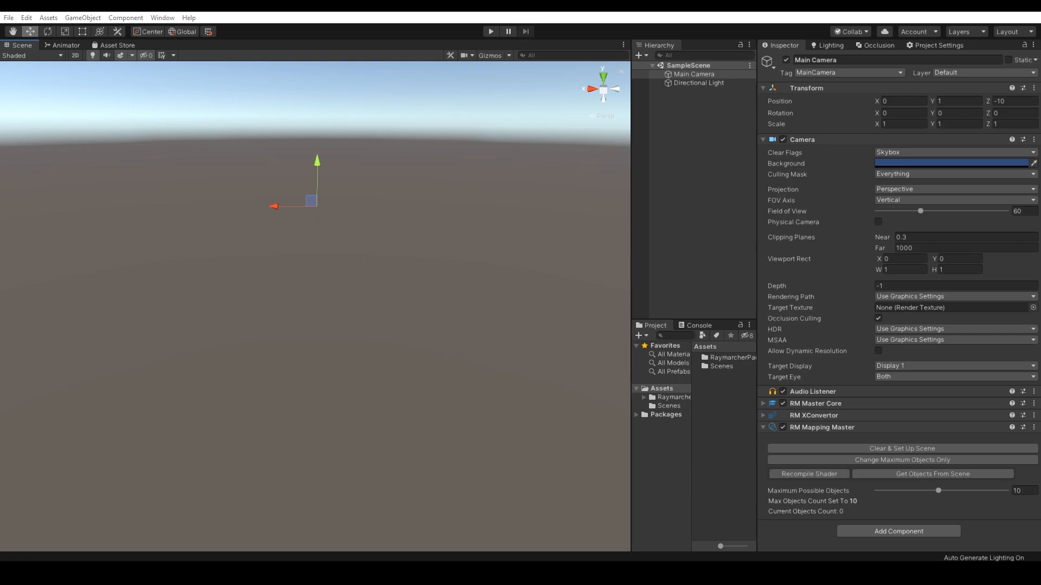
{"action": "mouse_move", "coordinate": [465, 275]}
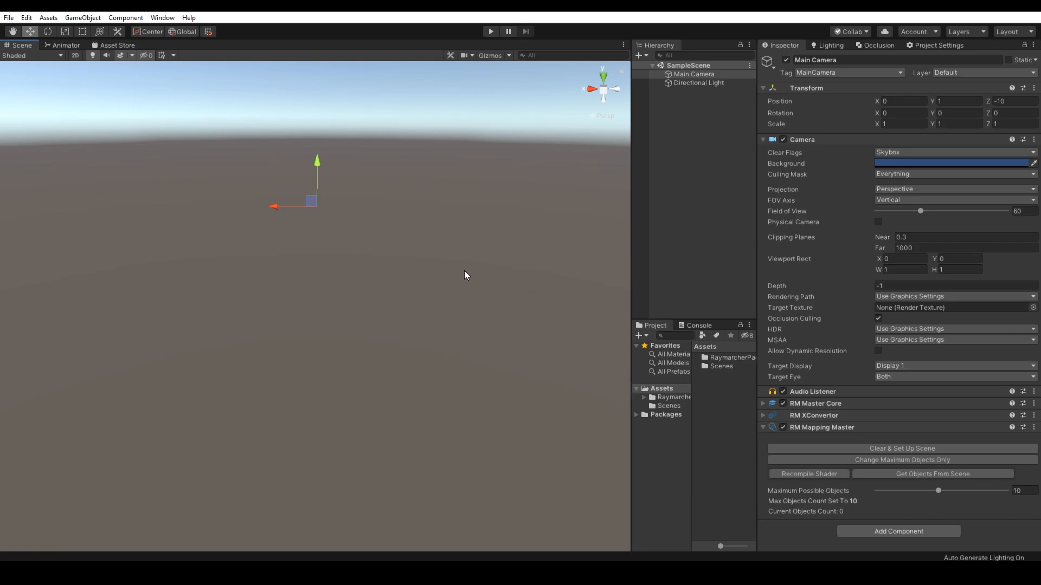
Create a new RMObject and reset its Transform to the world origin.
{"action": "left_click", "coordinate": [640, 55]}
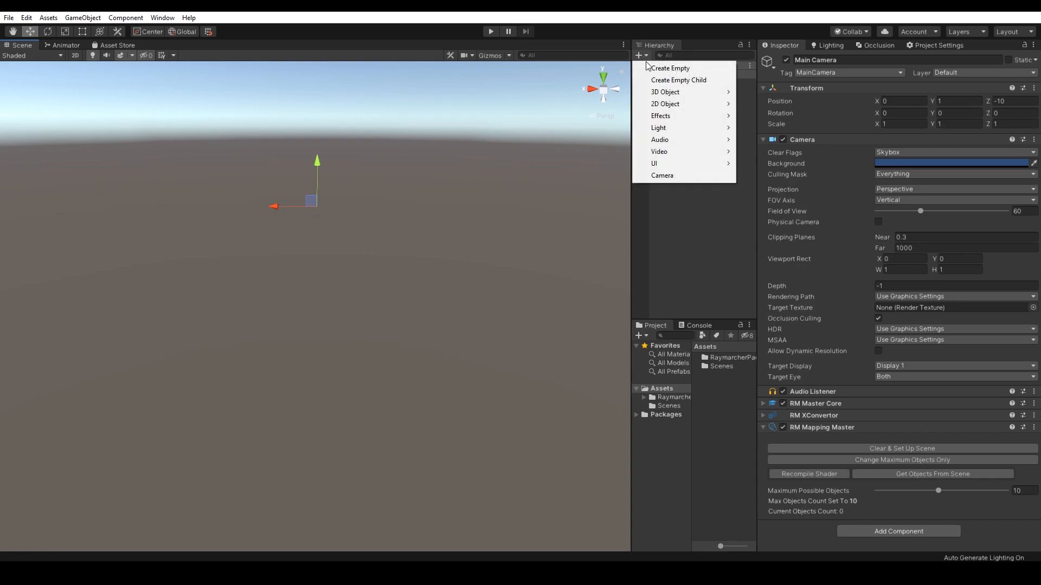
{"action": "mouse_move", "coordinate": [664, 91]}
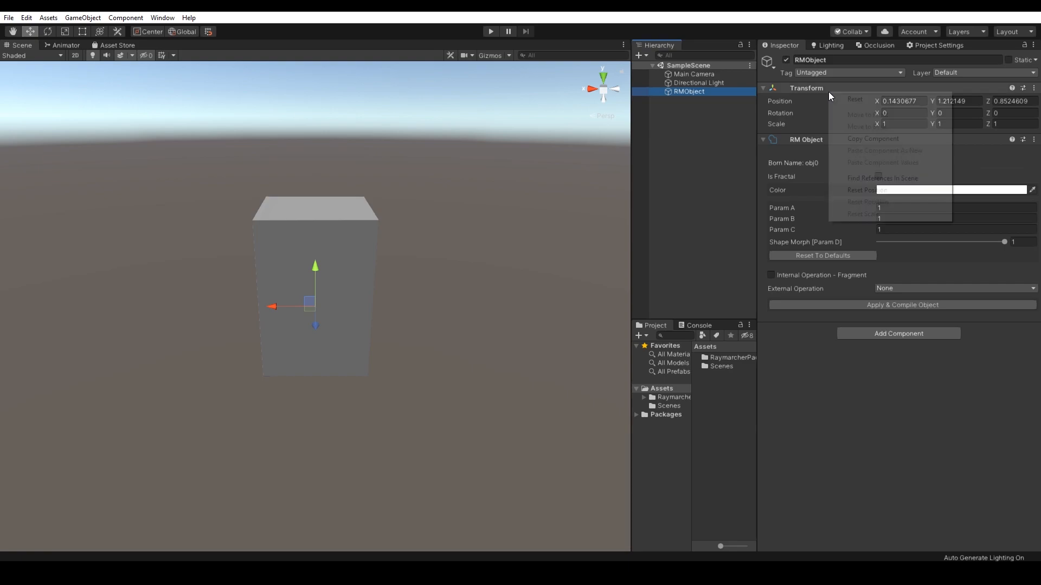
{"action": "left_click", "coordinate": [866, 189]}
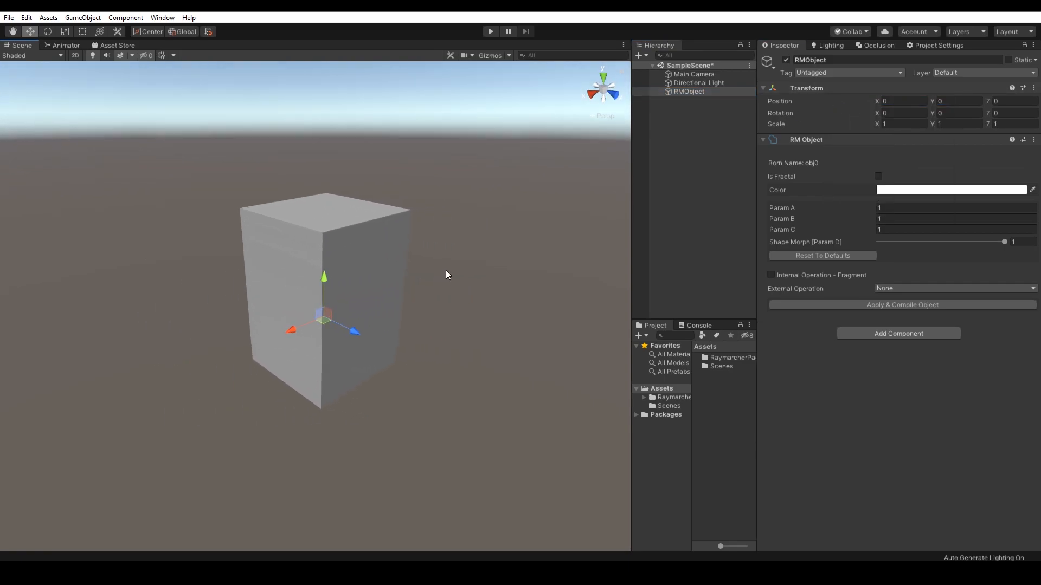
Flag the RMObject as an Apollonian fractal, apply and confirm the shader recompile.
{"action": "left_click", "coordinate": [877, 176]}
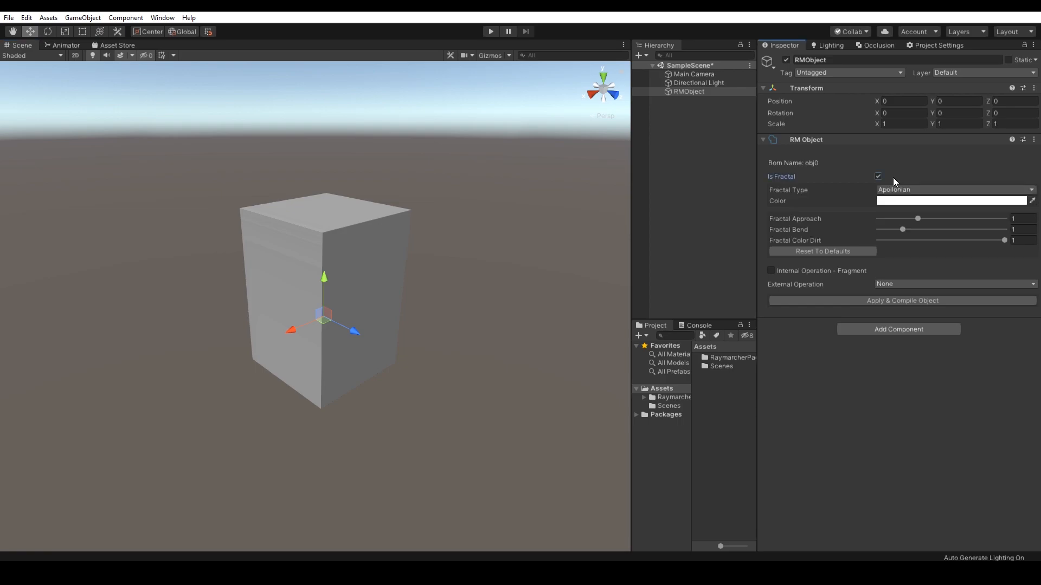
{"action": "left_click", "coordinate": [953, 189]}
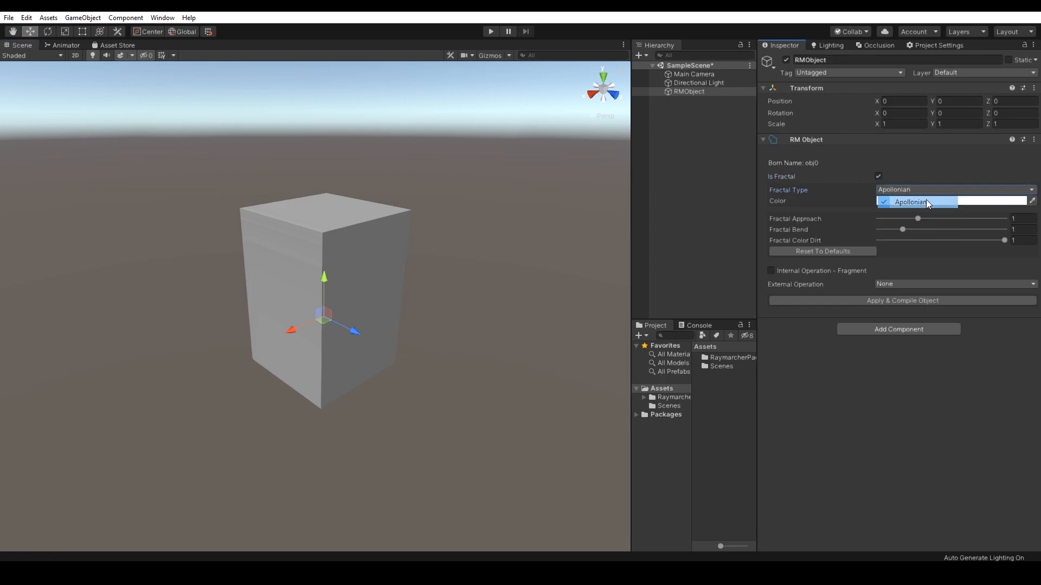
{"action": "left_click", "coordinate": [912, 202]}
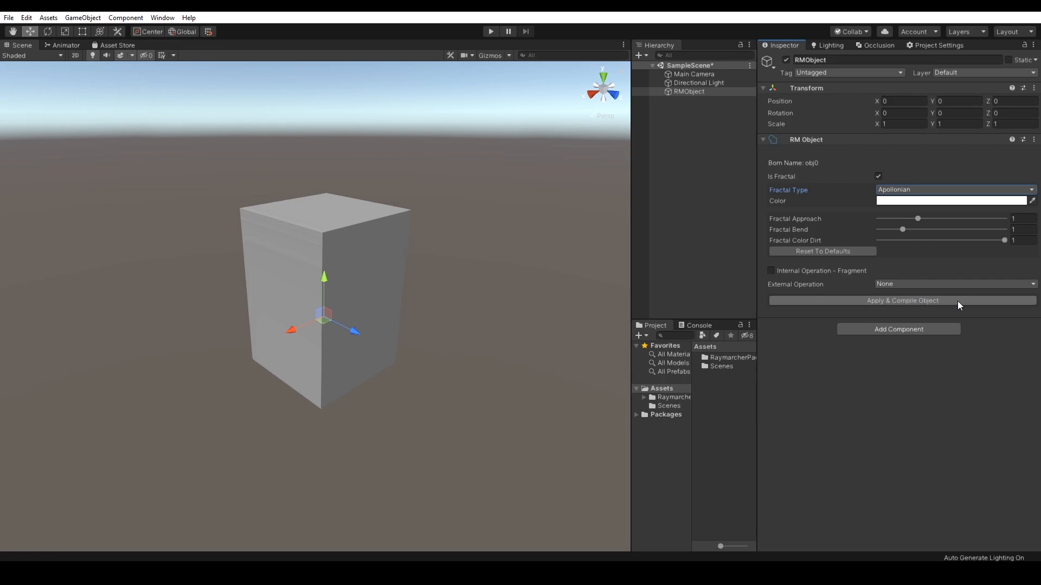
{"action": "mouse_move", "coordinate": [936, 307]}
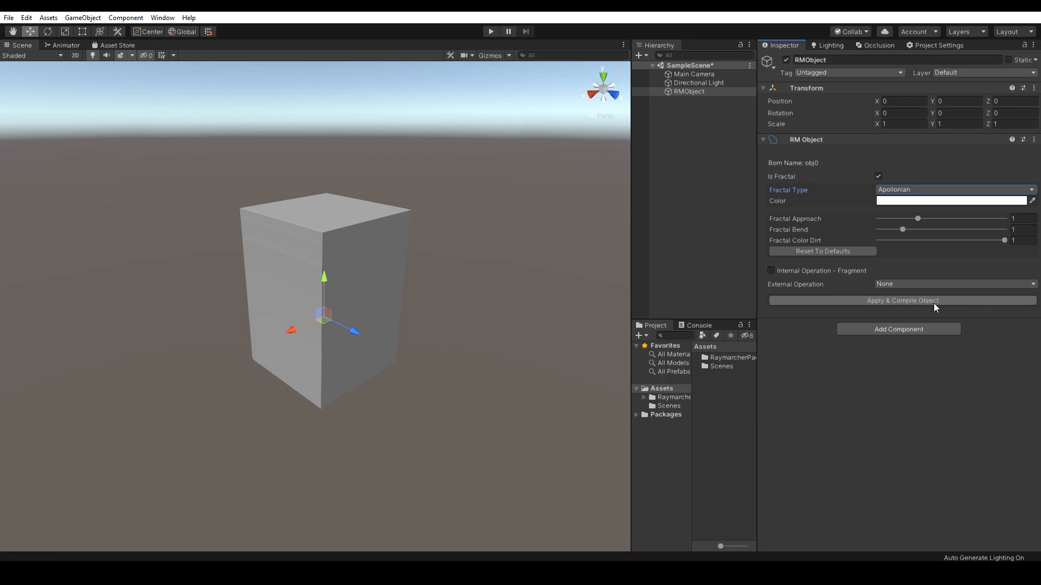
{"action": "left_click", "coordinate": [901, 300]}
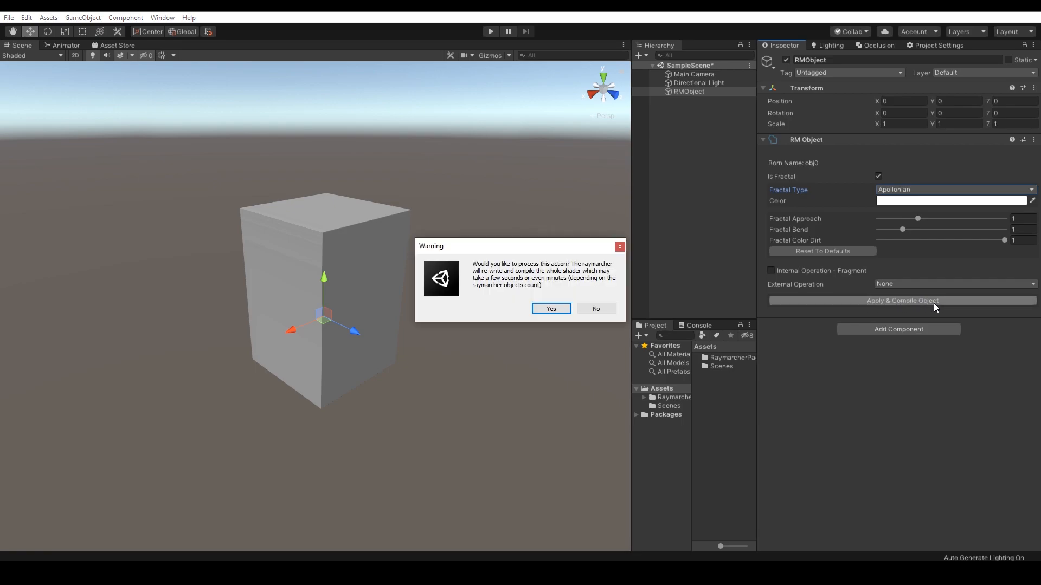
{"action": "left_click", "coordinate": [551, 309]}
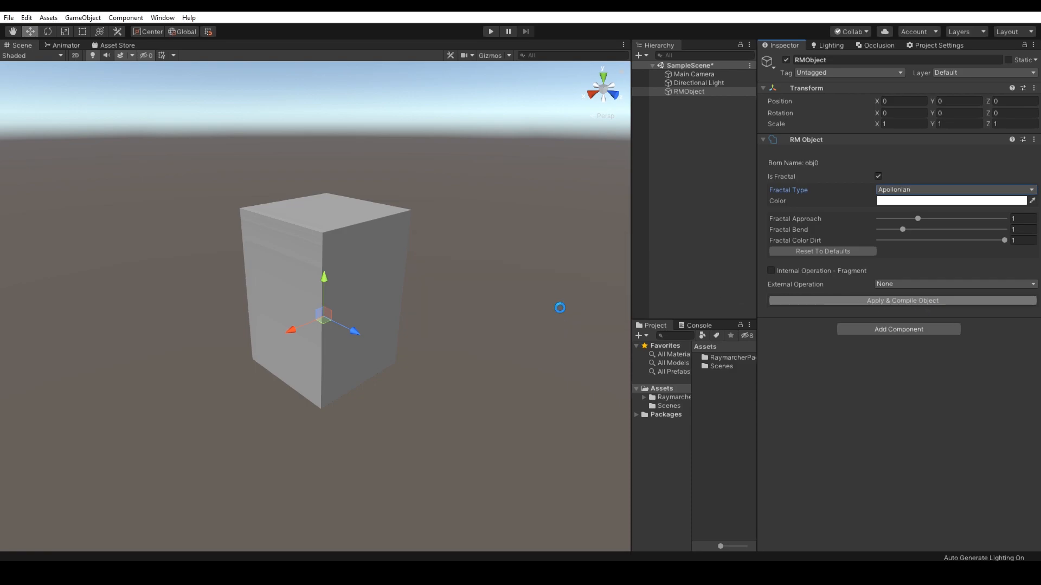
{"action": "mouse_move", "coordinate": [556, 278]}
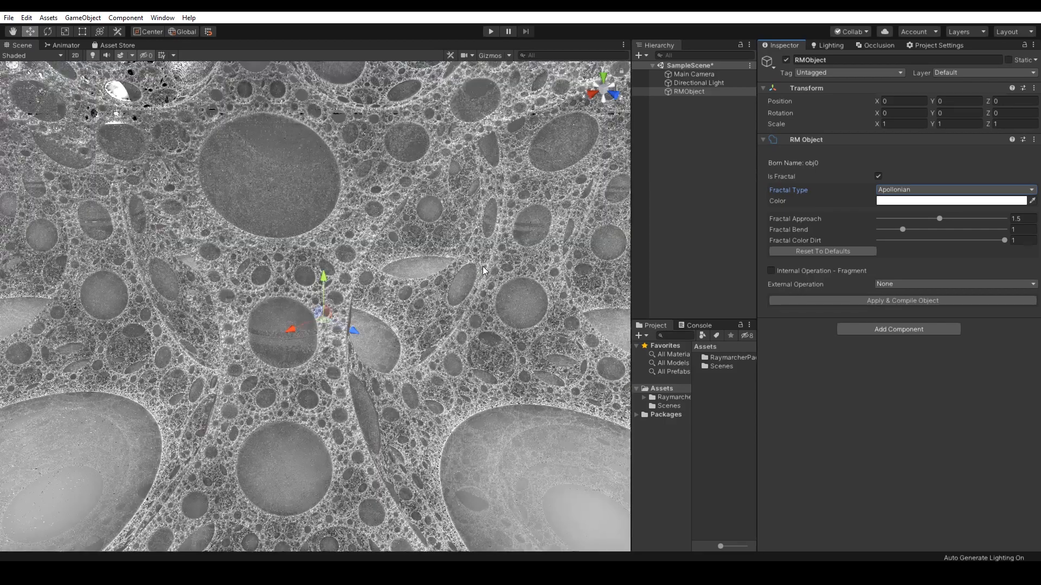
On Main Camera's RM Master Core, set render distance 20 and Render Quality to Very High.
{"action": "left_click_drag", "start_coordinate": [484, 271], "coordinate": [456, 249]}
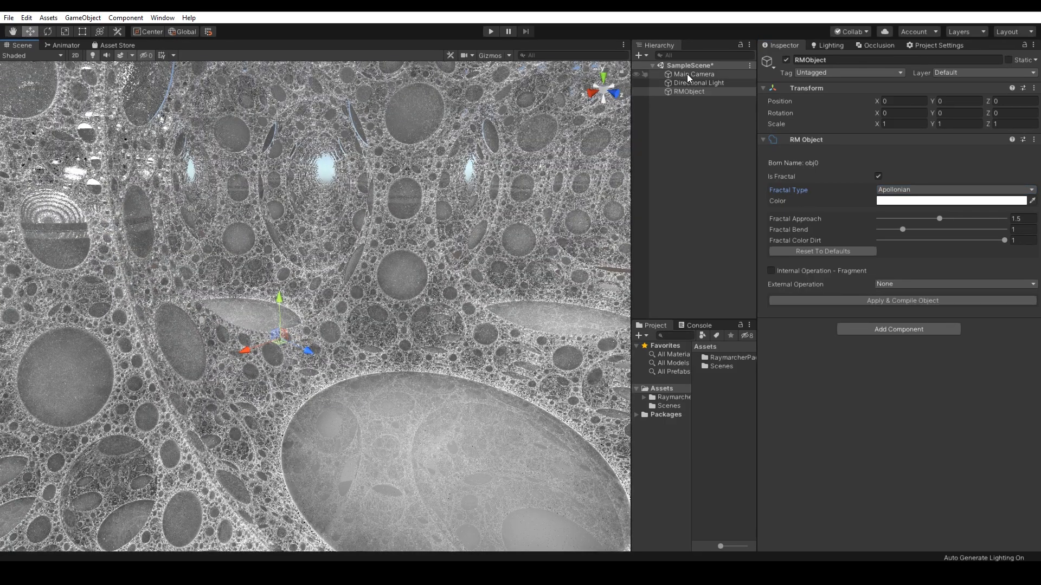
{"action": "left_click", "coordinate": [694, 74]}
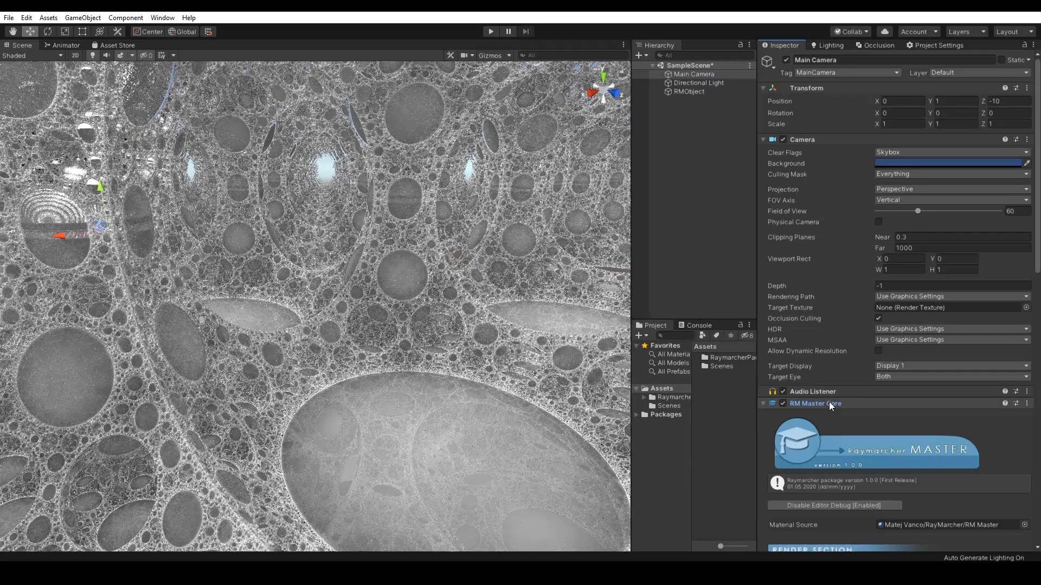
{"action": "scroll", "scroll_direction": "down", "scroll_amount": 3}
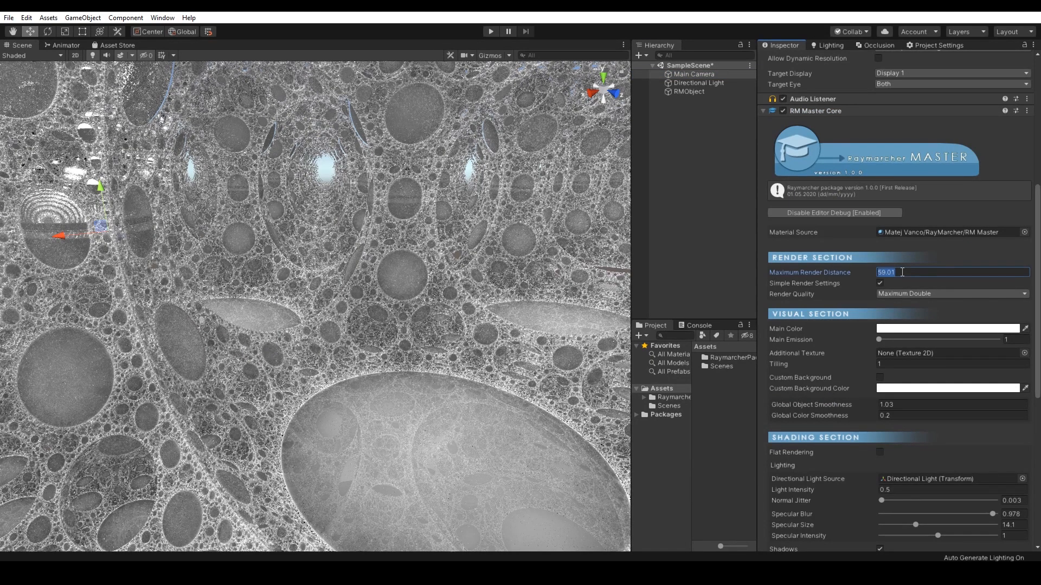
{"action": "left_click", "coordinate": [951, 294]}
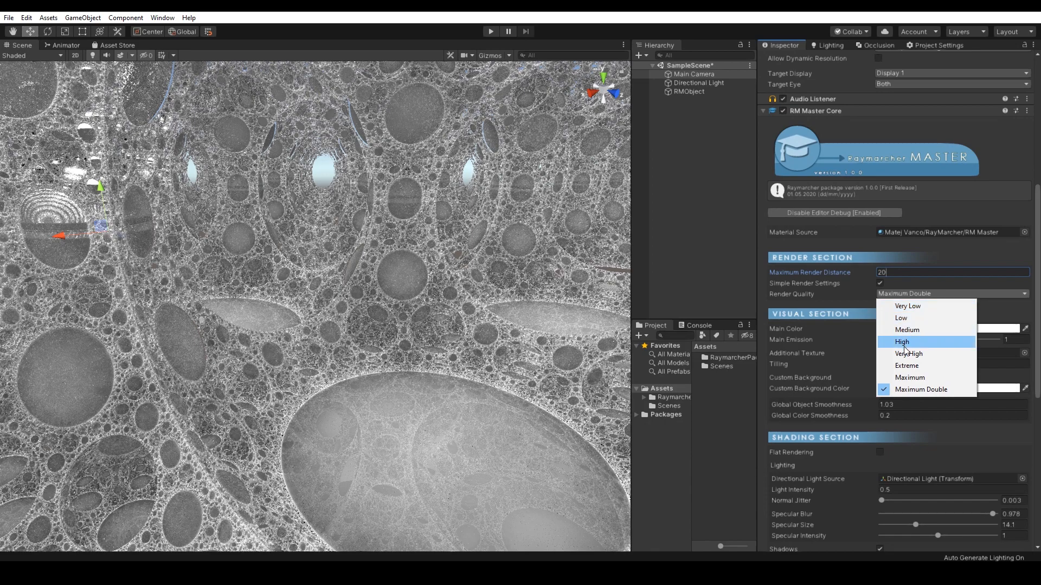
{"action": "left_click", "coordinate": [908, 353]}
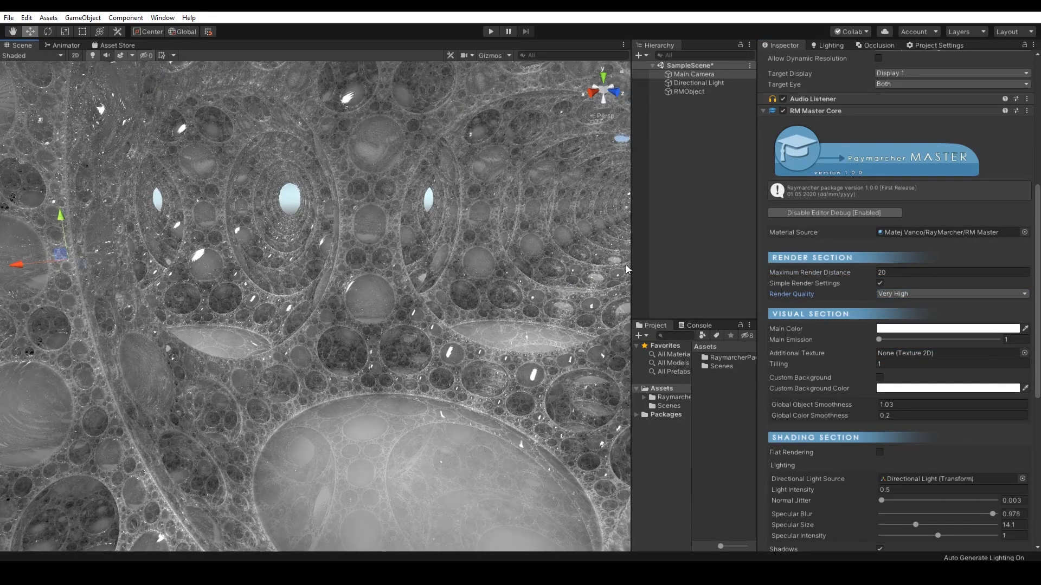
Raise Main Emission to about 1.39 for a glossier fractal, then return to the fractal object.
{"action": "scroll", "scroll_direction": "down", "scroll_amount": 3}
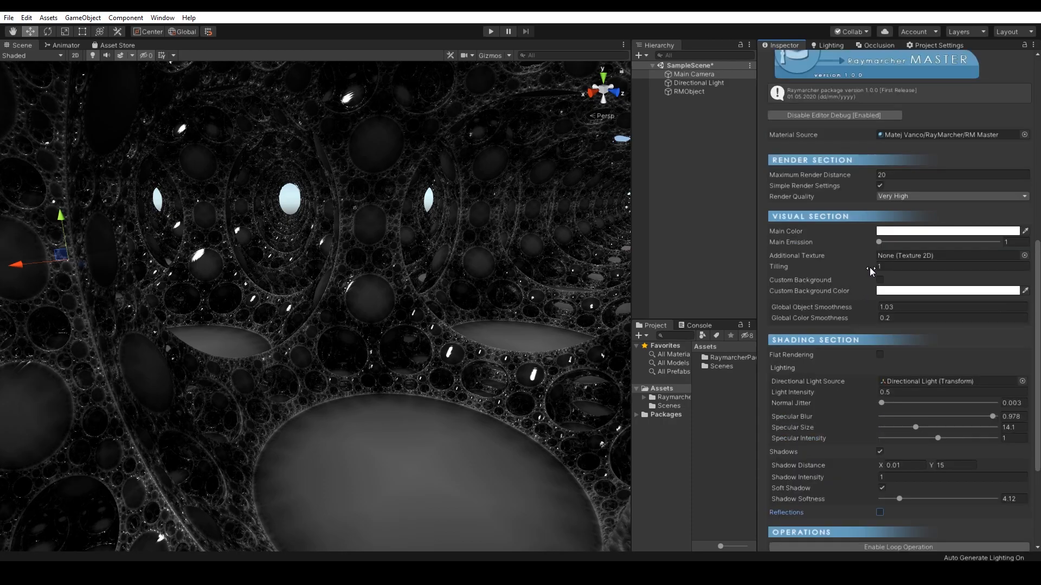
{"action": "left_click_drag", "start_coordinate": [879, 242], "coordinate": [901, 242]}
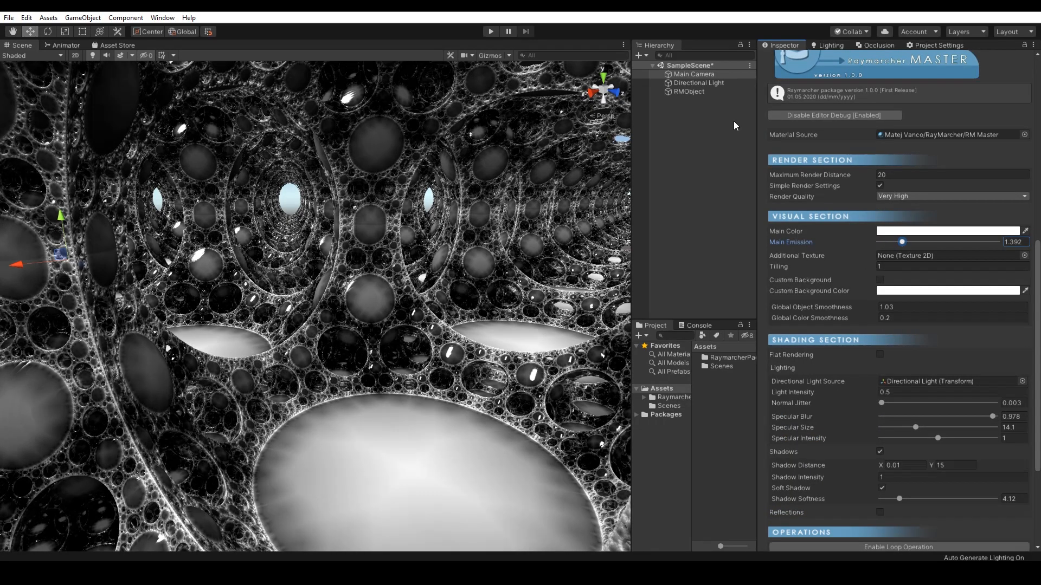
{"action": "left_click", "coordinate": [690, 91]}
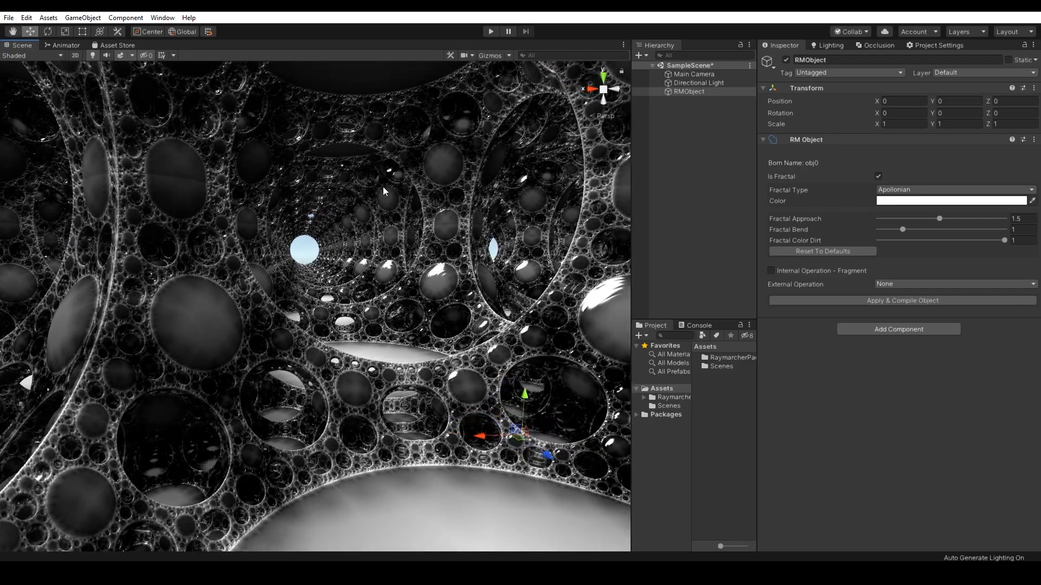
Adjust Fractal Approach to 1.41 and Fractal Bend to 0.82, stretching the cavities into a tunnel.
{"action": "left_click_drag", "start_coordinate": [939, 218], "coordinate": [948, 218]}
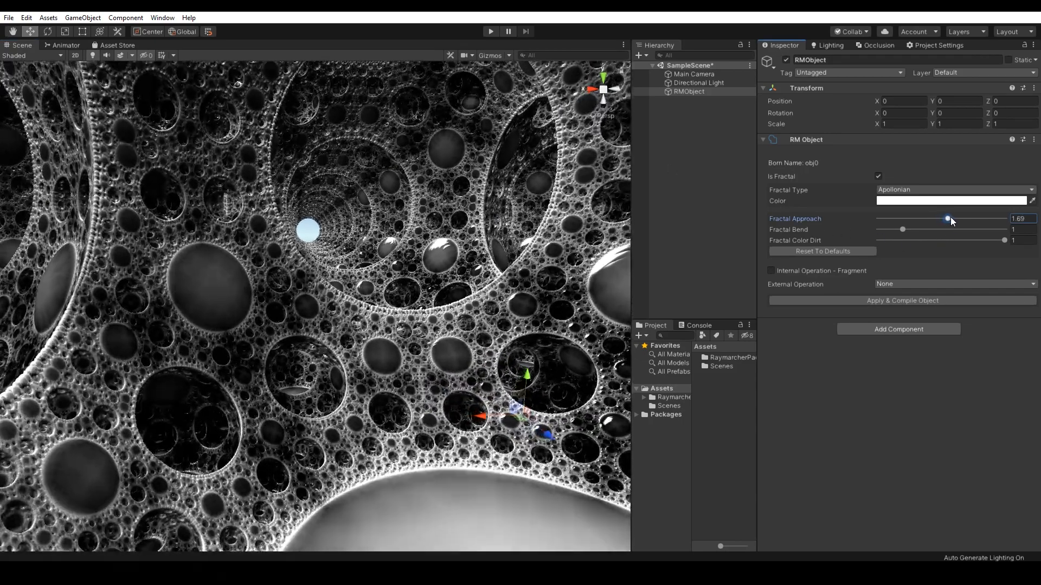
{"action": "left_click_drag", "start_coordinate": [901, 229], "coordinate": [912, 228]}
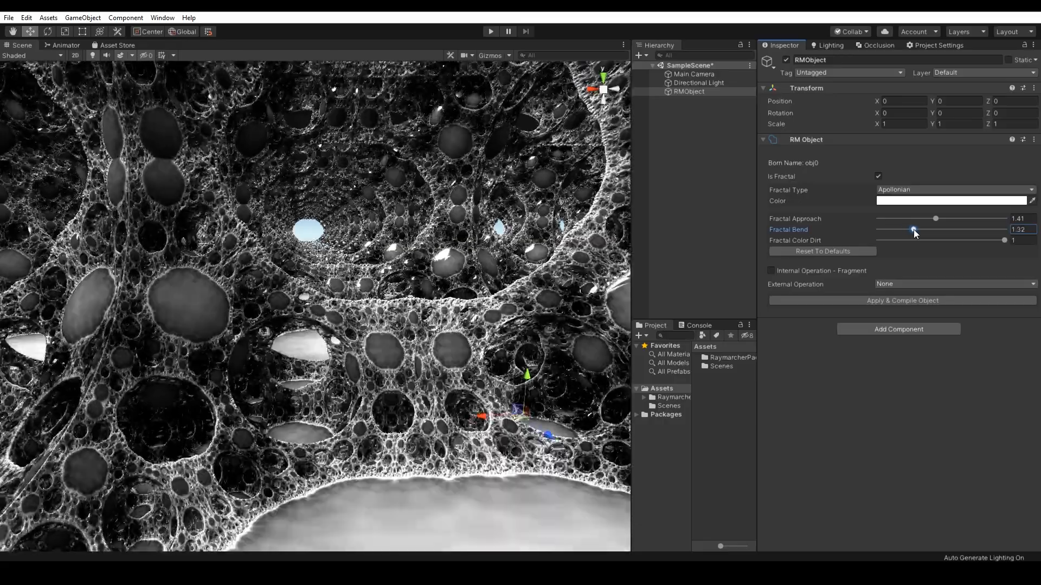
{"action": "left_click_drag", "start_coordinate": [913, 229], "coordinate": [899, 229]}
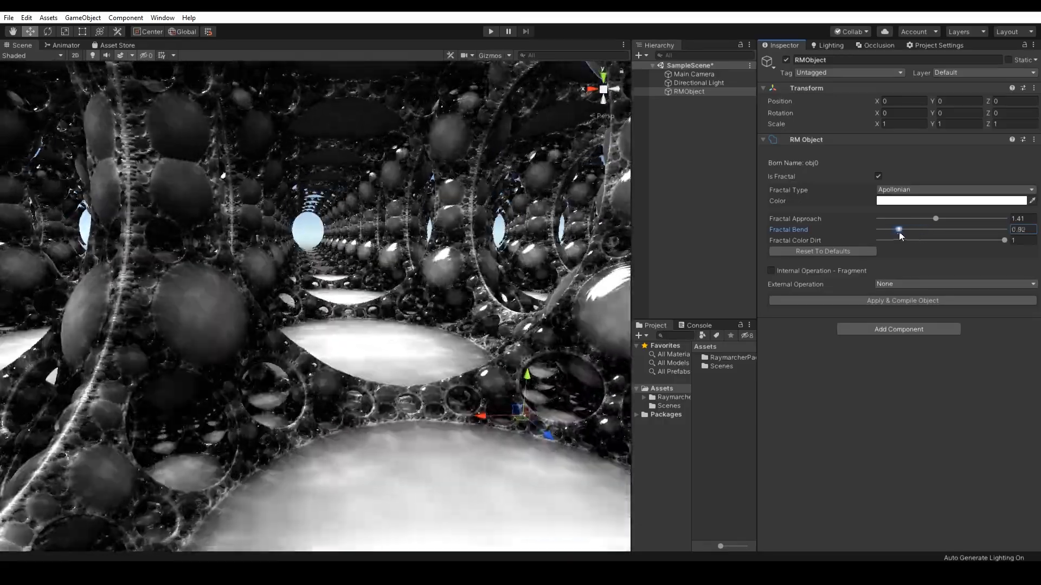
{"action": "left_click_drag", "start_coordinate": [899, 230], "coordinate": [903, 230]}
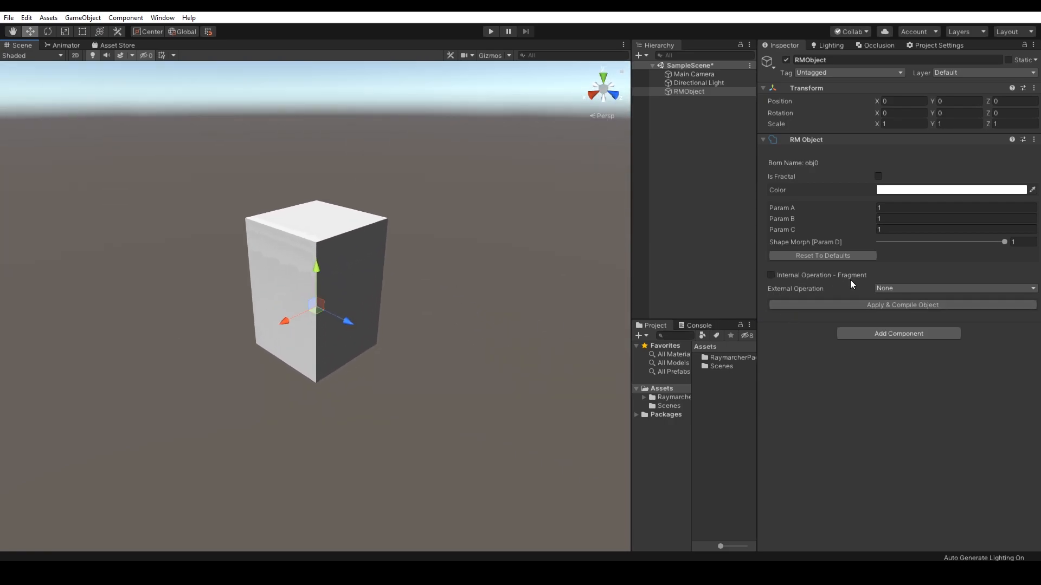
{"action": "mouse_move", "coordinate": [795, 294]}
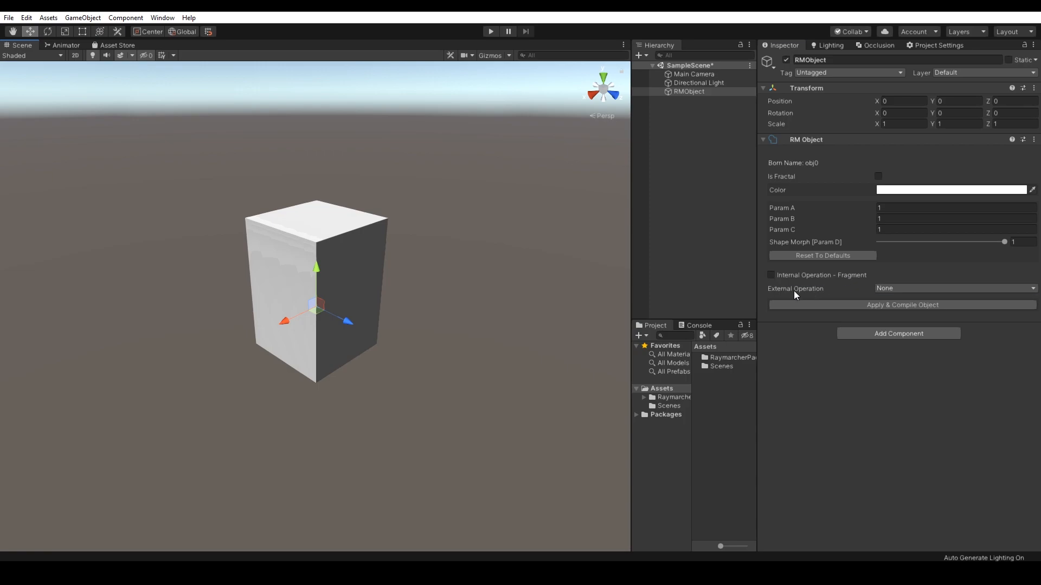
Leave External Operation at None and change the RM Object's shape morph strength.
{"action": "left_click", "coordinate": [953, 289]}
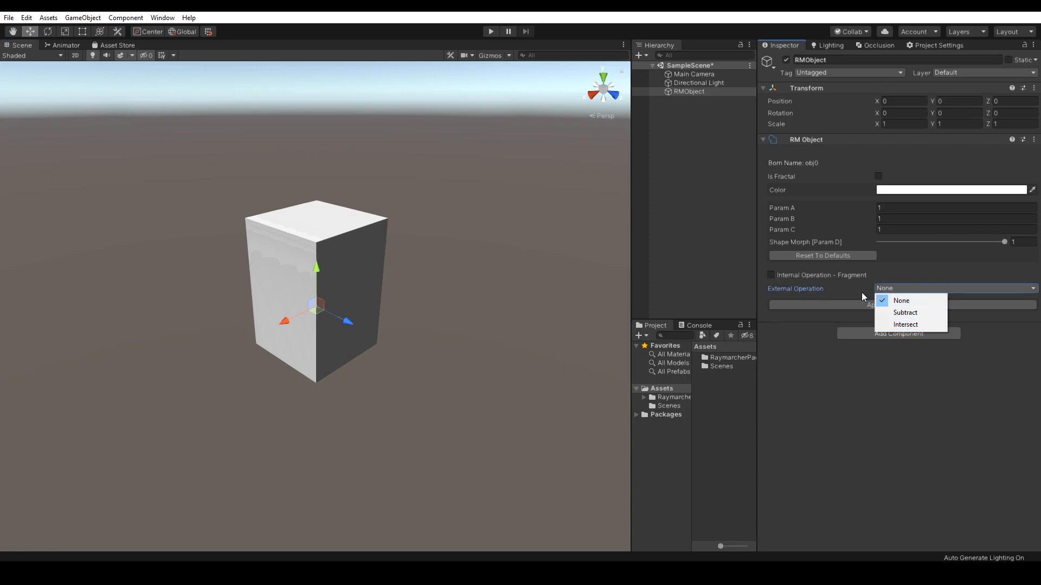
{"action": "left_click", "coordinate": [901, 300]}
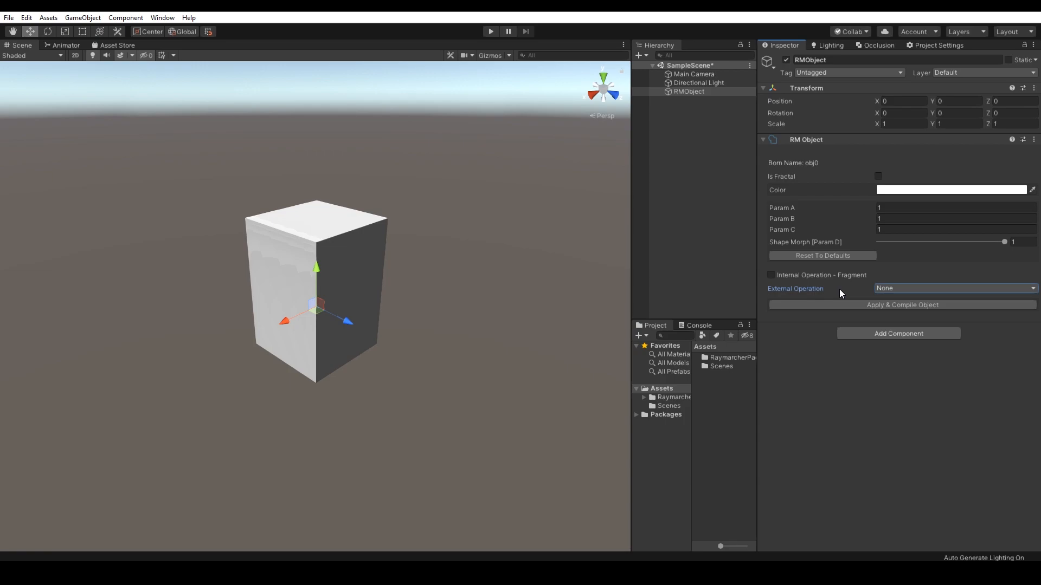
{"action": "left_click", "coordinate": [770, 274]}
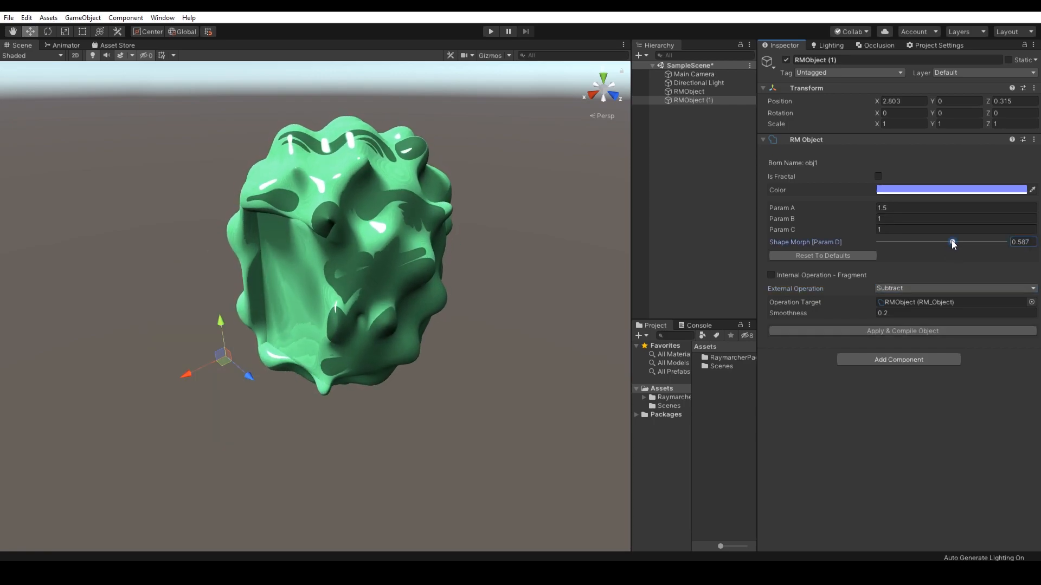
{"action": "left_click_drag", "start_coordinate": [953, 241], "coordinate": [879, 242]}
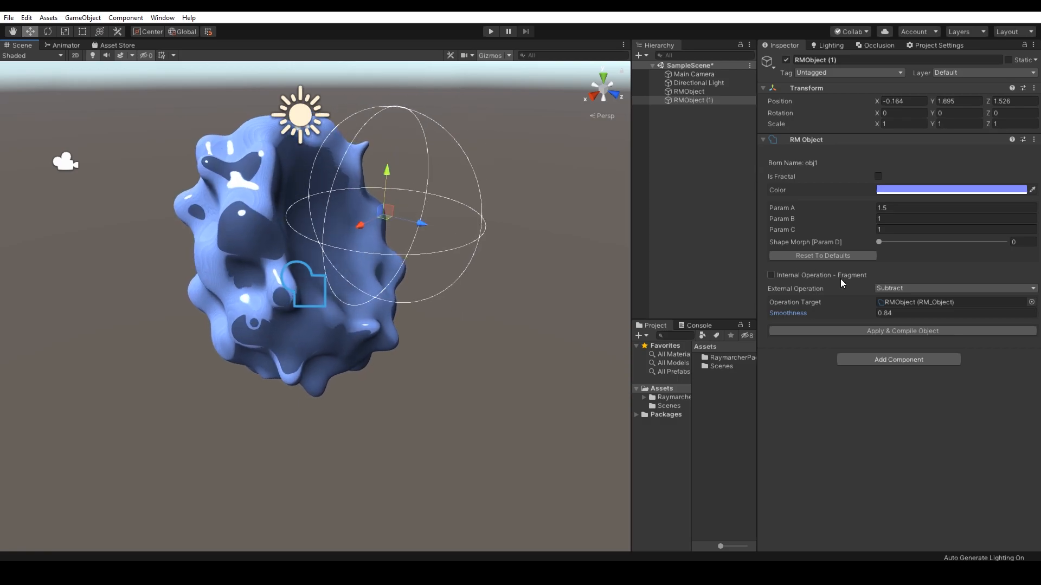
Move the subtracting sphere through the blob, then reload SampleScene with the default box and capsule.
{"action": "left_click", "coordinate": [689, 91]}
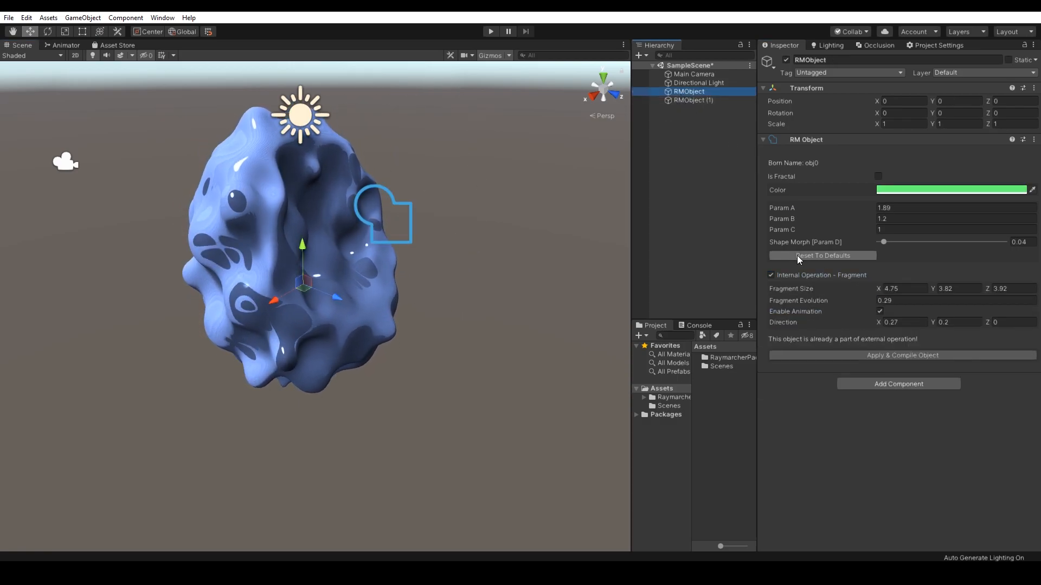
{"action": "left_click", "coordinate": [693, 100]}
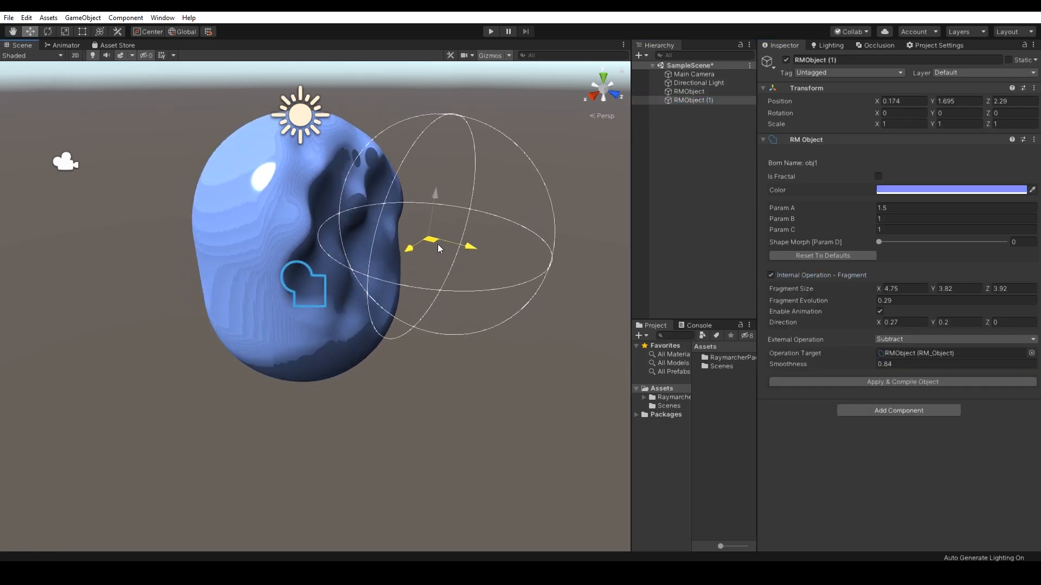
{"action": "left_click_drag", "start_coordinate": [438, 249], "coordinate": [299, 209]}
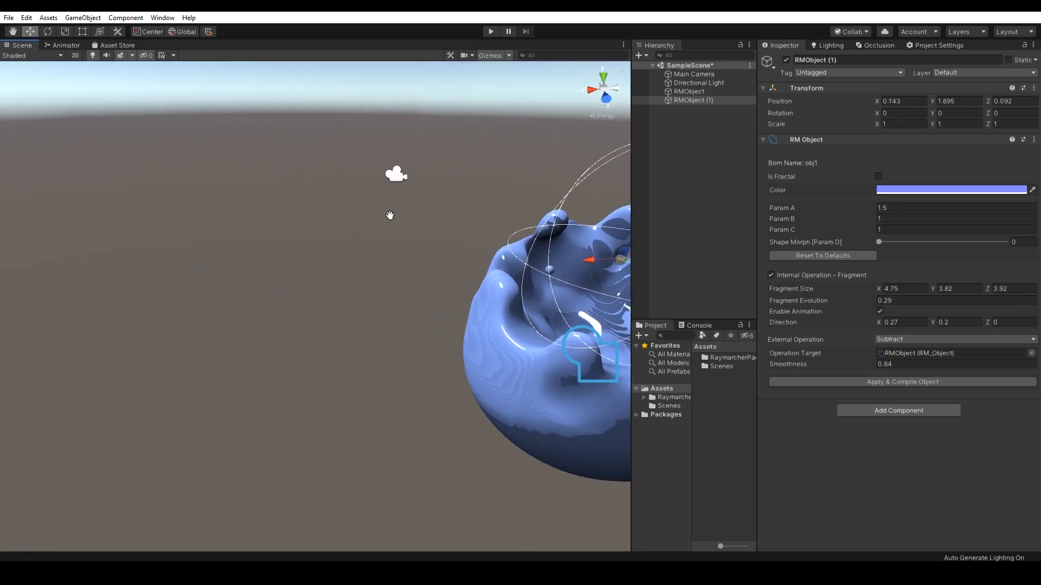
{"action": "left_click_drag", "start_coordinate": [877, 242], "coordinate": [978, 242]}
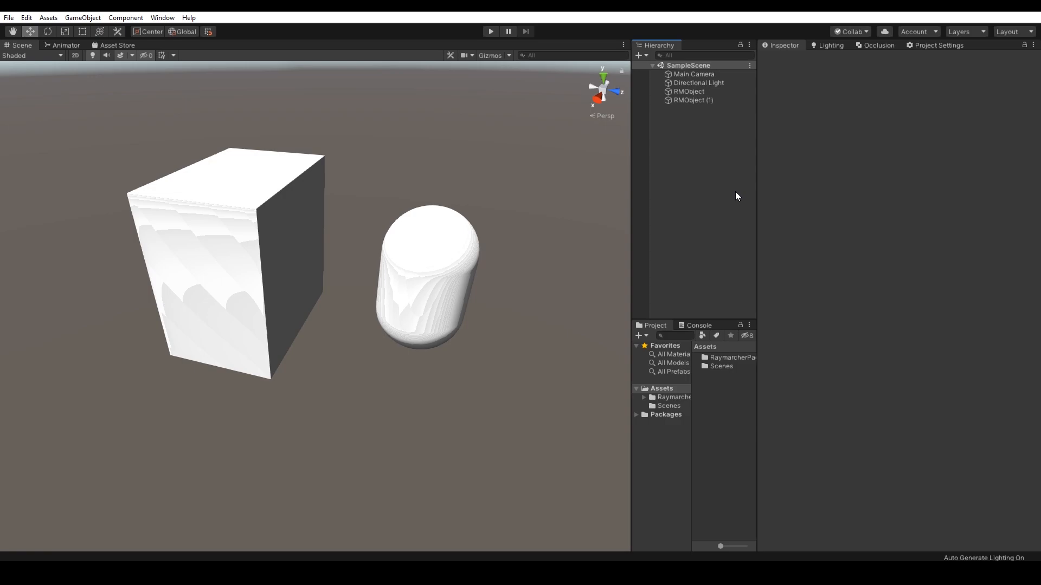
Show the Main Camera's generated object buffer shader code in RM XConvertor and scroll through it.
{"action": "left_click", "coordinate": [693, 74]}
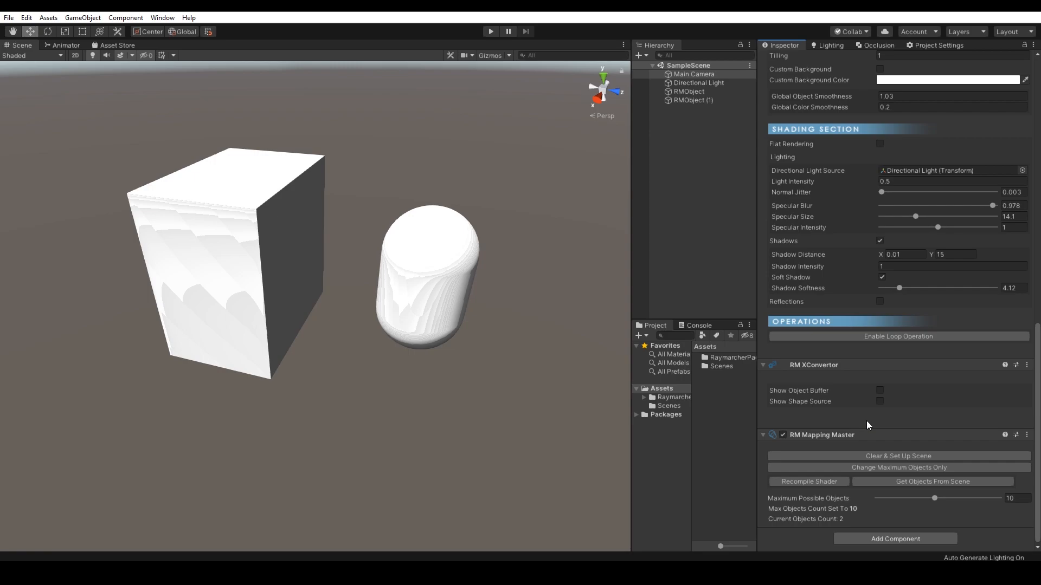
{"action": "mouse_move", "coordinate": [880, 391]}
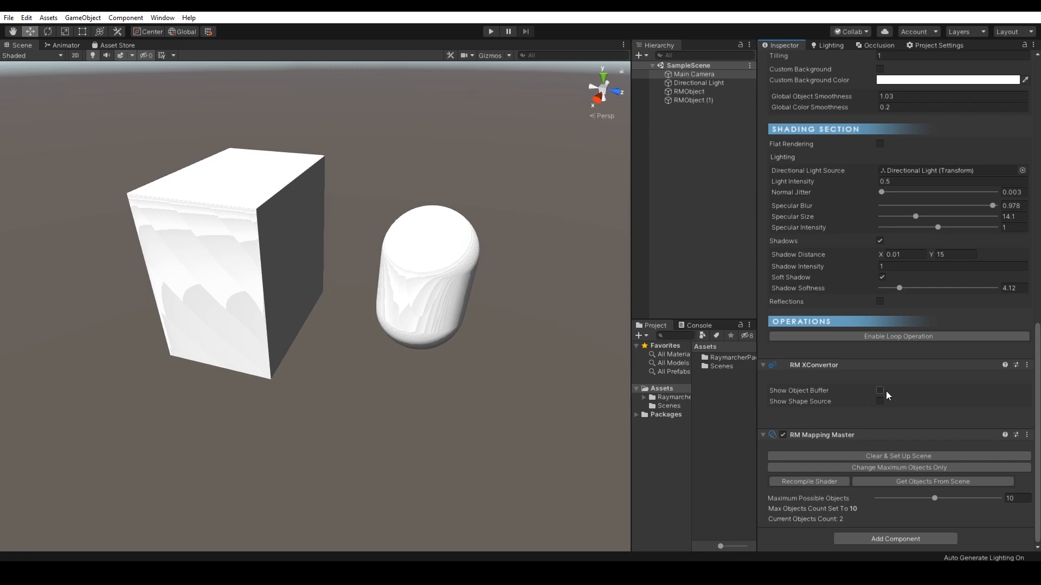
{"action": "left_click", "coordinate": [880, 390]}
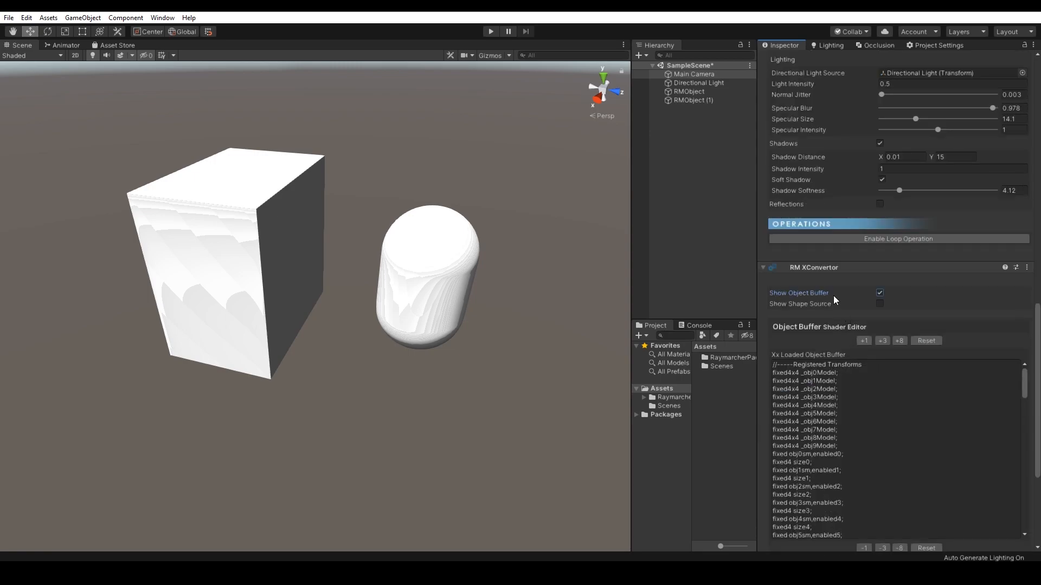
{"action": "scroll", "scroll_direction": "down", "scroll_amount": 3}
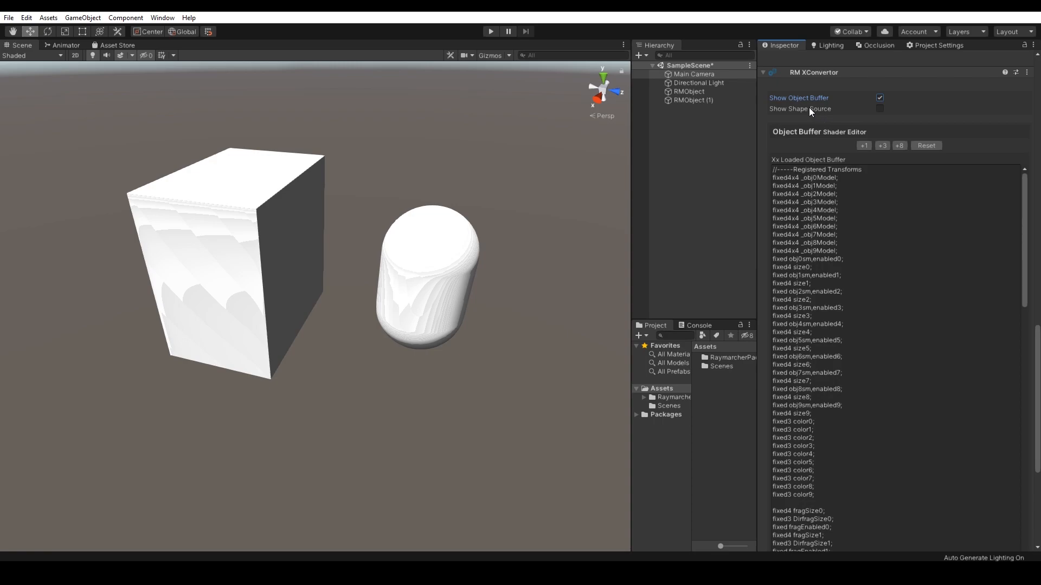
{"action": "scroll", "scroll_direction": "down", "scroll_amount": 3}
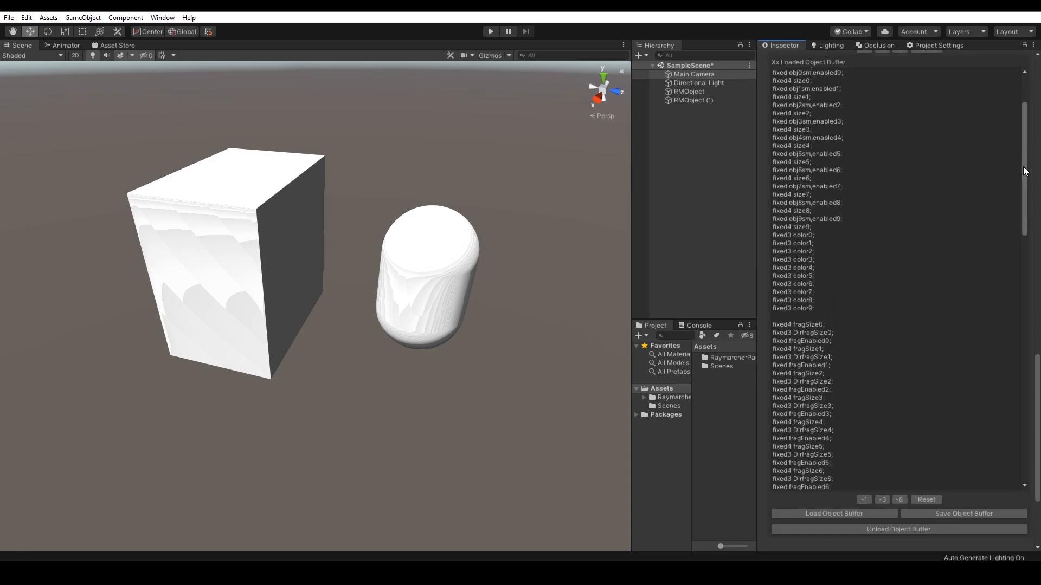
{"action": "scroll", "scroll_direction": "down", "scroll_amount": 3}
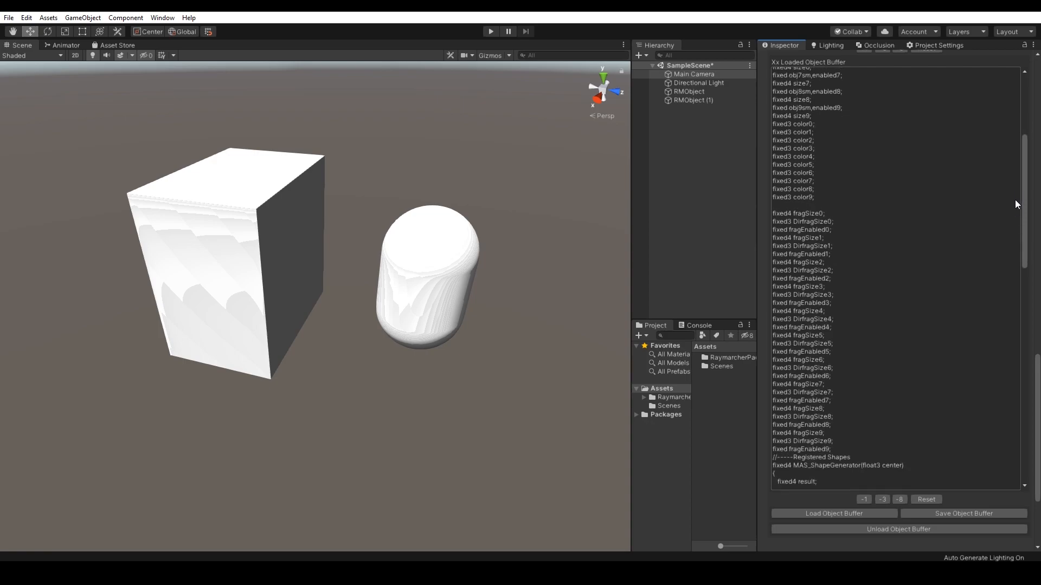
Review the rest of the object buffer code, then hide it again.
{"action": "scroll", "scroll_direction": "down", "scroll_amount": 3}
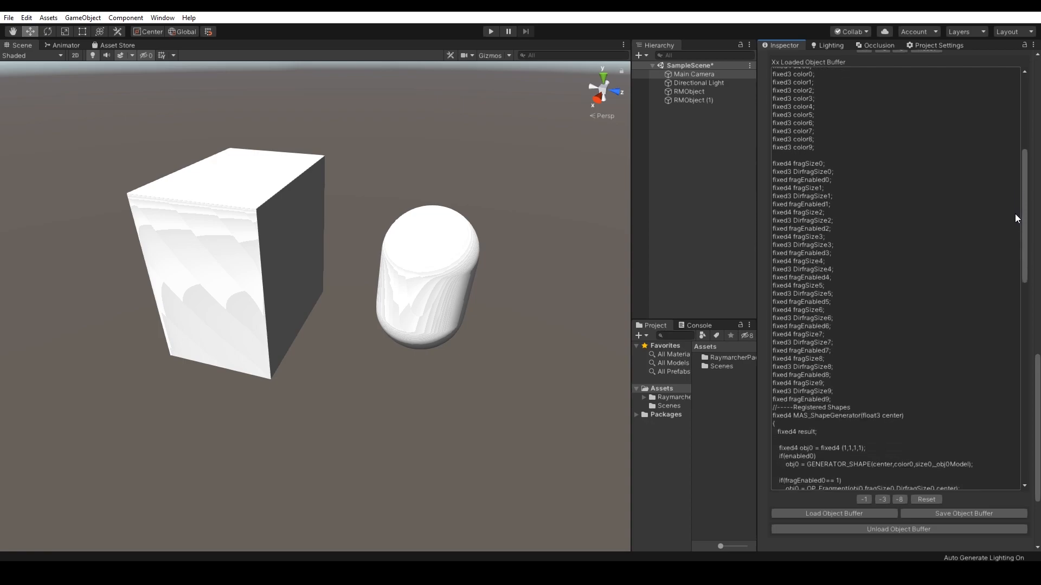
{"action": "scroll", "scroll_direction": "down", "scroll_amount": 3}
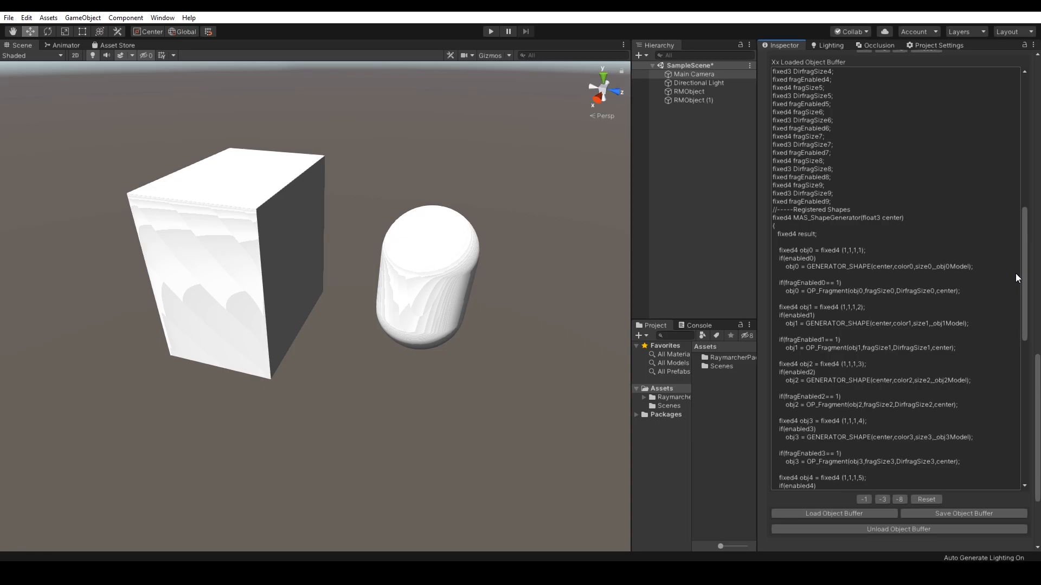
{"action": "scroll", "scroll_direction": "down", "scroll_amount": 3}
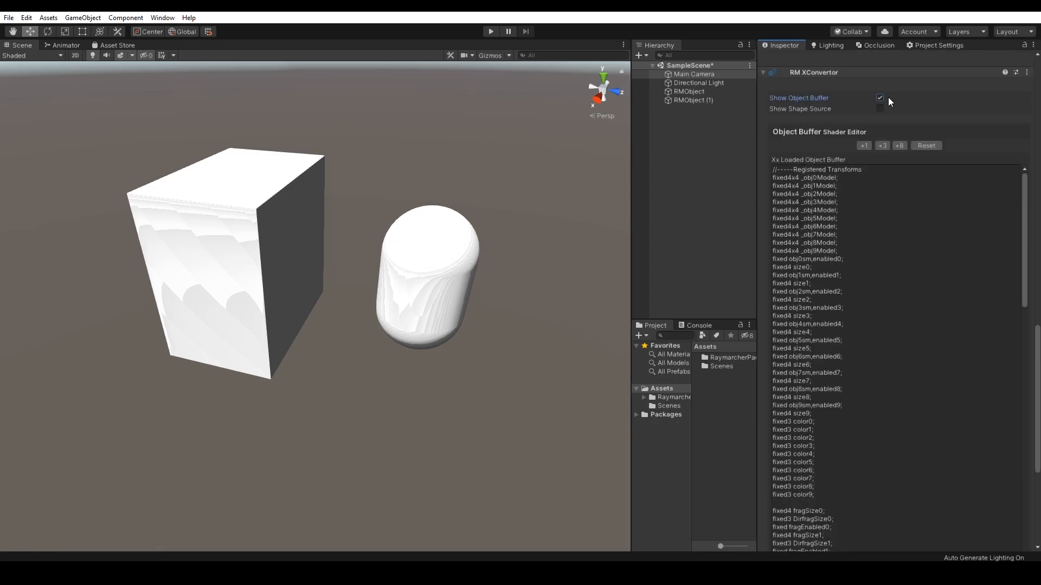
{"action": "left_click", "coordinate": [880, 98]}
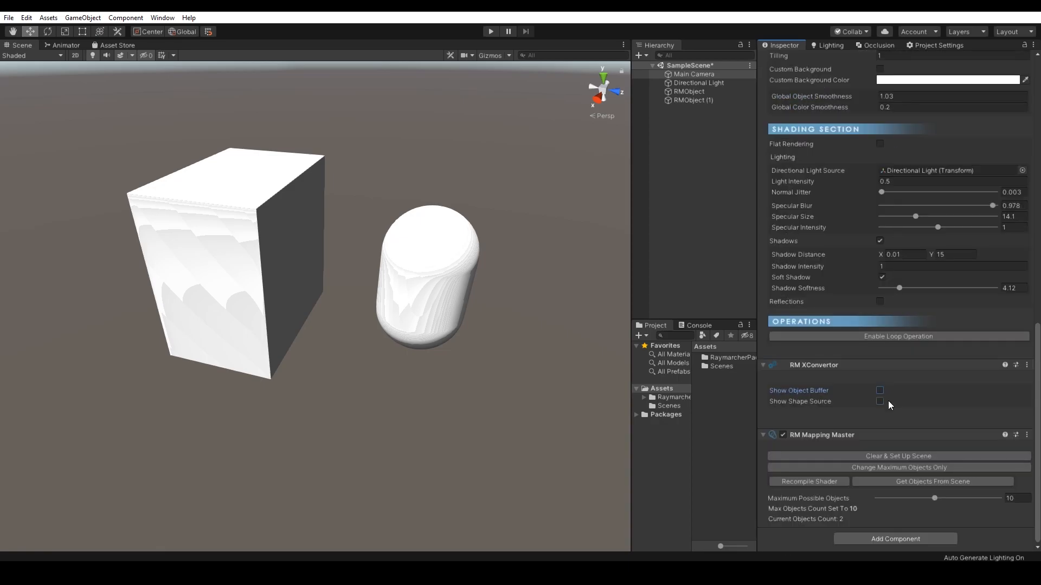
Show and load the shape source code for editing, scrolling to the lerp line.
{"action": "left_click", "coordinate": [880, 401]}
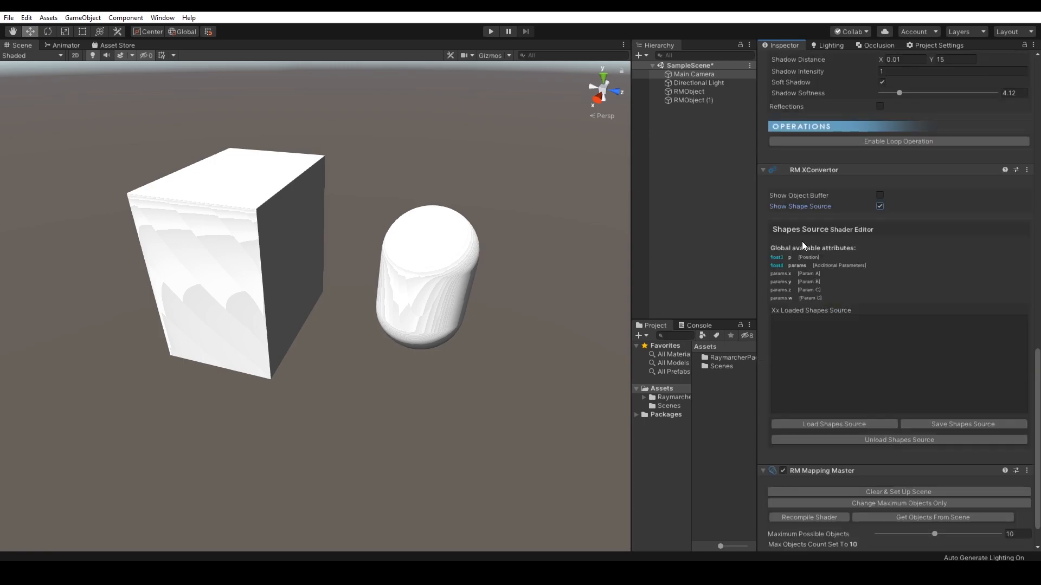
{"action": "mouse_move", "coordinate": [808, 291]}
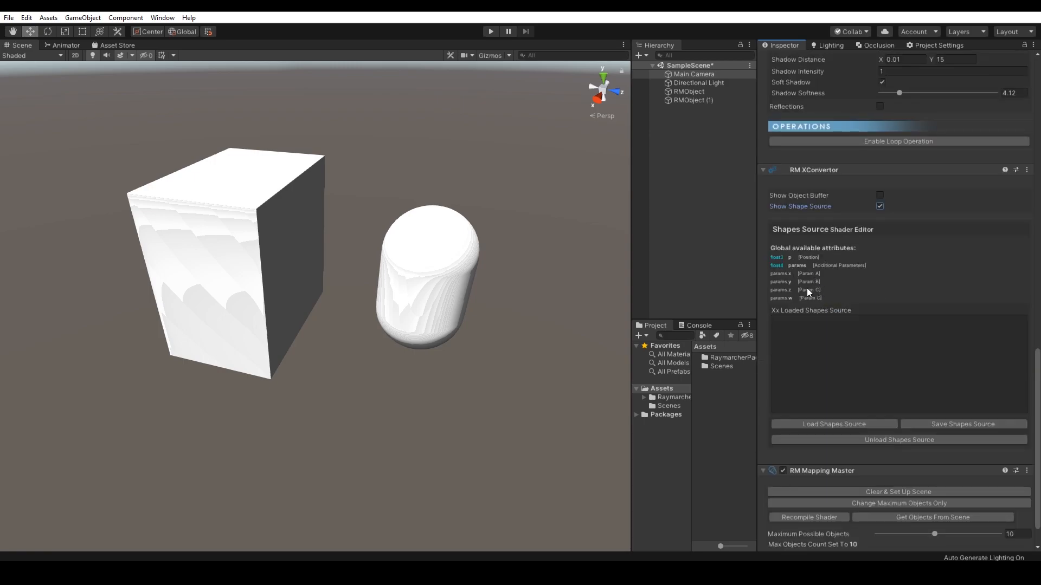
{"action": "mouse_move", "coordinate": [822, 302]}
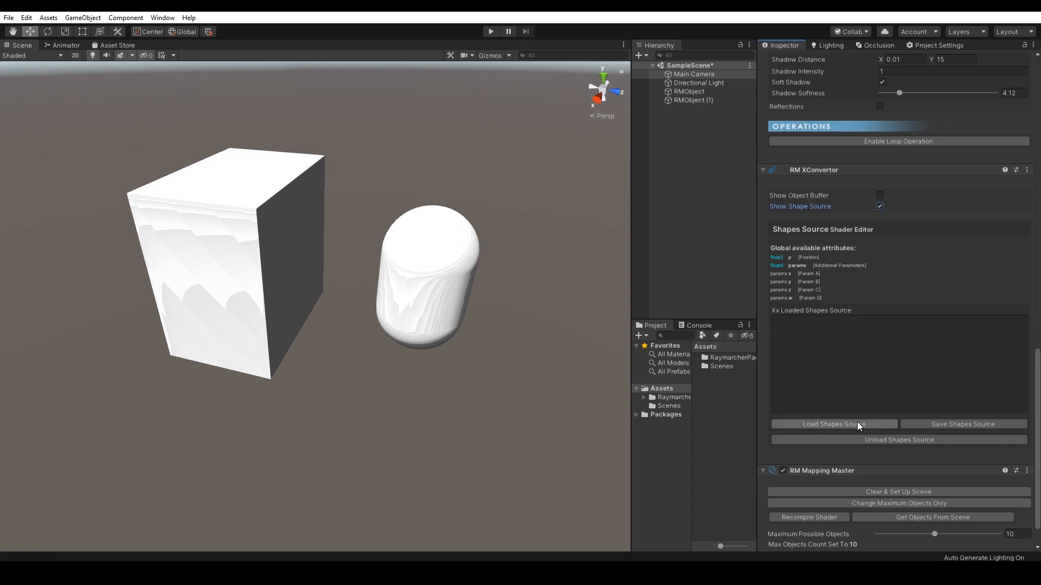
{"action": "left_click", "coordinate": [834, 423]}
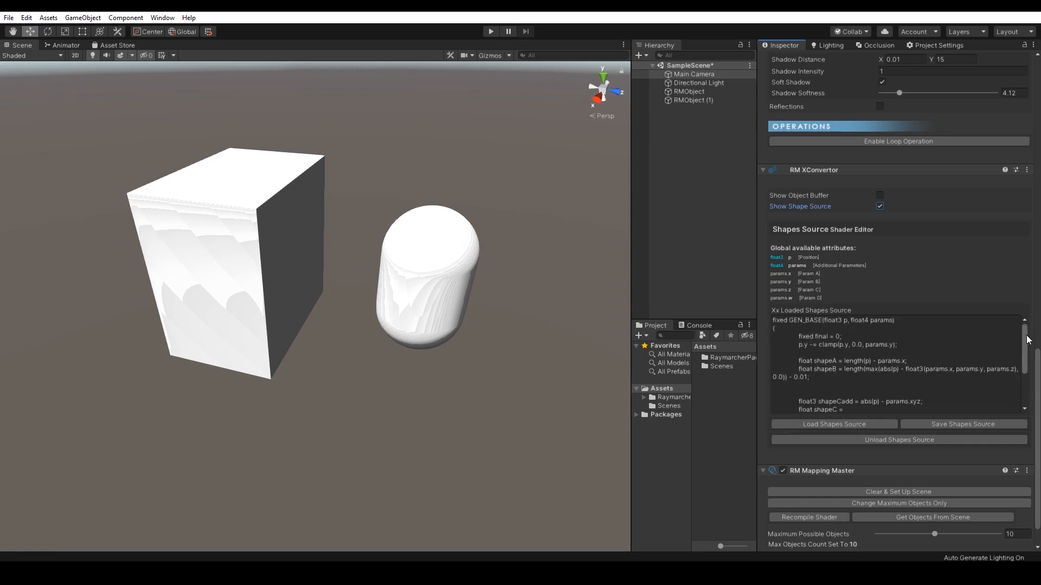
{"action": "scroll", "scroll_direction": "down", "scroll_amount": 3}
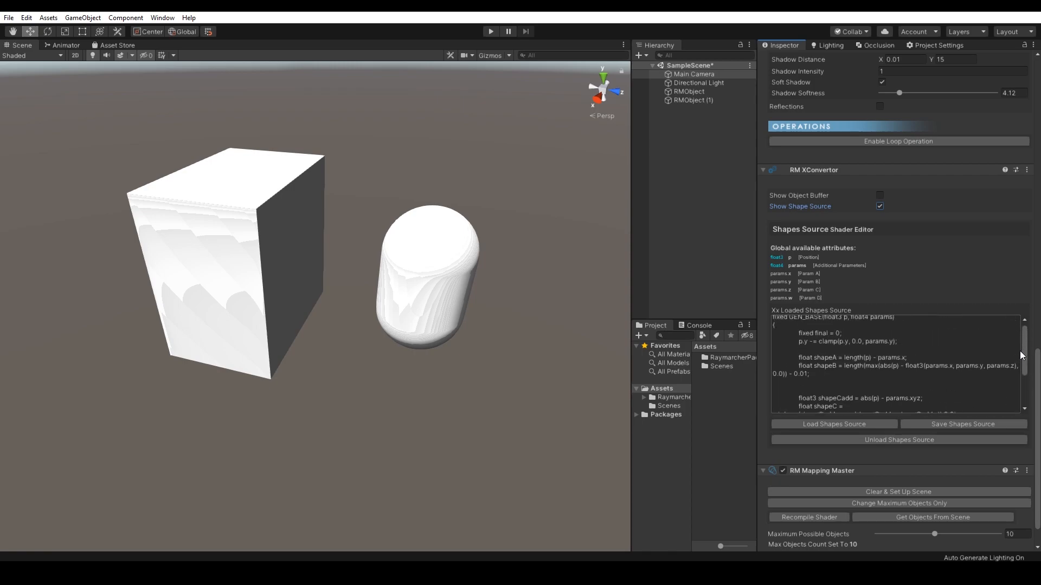
{"action": "scroll", "scroll_direction": "down", "scroll_amount": 3}
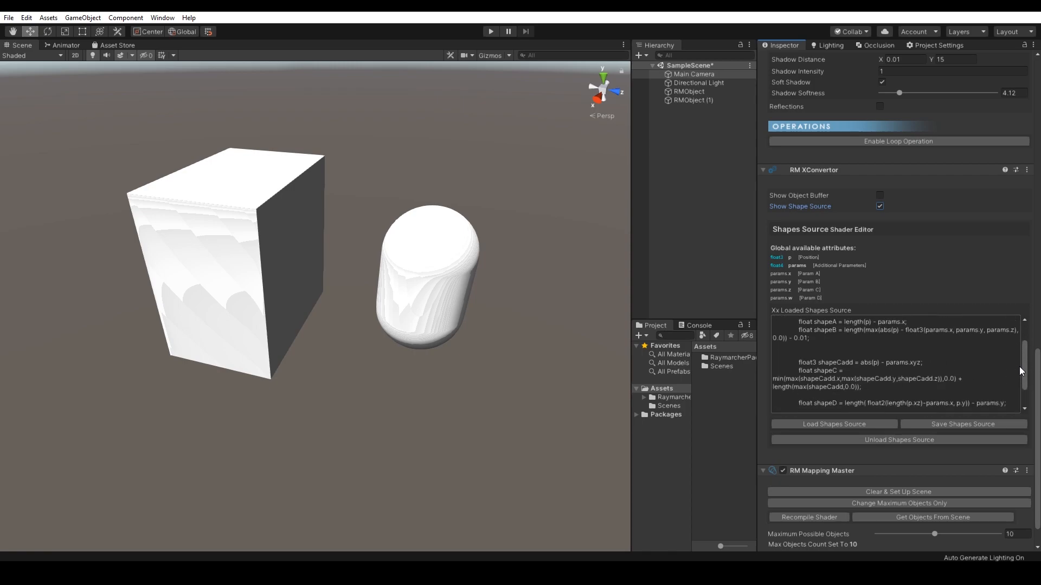
{"action": "scroll", "scroll_direction": "down", "scroll_amount": 3}
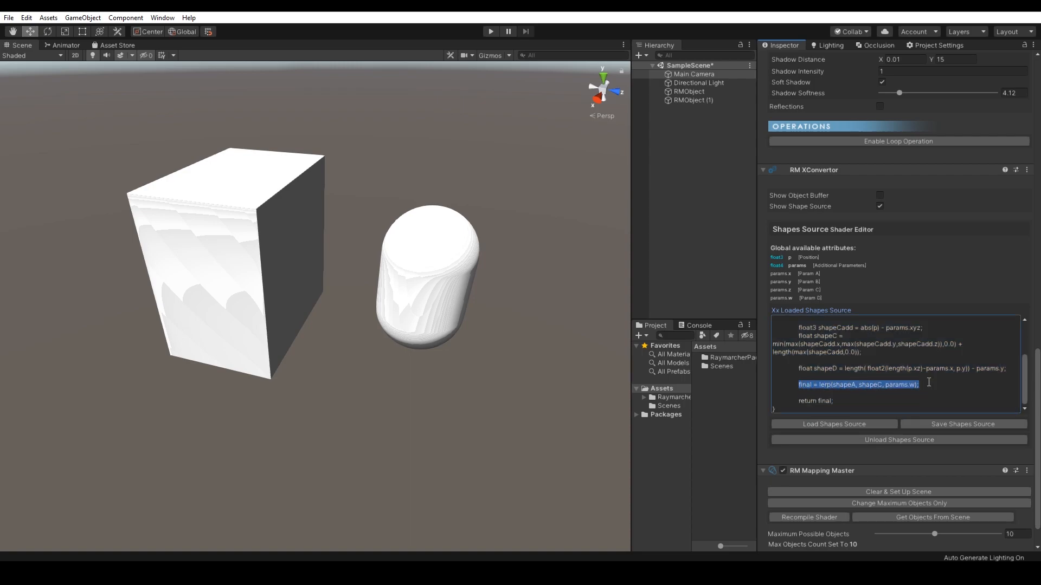
{"action": "mouse_move", "coordinate": [928, 386]}
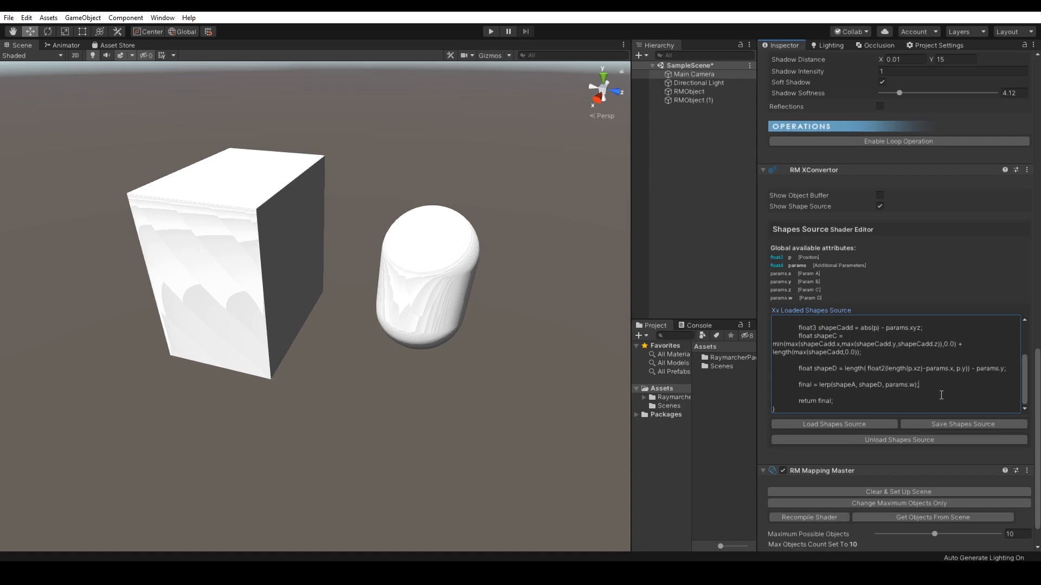
Change shapeC to shapeD in the blending line and recompile the shader so the object renders as a ring.
{"action": "triple_click", "coordinate": [863, 368]}
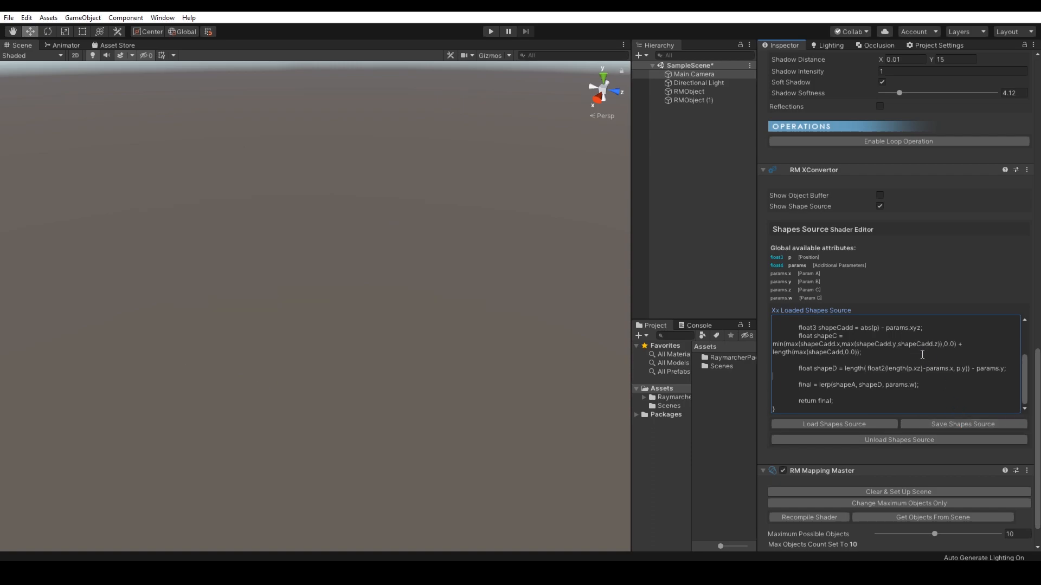
{"action": "left_click", "coordinate": [693, 100]}
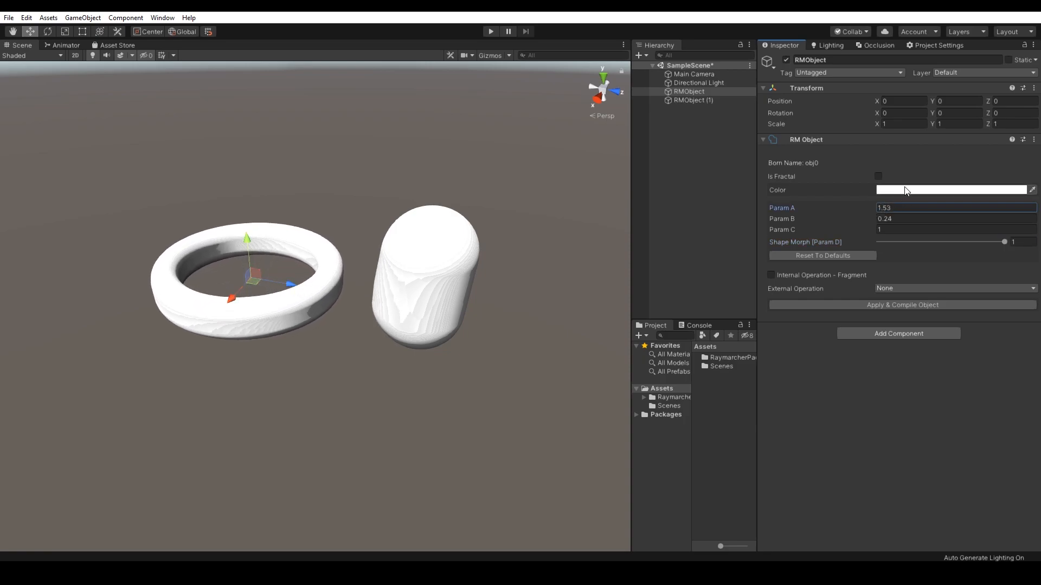
{"action": "left_click", "coordinate": [953, 189]}
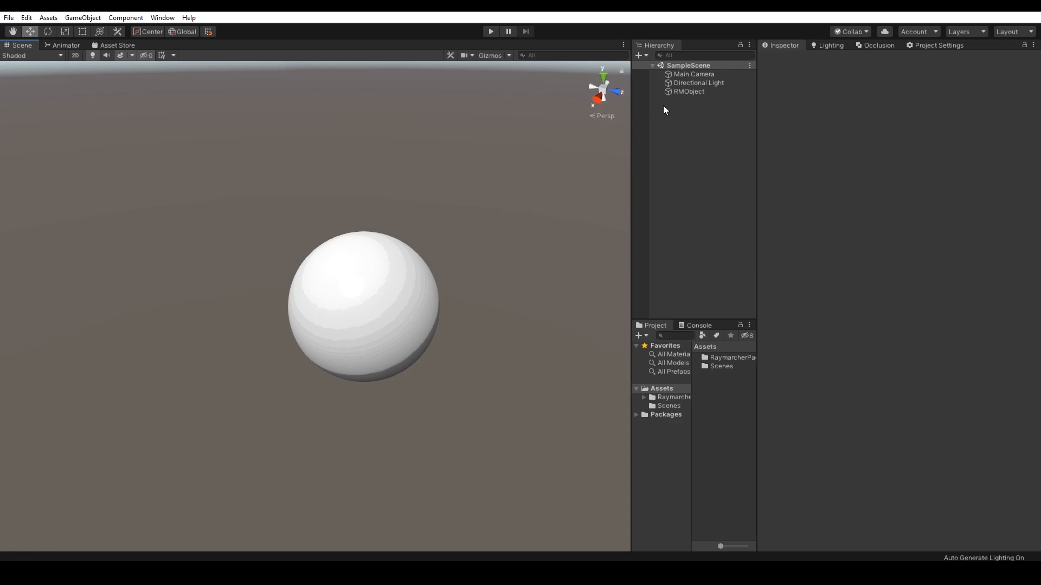
Turn off Is Fractal on RMObject so it renders as a plain capsule.
{"action": "left_click", "coordinate": [689, 91]}
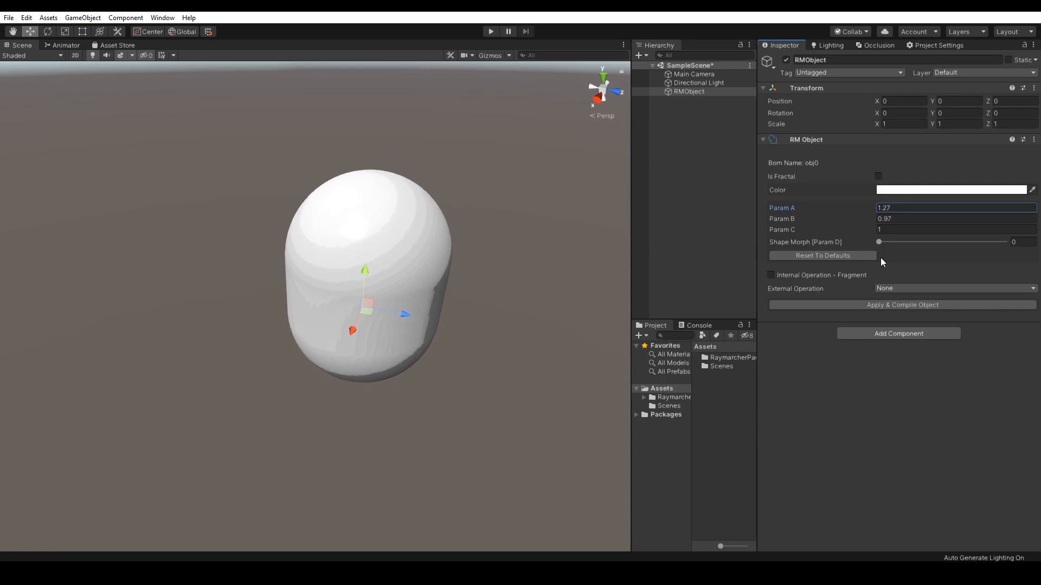
{"action": "left_click", "coordinate": [877, 242]}
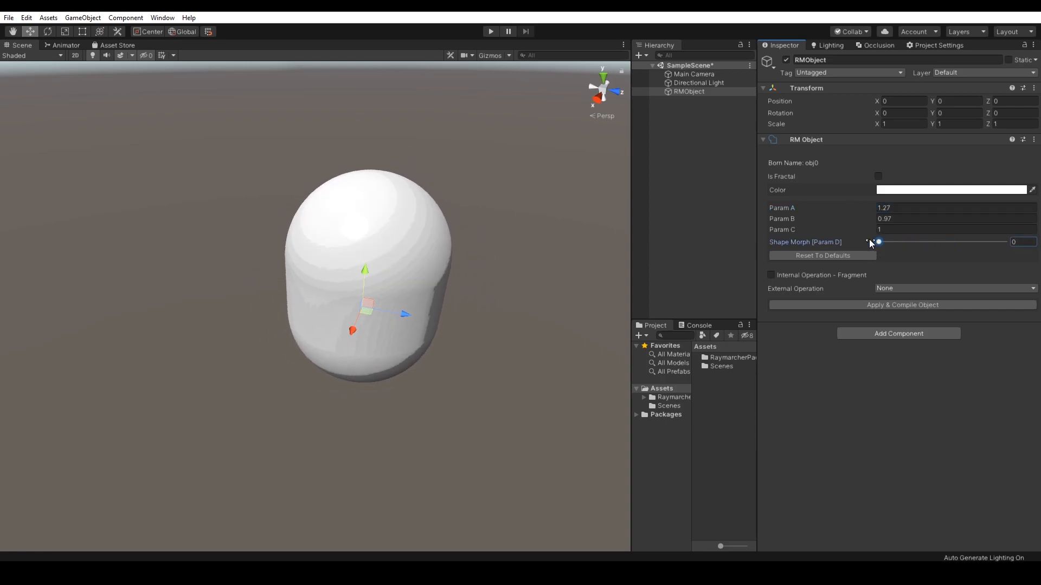
{"action": "left_click", "coordinate": [877, 176]}
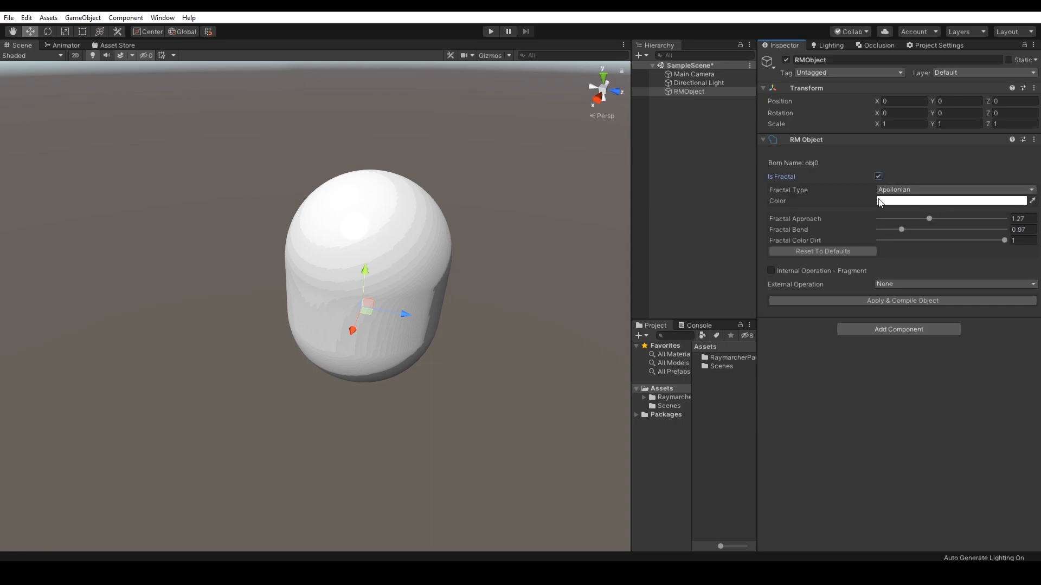
{"action": "left_click", "coordinate": [877, 175]}
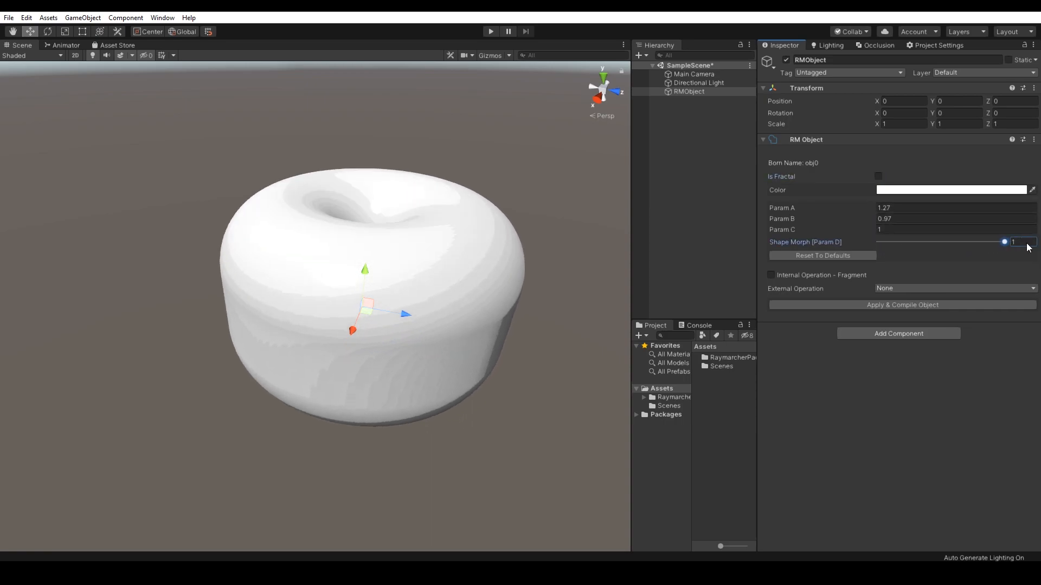
Set Param C to 1 and drag Shape Morph back to 0.
{"action": "left_click", "coordinate": [954, 229]}
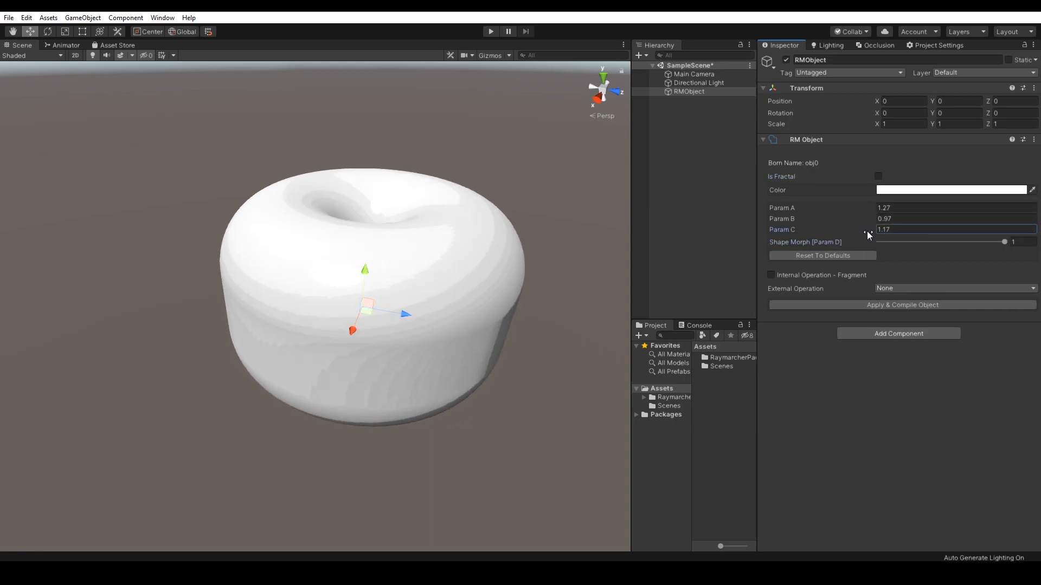
{"action": "left_click_drag", "start_coordinate": [1004, 241], "coordinate": [878, 242]}
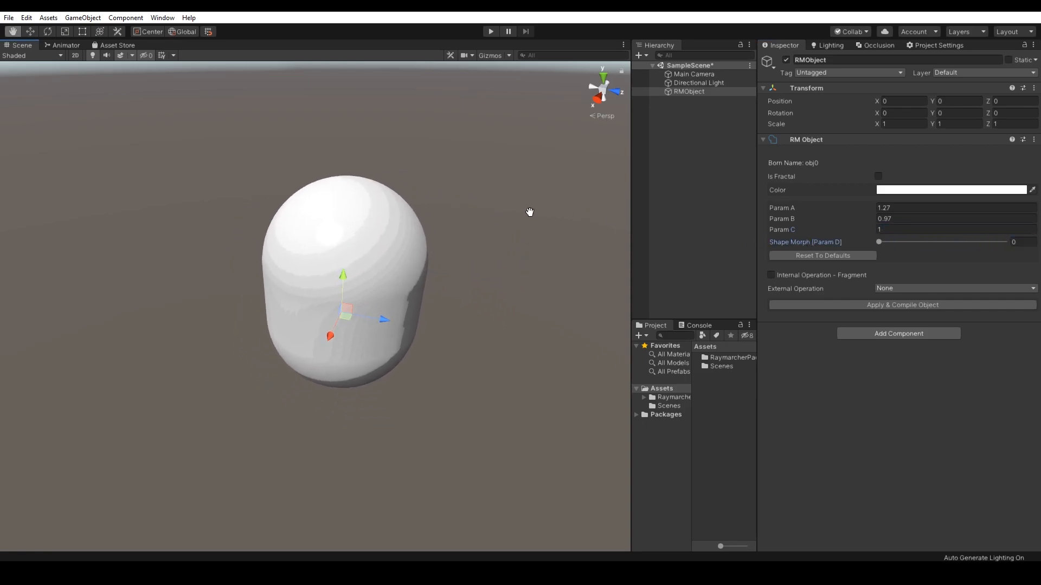
{"action": "left_click", "coordinate": [640, 55]}
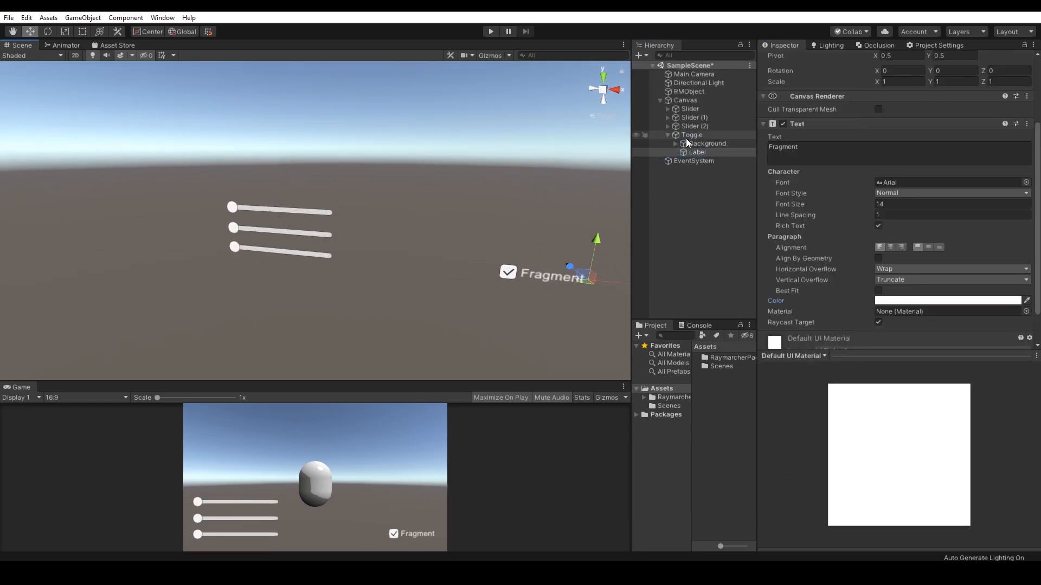
Wire Slider (2)'s On Value Changed to RM_Object ObjchangeParamD and start Play mode.
{"action": "left_click", "coordinate": [690, 135]}
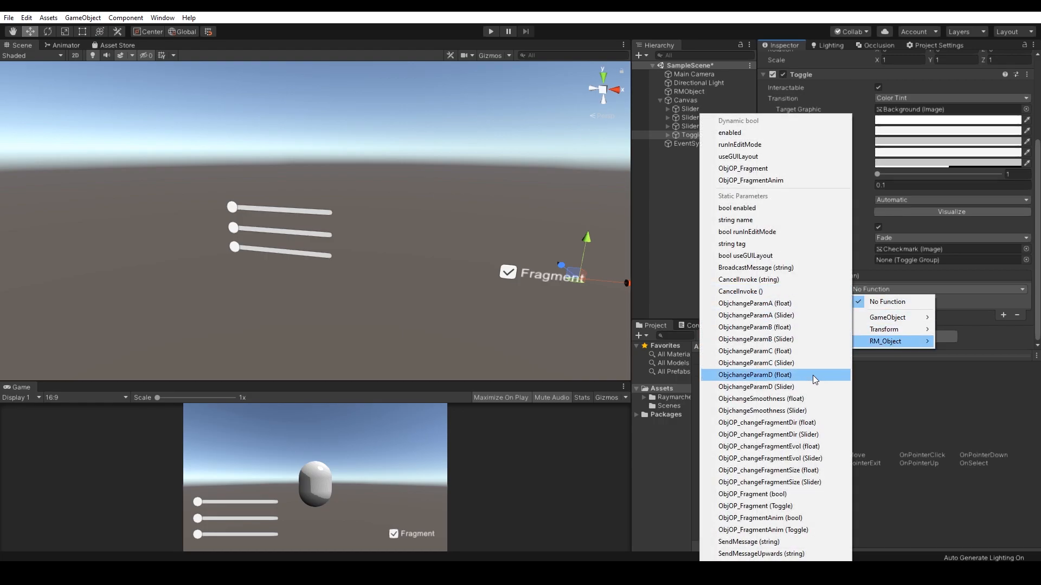
{"action": "left_click", "coordinate": [689, 108]}
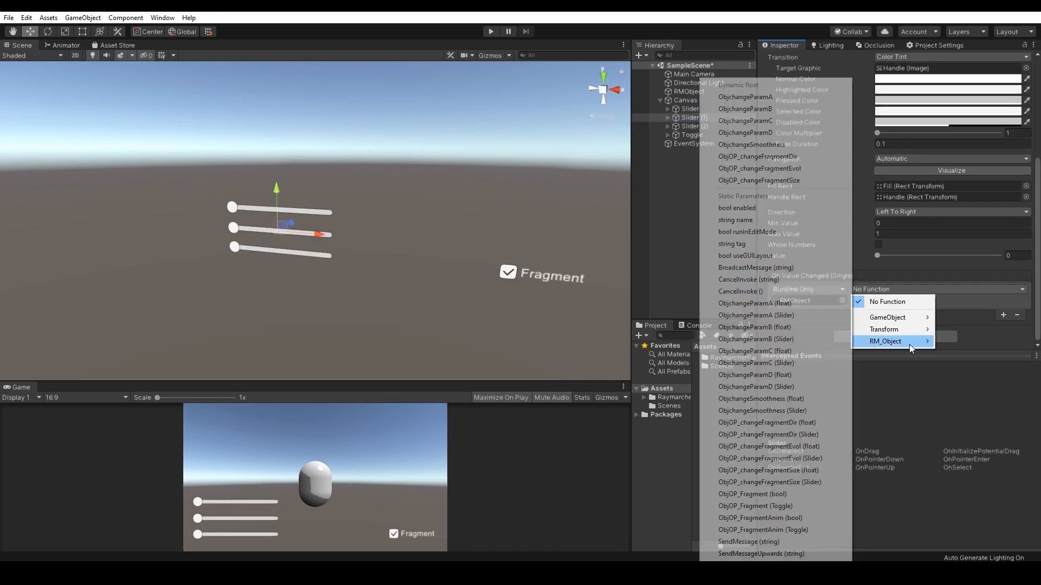
{"action": "left_click", "coordinate": [755, 375]}
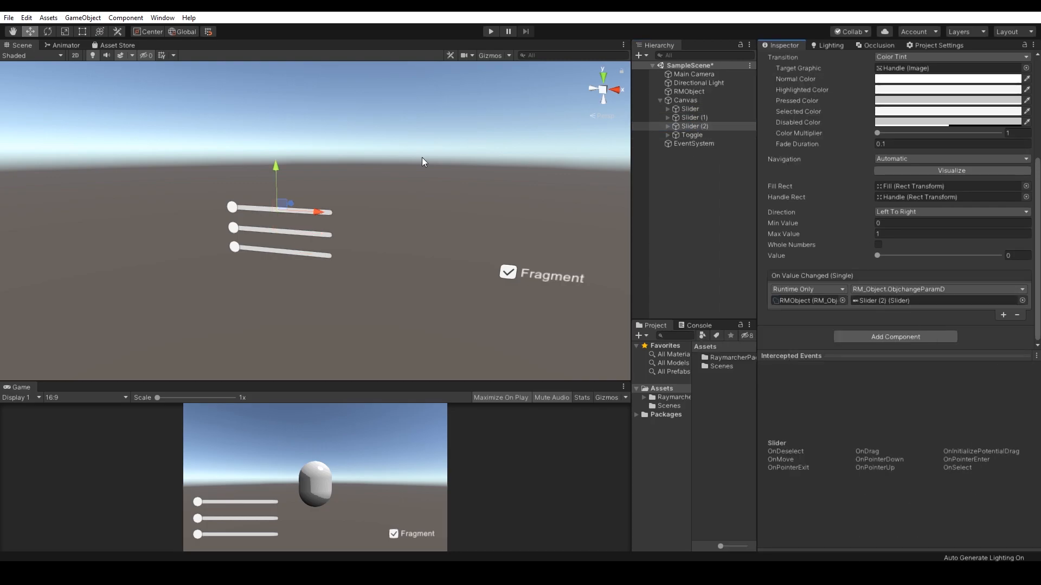
{"action": "left_click", "coordinate": [691, 134]}
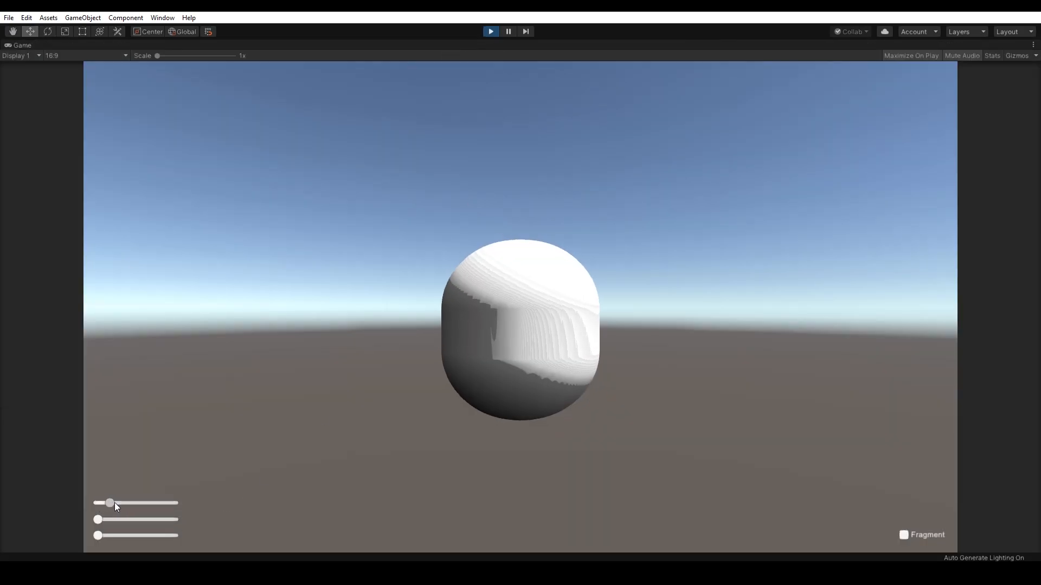
Drag the three game-view sliders to morph the sphere into a narrow capsule, then stop Play.
{"action": "left_click_drag", "start_coordinate": [109, 503], "coordinate": [97, 503]}
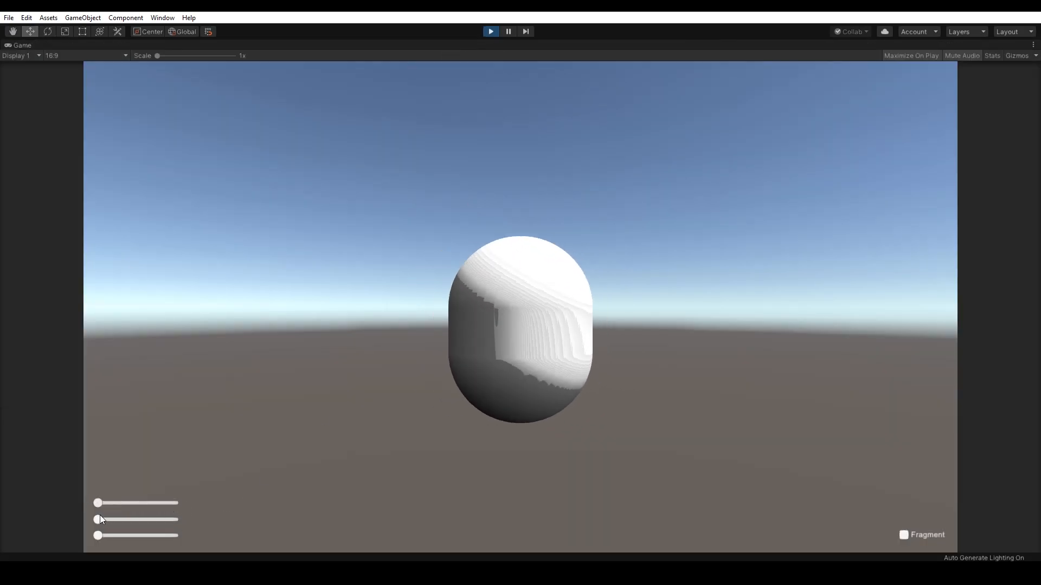
{"action": "left_click_drag", "start_coordinate": [100, 519], "coordinate": [111, 519]}
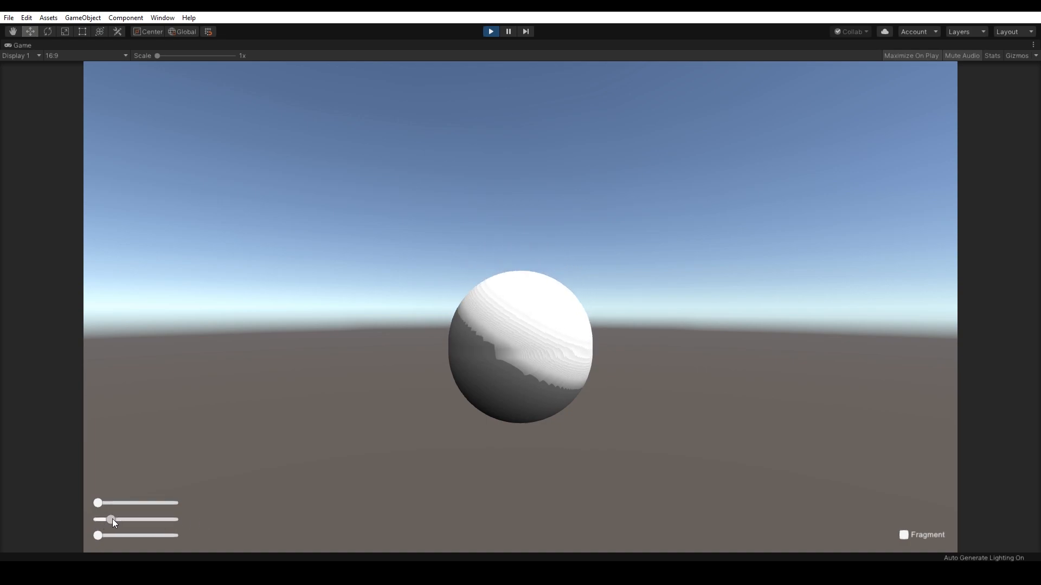
{"action": "left_click_drag", "start_coordinate": [110, 536], "coordinate": [159, 536]}
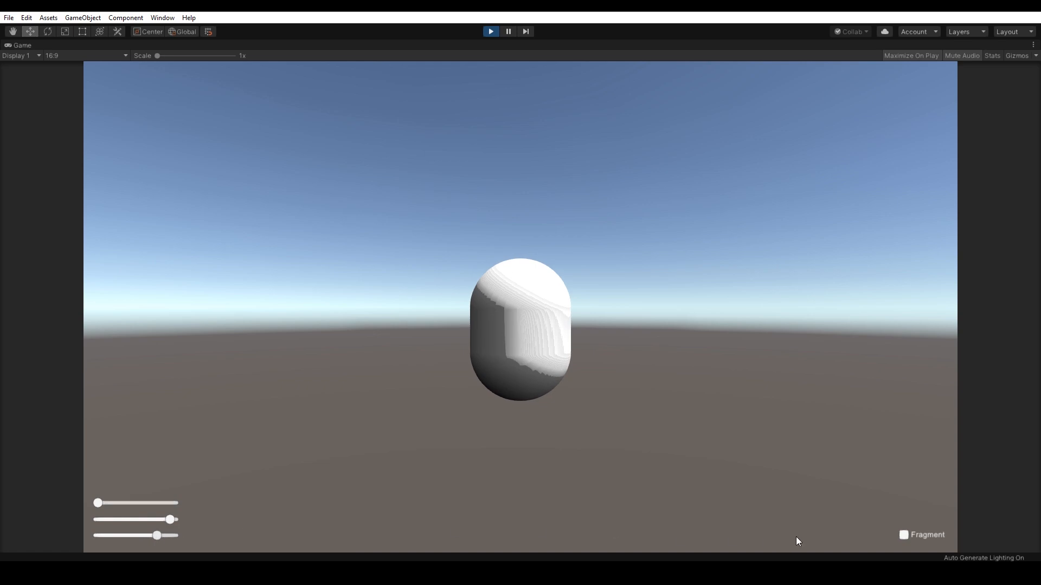
{"action": "left_click", "coordinate": [903, 535]}
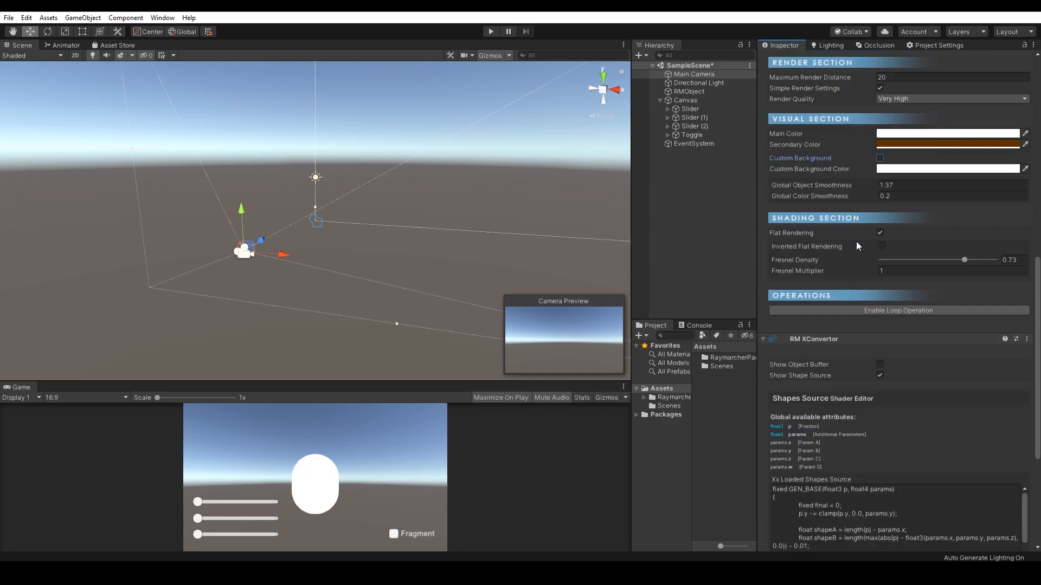
Enable Custom Background on RM Master Core and pick a red Main Color.
{"action": "left_click", "coordinate": [881, 158]}
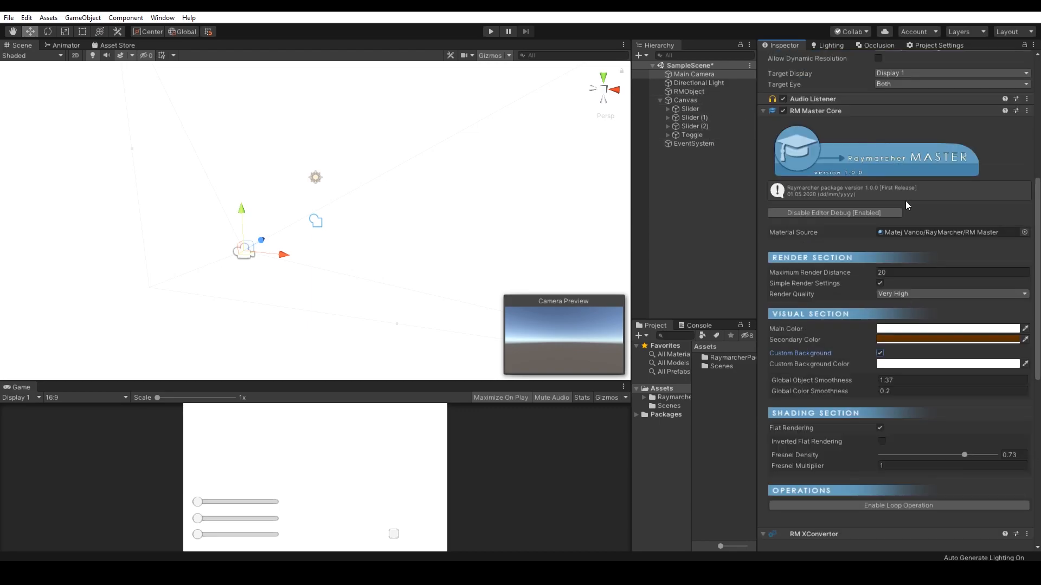
{"action": "left_click", "coordinate": [948, 329]}
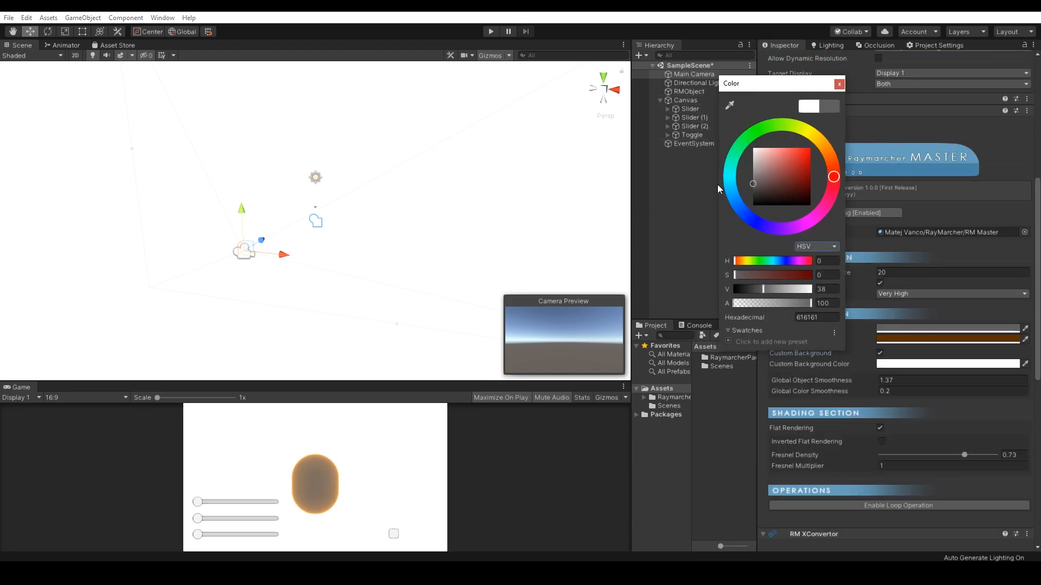
{"action": "left_click", "coordinate": [809, 158]}
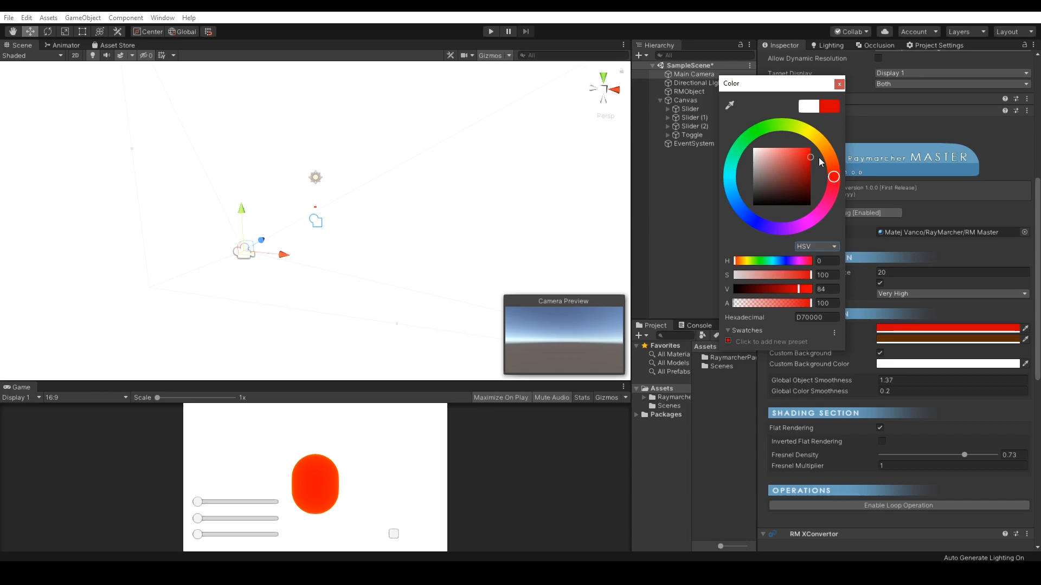
{"action": "left_click", "coordinate": [839, 83]}
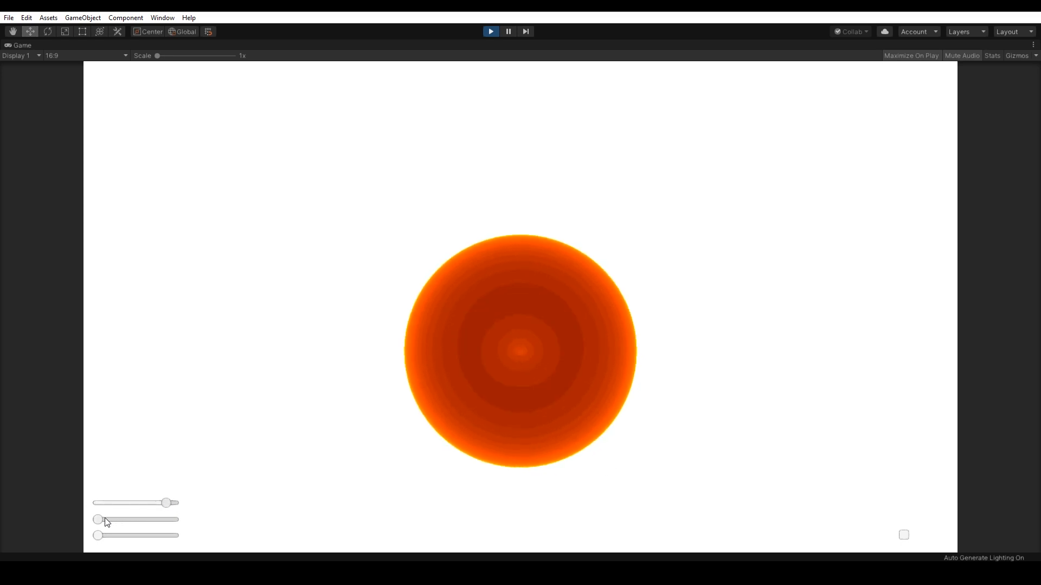
In Play mode, move the sliders so the object becomes an orange hollow ring.
{"action": "left_click_drag", "start_coordinate": [97, 519], "coordinate": [116, 520]}
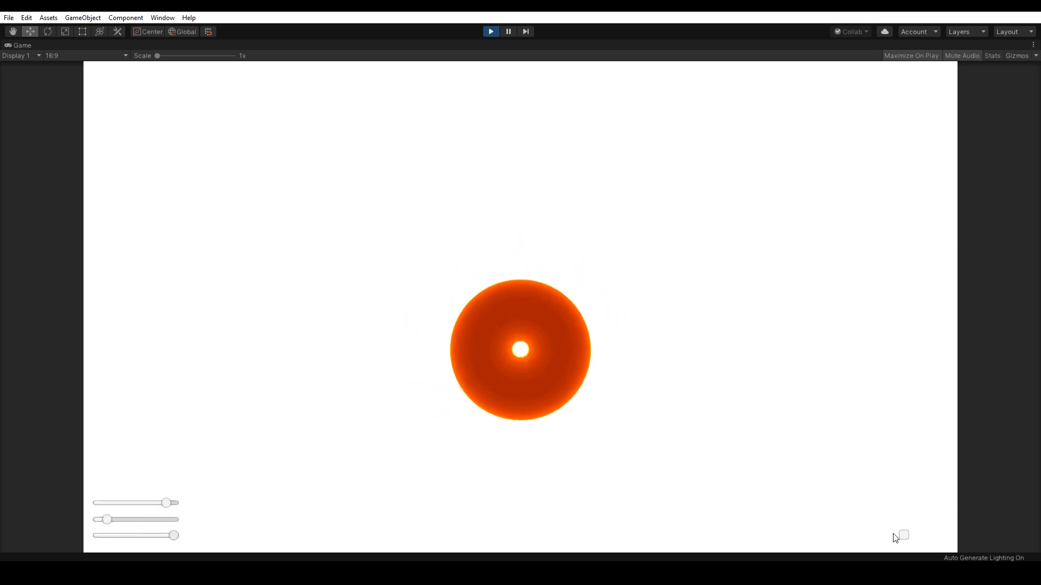
{"action": "left_click_drag", "start_coordinate": [166, 503], "coordinate": [100, 504]}
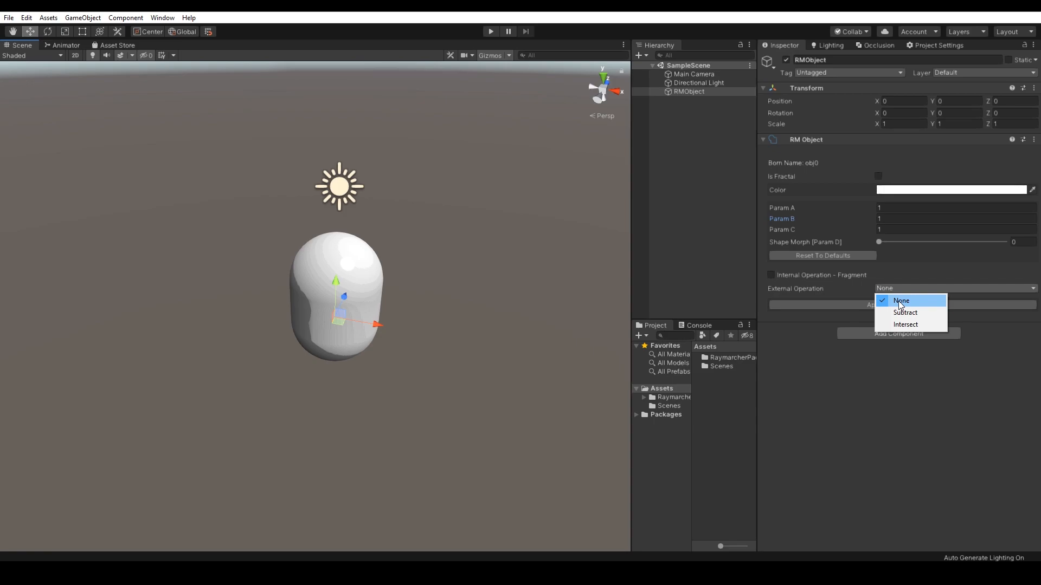
Rename the duplicated object RMObject1 and set its External Operation to Subtract.
{"action": "left_click", "coordinate": [901, 301]}
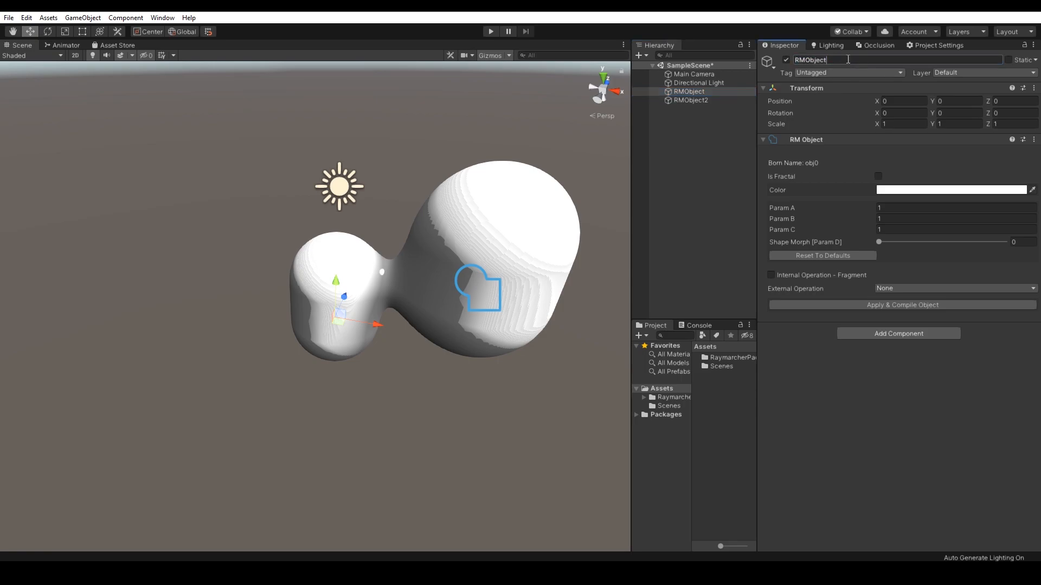
{"action": "left_click", "coordinate": [951, 190]}
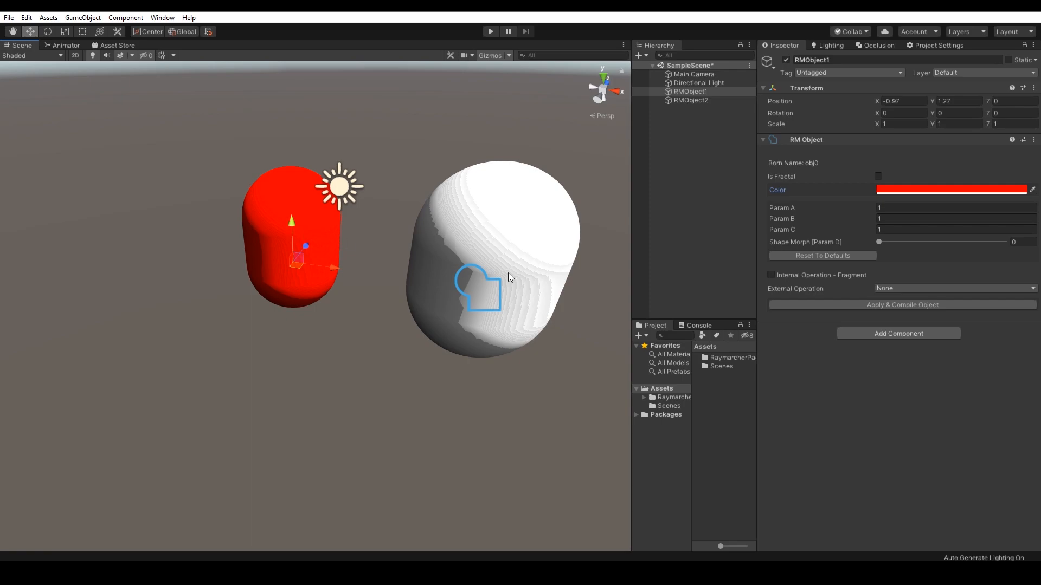
{"action": "left_click", "coordinate": [953, 289]}
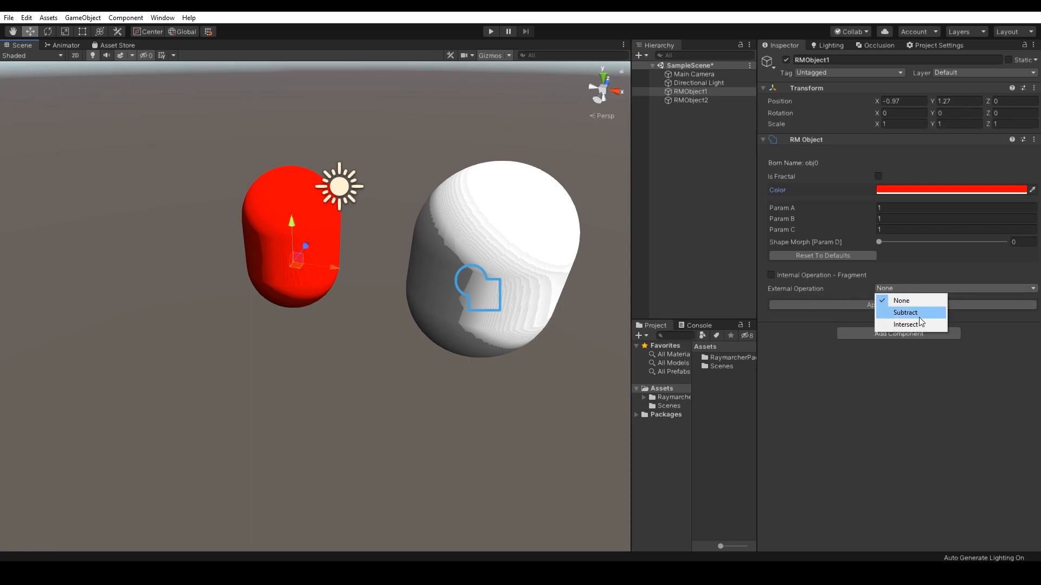
{"action": "left_click", "coordinate": [904, 313]}
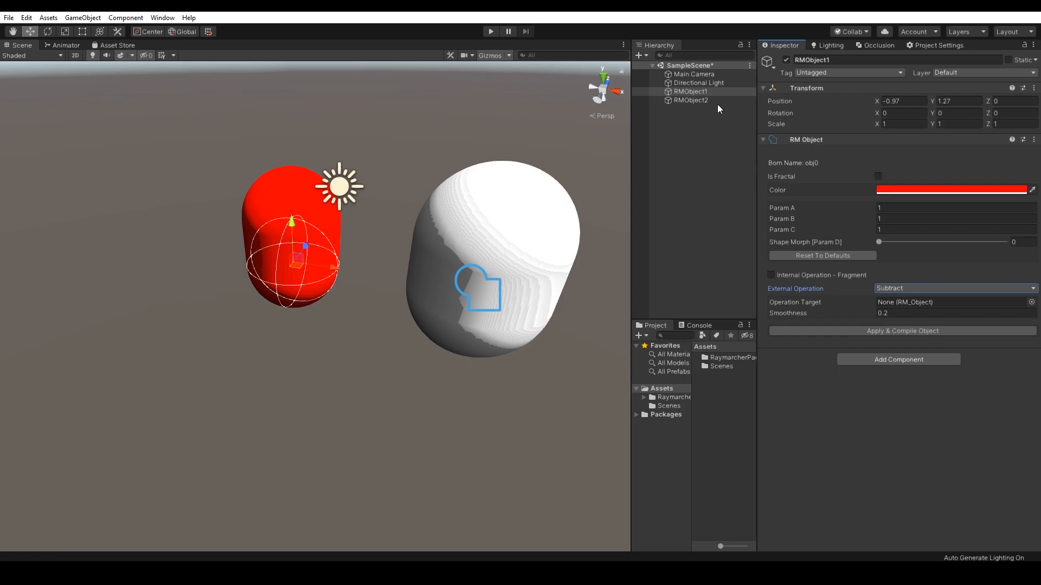
Target RMObject2, then Apply & Compile the subtract operation and confirm the shader recompile.
{"action": "left_click", "coordinate": [953, 303]}
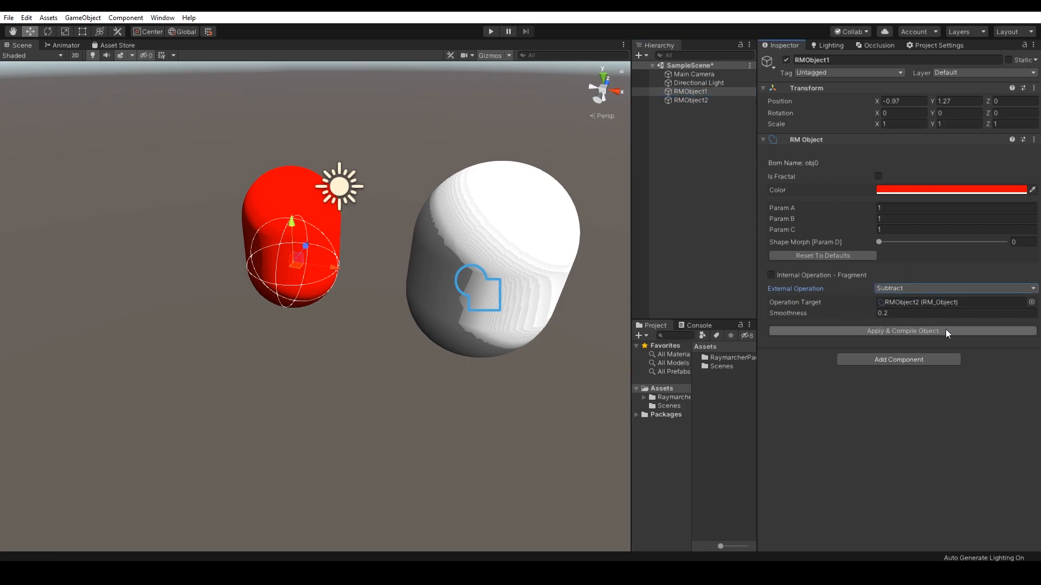
{"action": "left_click", "coordinate": [902, 330]}
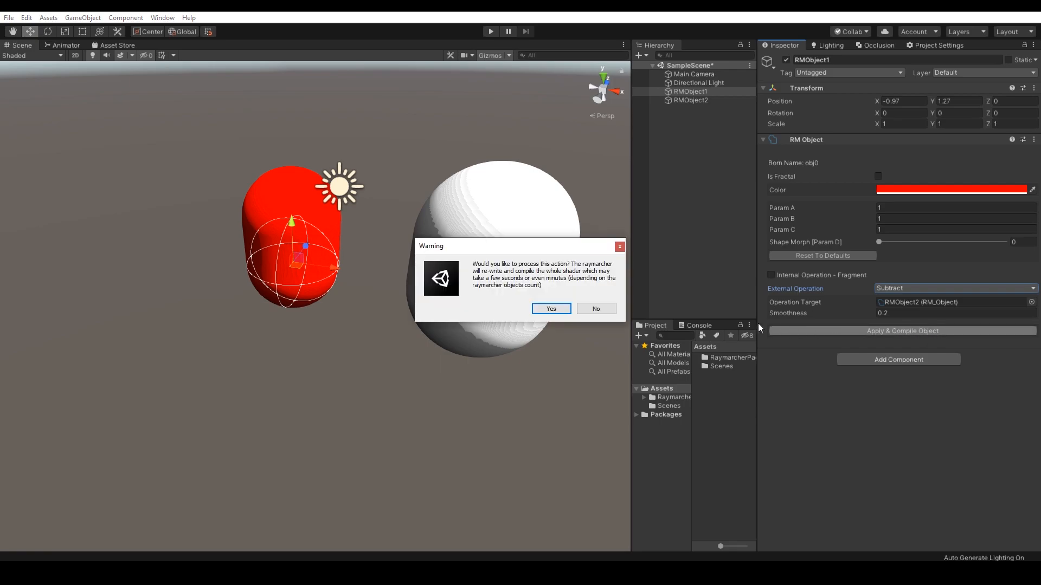
{"action": "left_click", "coordinate": [550, 309]}
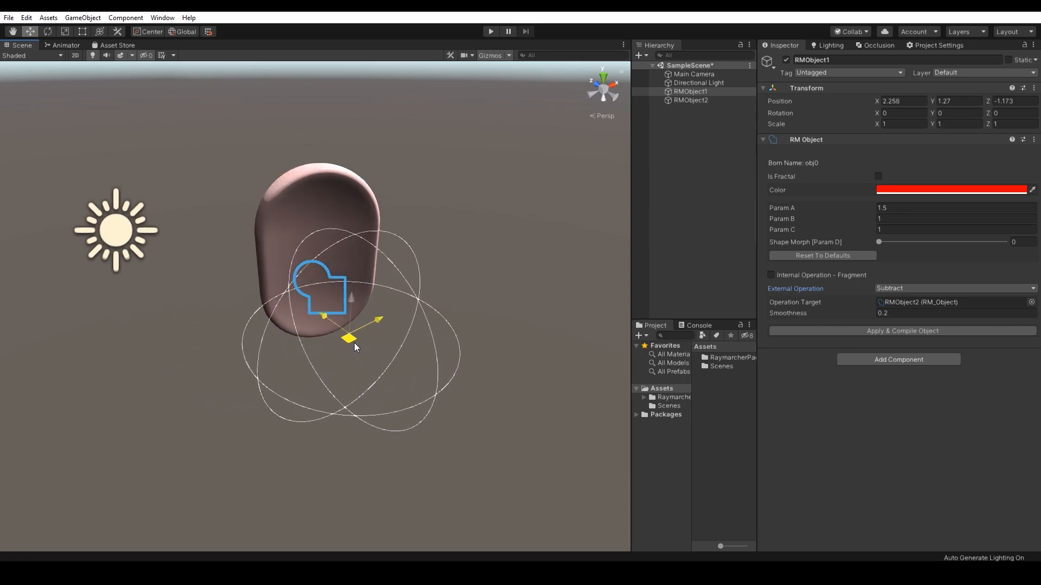
Move RMObject1 into the capsule and tune its subtract smoothness, dragging the sphere across and back out.
{"action": "left_click_drag", "start_coordinate": [348, 338], "coordinate": [438, 325]}
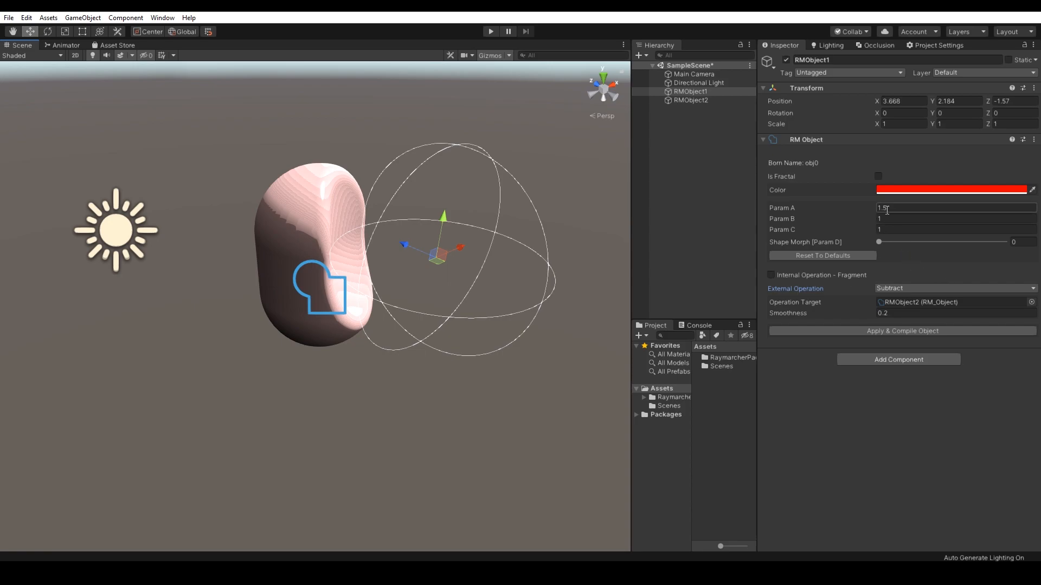
{"action": "type", "text": "0.99"}
{"action": "left_click", "coordinate": [957, 218]}
{"action": "type", "text": "2.24"}
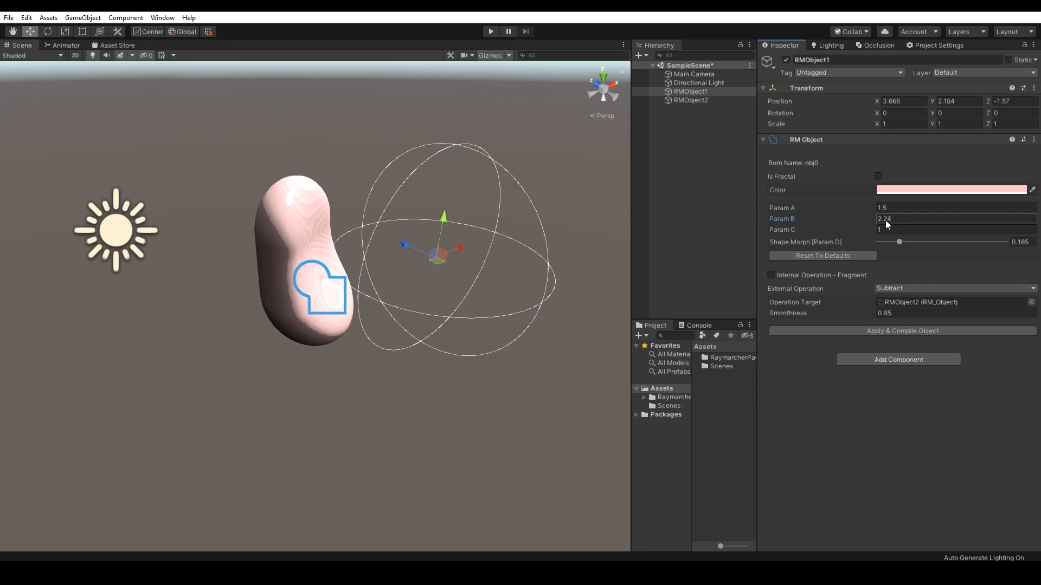
{"action": "type", "text": "0.07"}
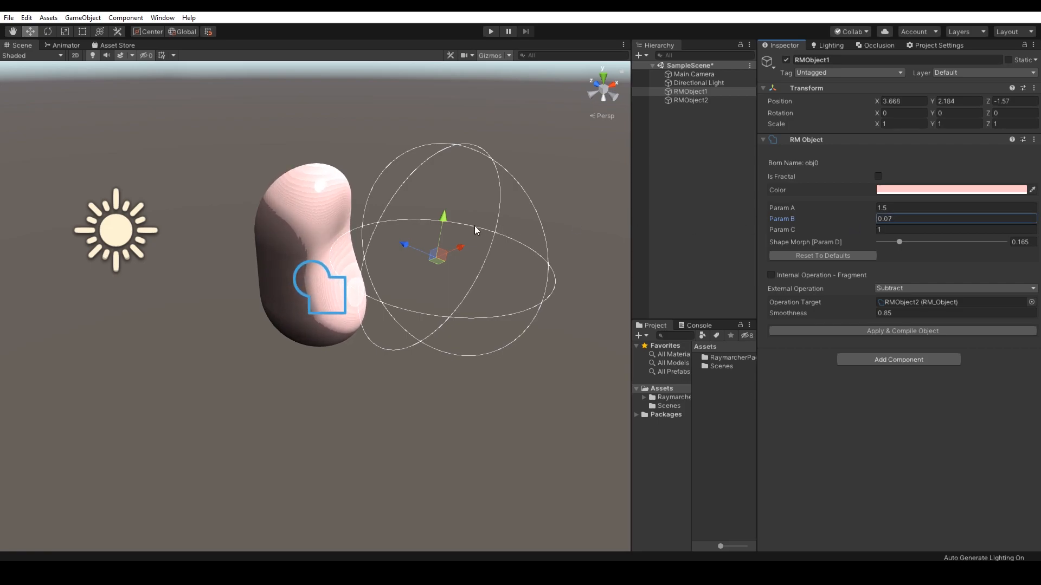
{"action": "left_click_drag", "start_coordinate": [442, 217], "coordinate": [430, 312]}
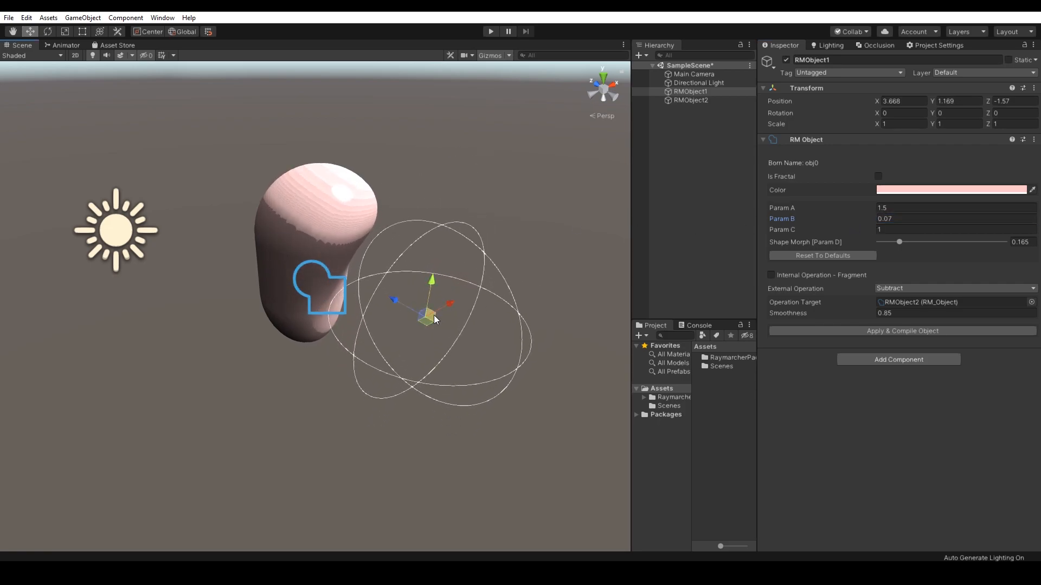
{"action": "left_click_drag", "start_coordinate": [432, 299], "coordinate": [272, 319]}
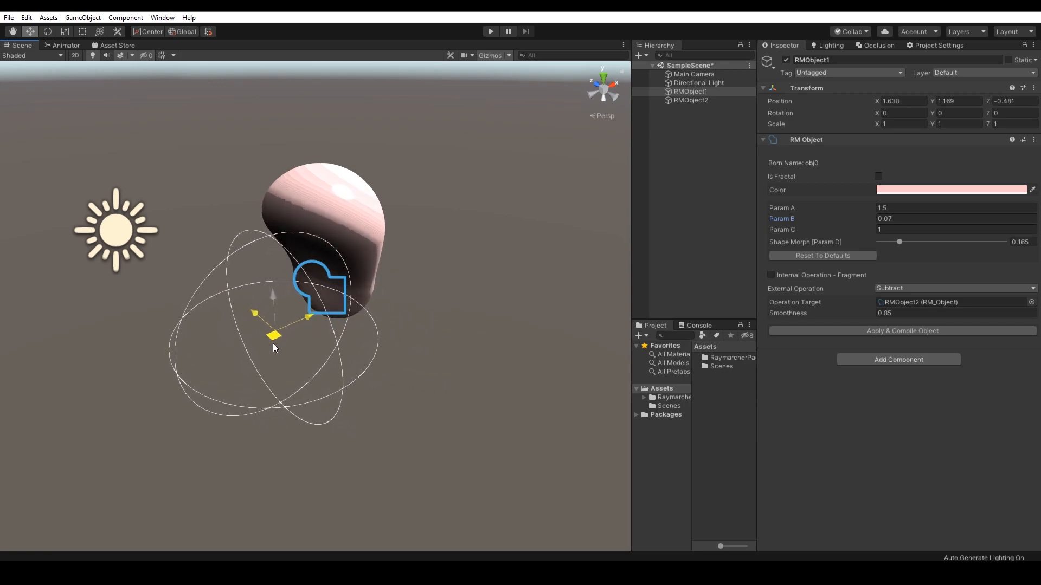
Enable RMObject1's internal fragment operation with animation and Y direction 0.89.
{"action": "left_click", "coordinate": [770, 274]}
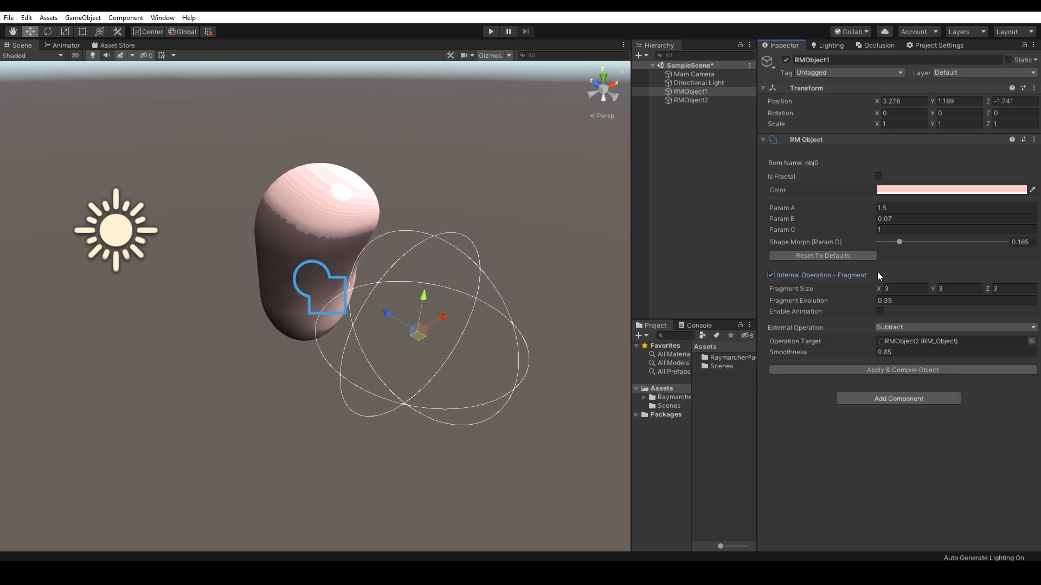
{"action": "left_click", "coordinate": [880, 311]}
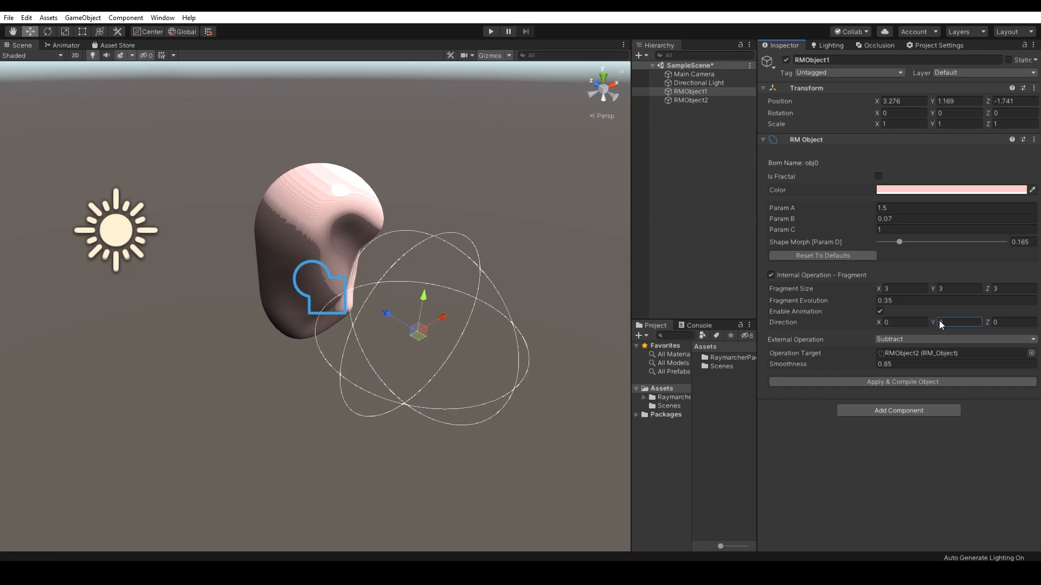
{"action": "type", "text": "0.89"}
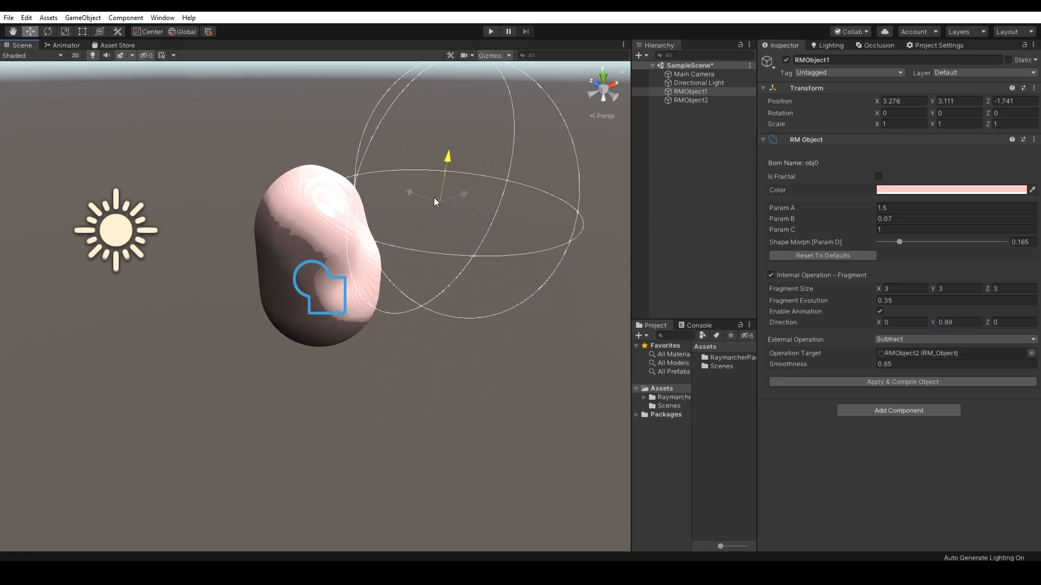
{"action": "left_click", "coordinate": [691, 100]}
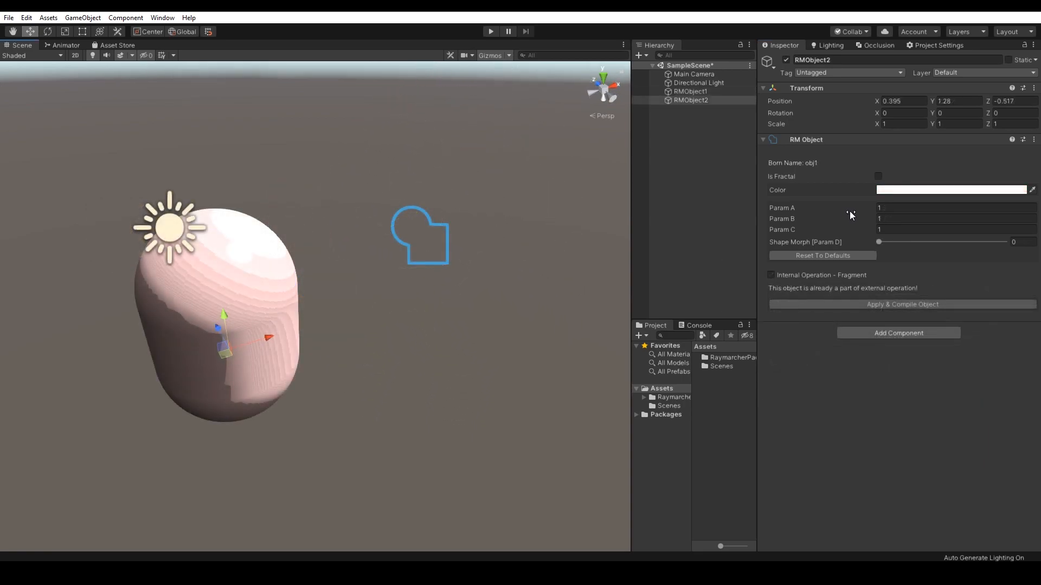
Set RMObject1's external operation to None and morph it back to a plain sphere at the origin.
{"action": "left_click", "coordinate": [877, 175]}
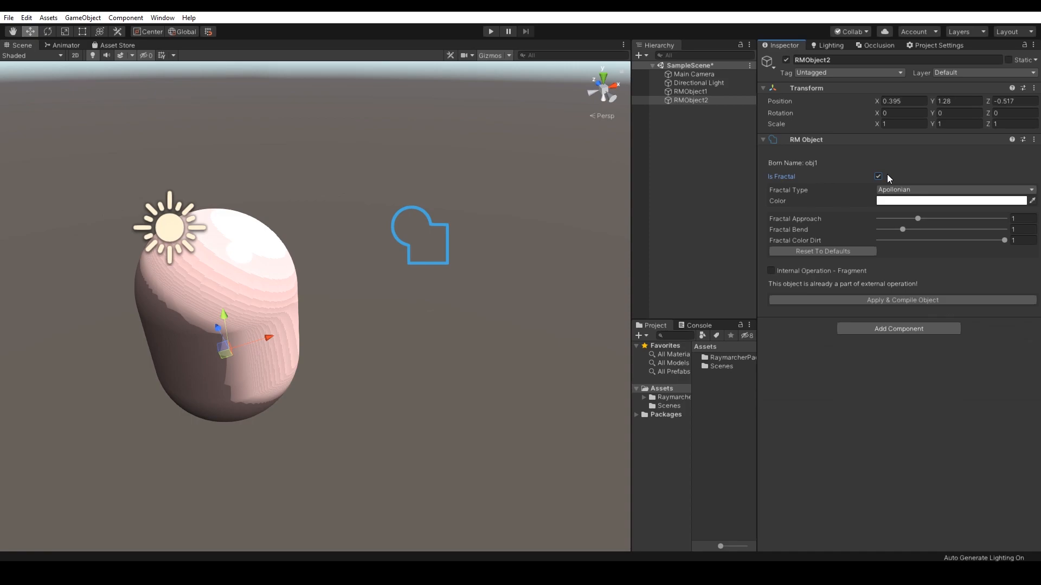
{"action": "left_click", "coordinate": [879, 175]}
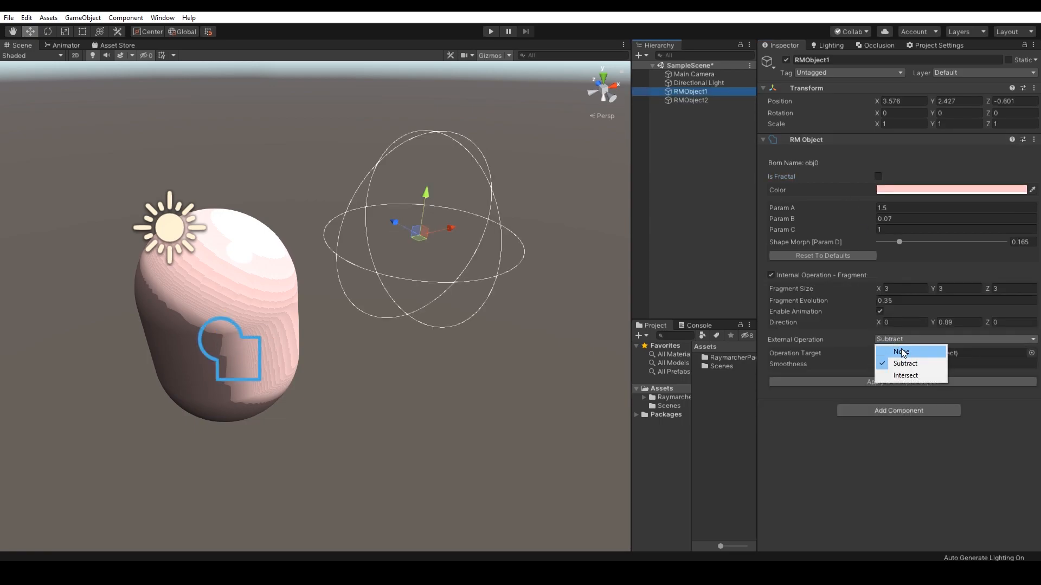
{"action": "left_click", "coordinate": [900, 351]}
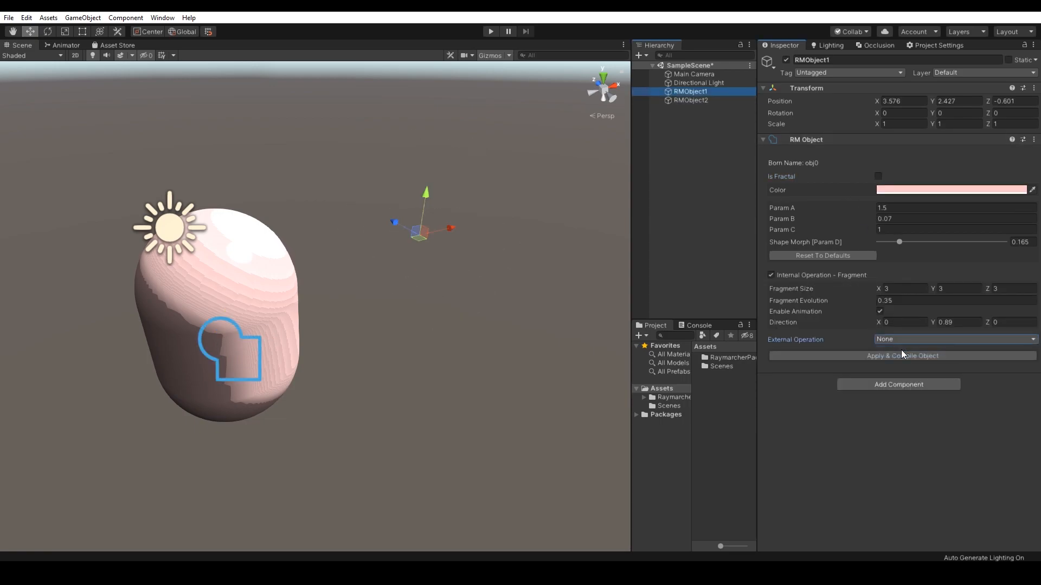
{"action": "left_click", "coordinate": [953, 229]}
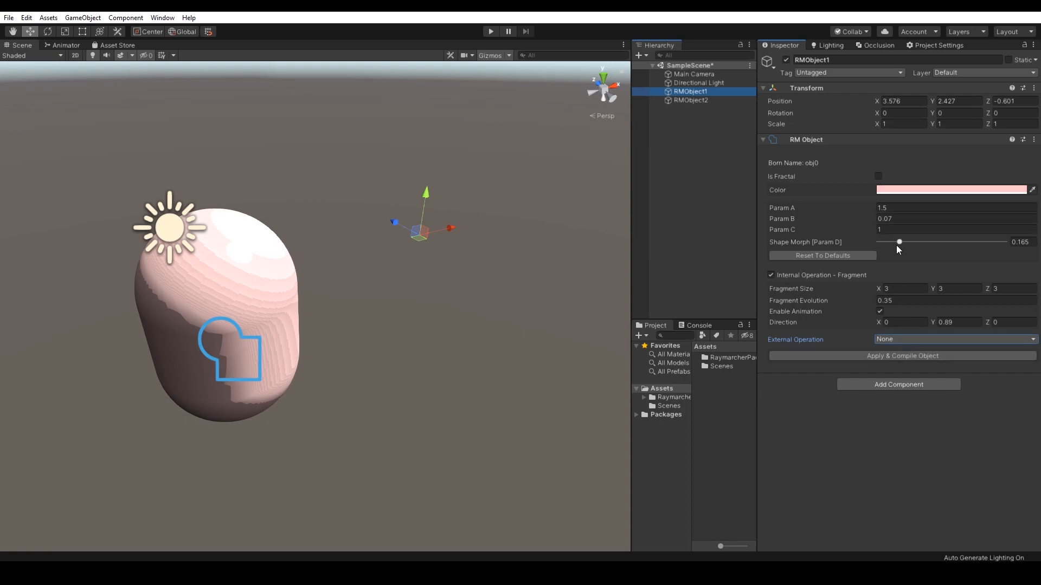
{"action": "left_click_drag", "start_coordinate": [899, 242], "coordinate": [880, 242]}
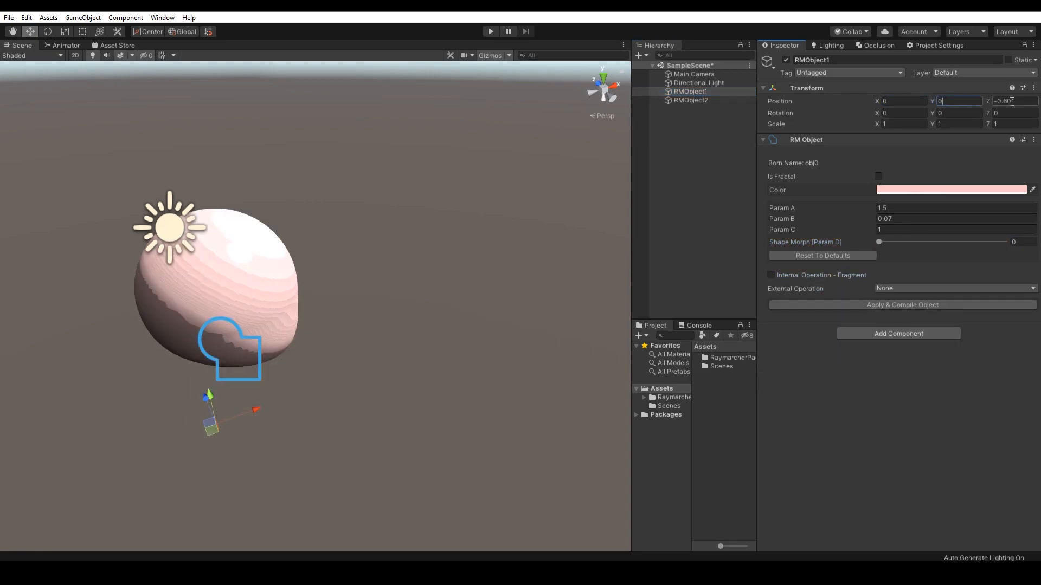
{"action": "left_click", "coordinate": [902, 304]}
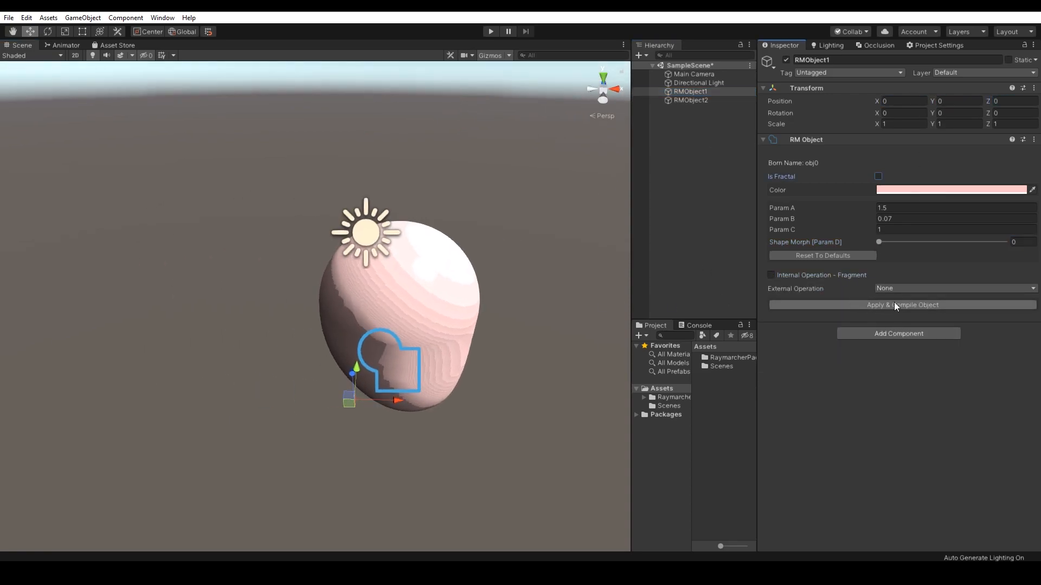
Make RMObject2 a fractal subtracting RMObject1 and apply and compile the shader.
{"action": "left_click", "coordinate": [691, 100]}
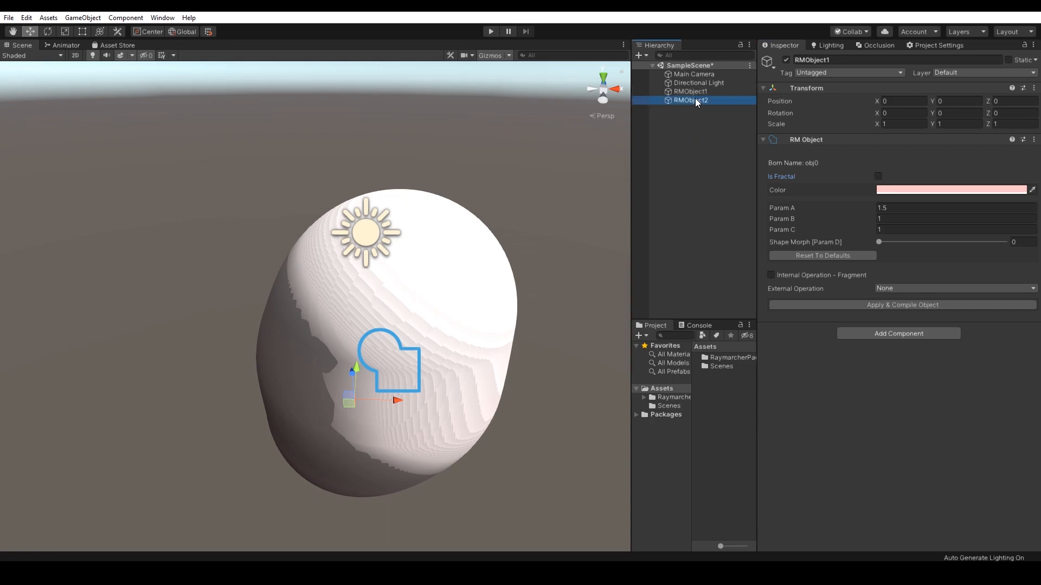
{"action": "left_click", "coordinate": [878, 176]}
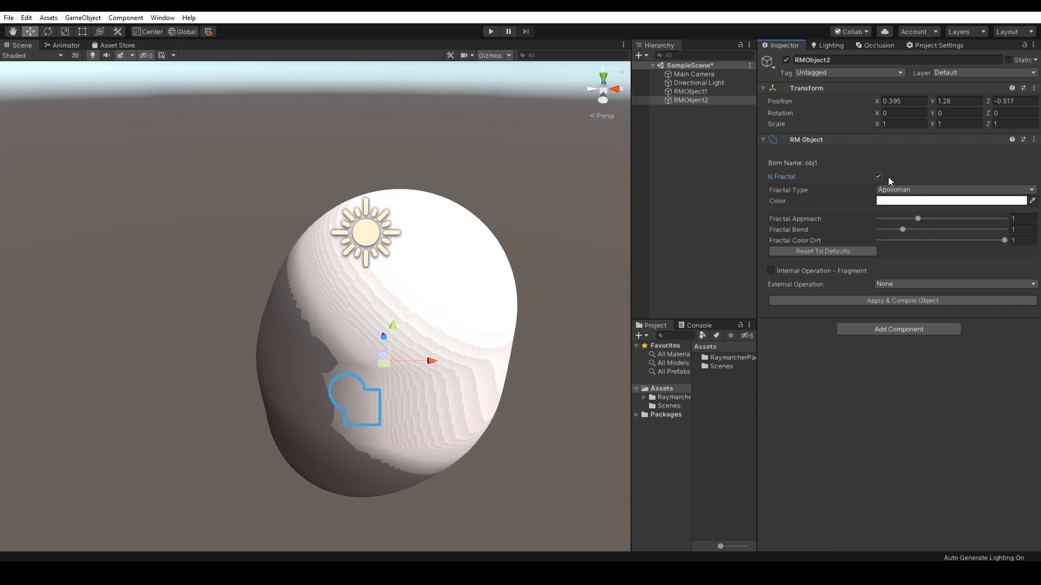
{"action": "left_click", "coordinate": [953, 284]}
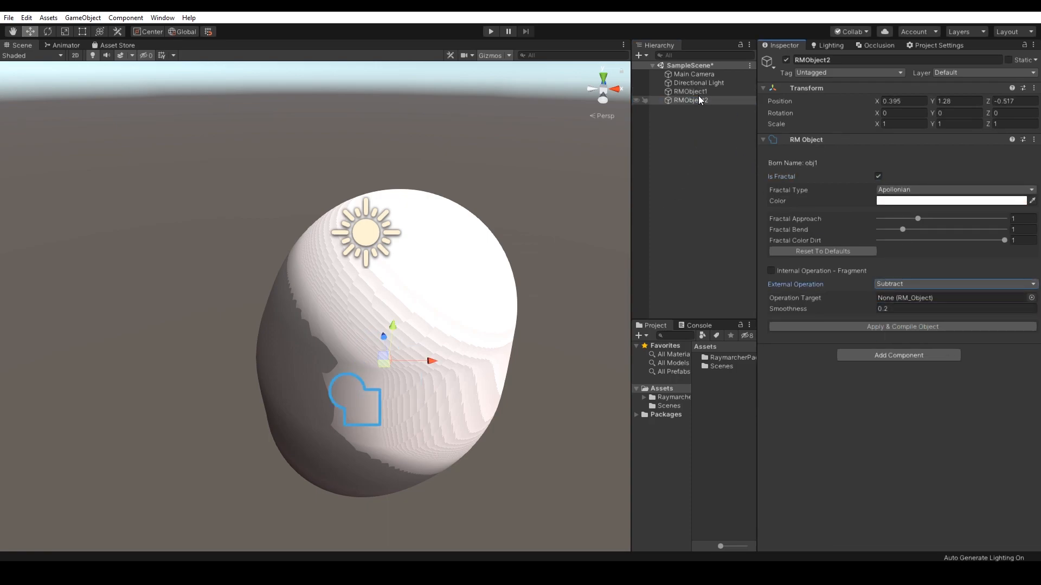
{"action": "left_click", "coordinate": [901, 326]}
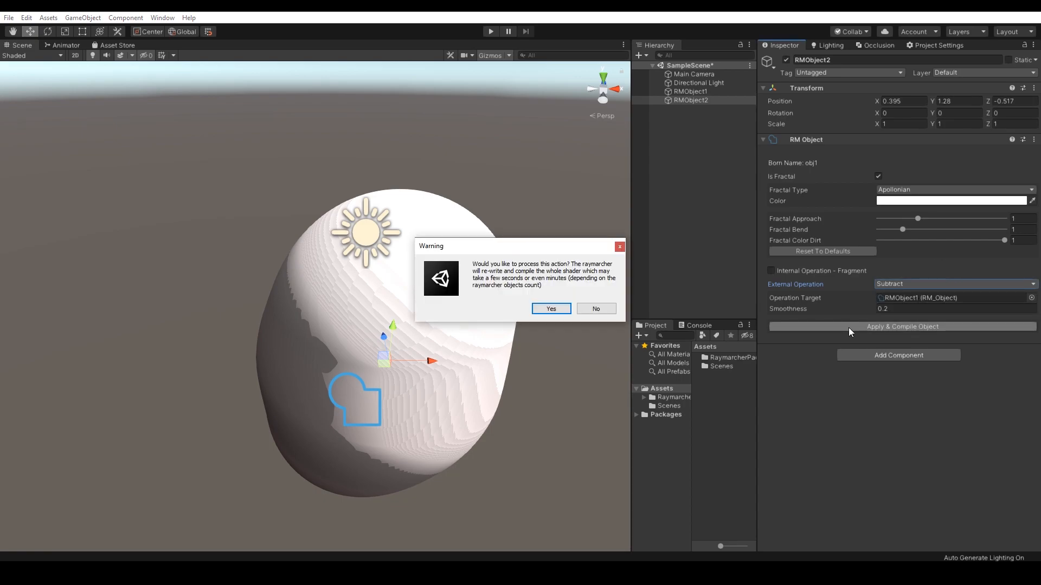
{"action": "left_click", "coordinate": [550, 309]}
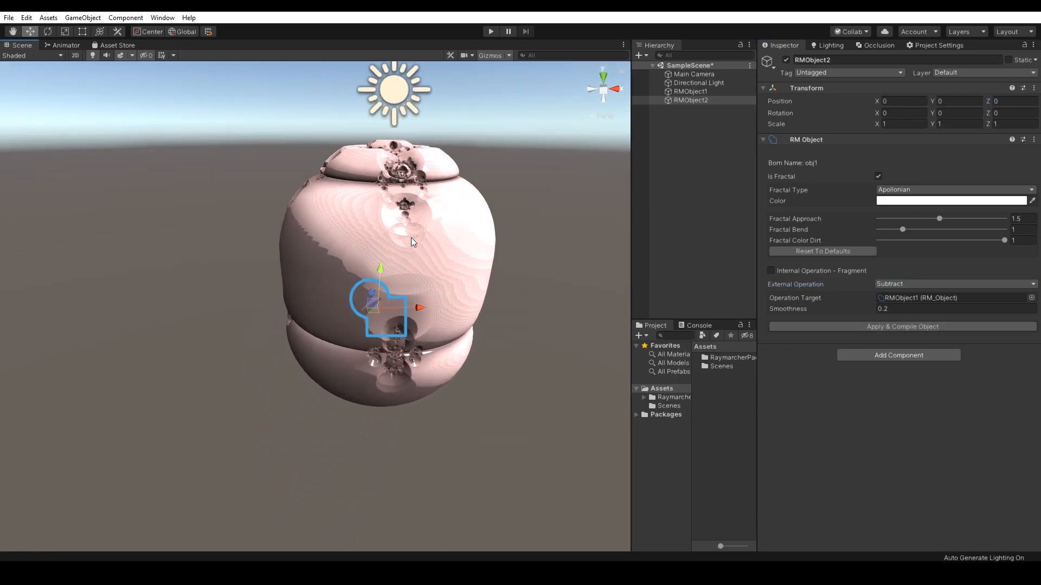
Raise Fractal Approach, set RMObject1 morph params to 4.68 and 0.7 for a wide torus, and enable flat camera rendering.
{"action": "left_click_drag", "start_coordinate": [939, 219], "coordinate": [954, 219]}
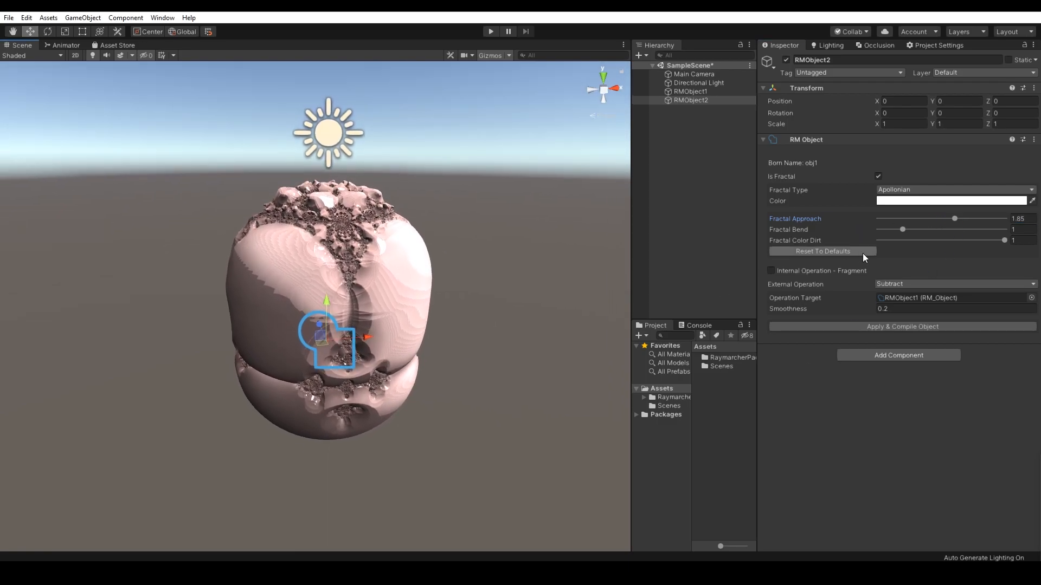
{"action": "left_click_drag", "start_coordinate": [954, 218], "coordinate": [986, 218]}
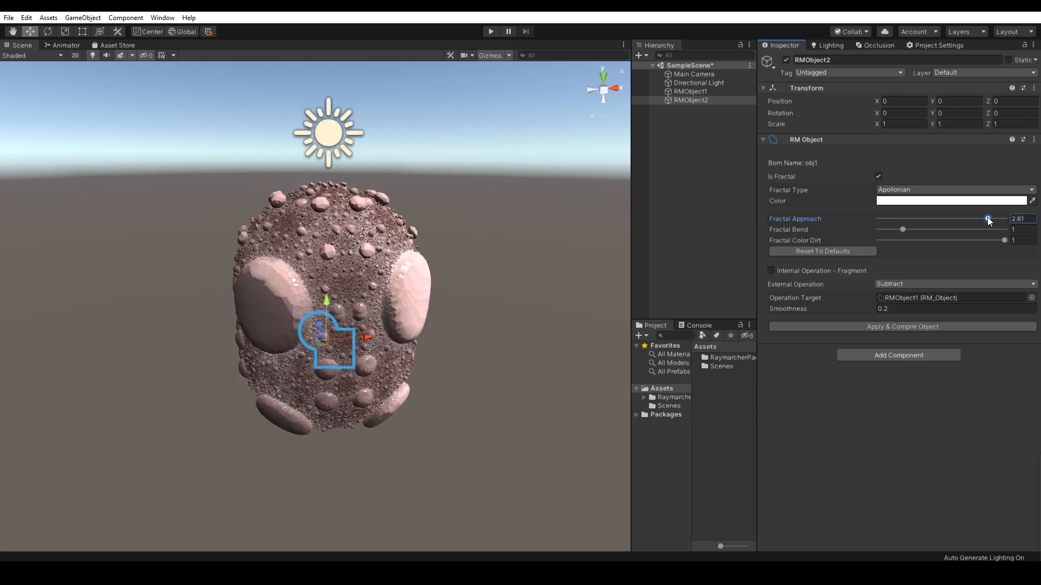
{"action": "left_click", "coordinate": [691, 91]}
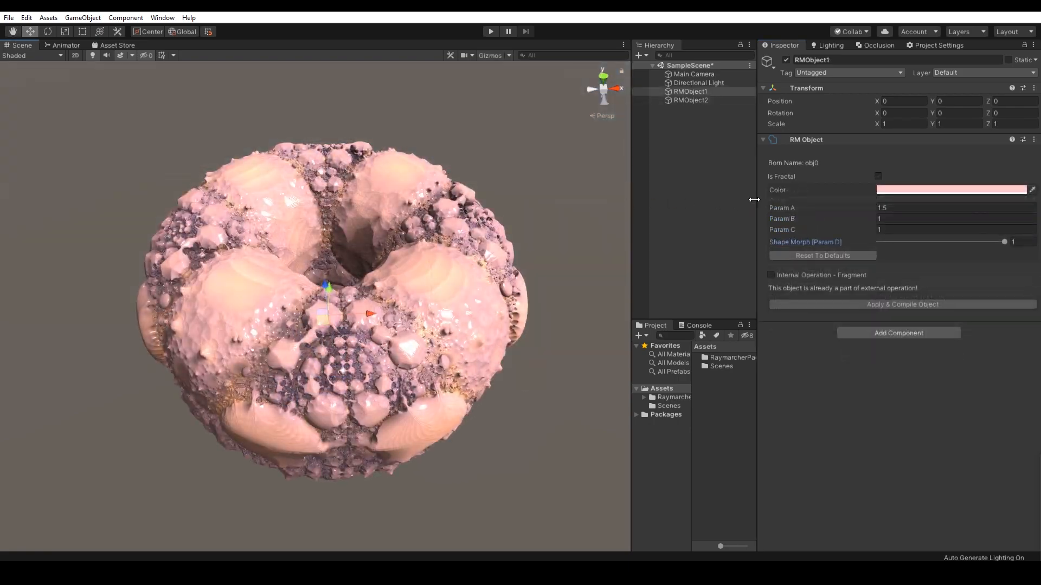
{"action": "type", "text": "4.68"}
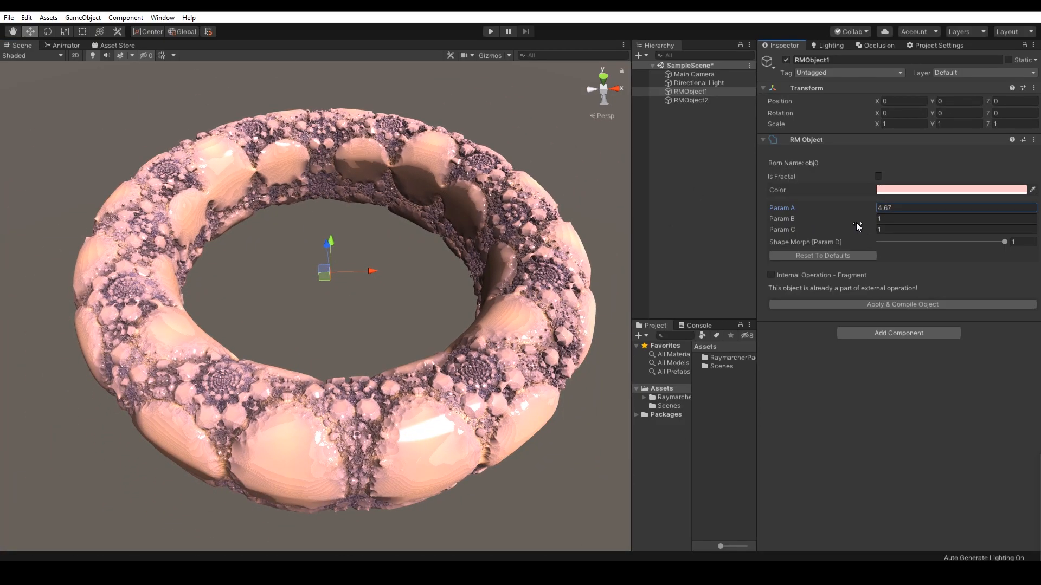
{"action": "type", "text": "0.7"}
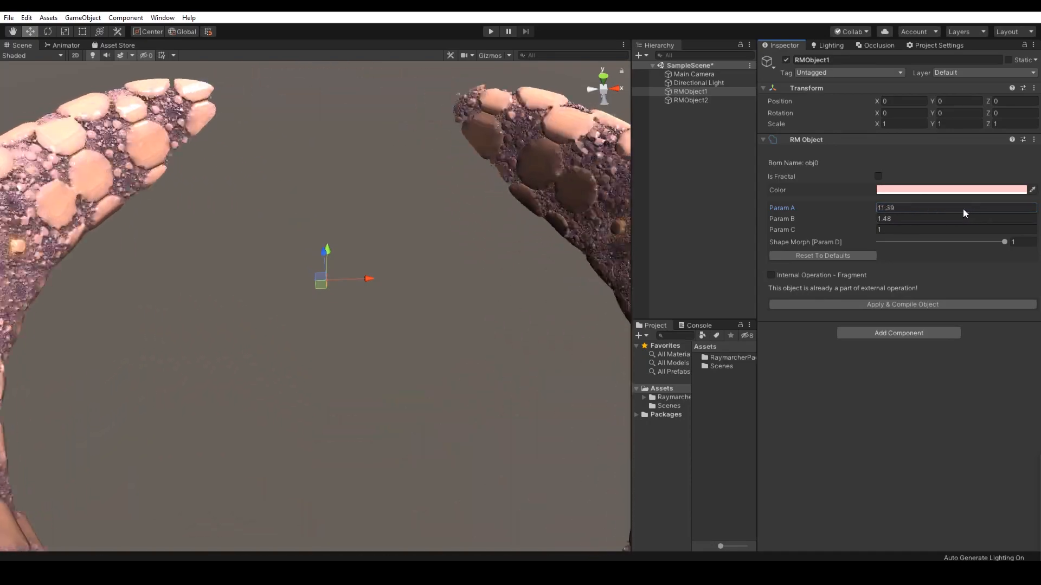
{"action": "left_click", "coordinate": [694, 73]}
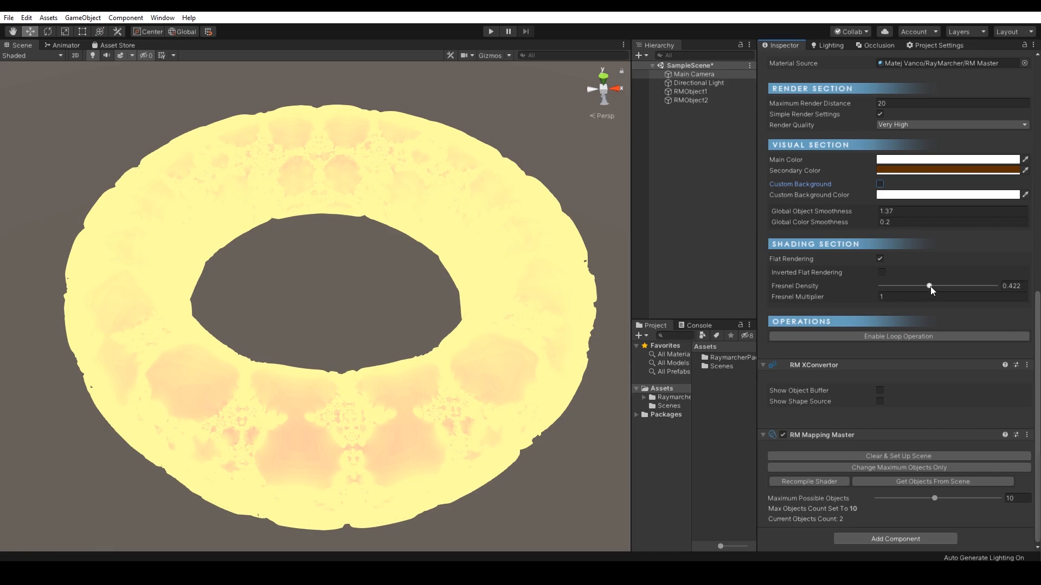
Load the Forest Demo Scene from the Project window.
{"action": "left_click", "coordinate": [945, 159]}
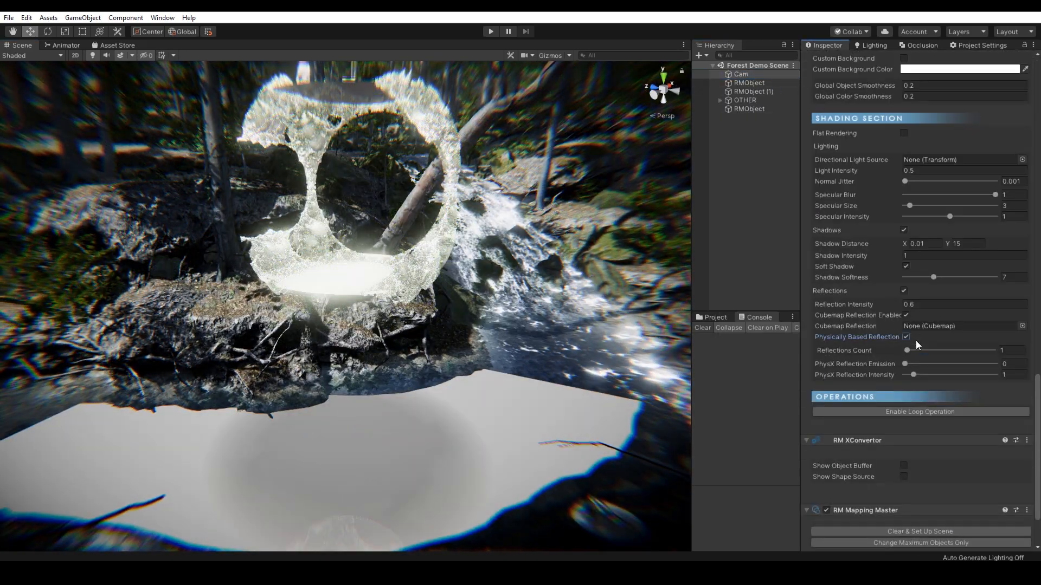
Raise PhysX reflection intensity, colour the ground object 001D3F and enable its fragment operation.
{"action": "left_click_drag", "start_coordinate": [913, 374], "coordinate": [925, 374]}
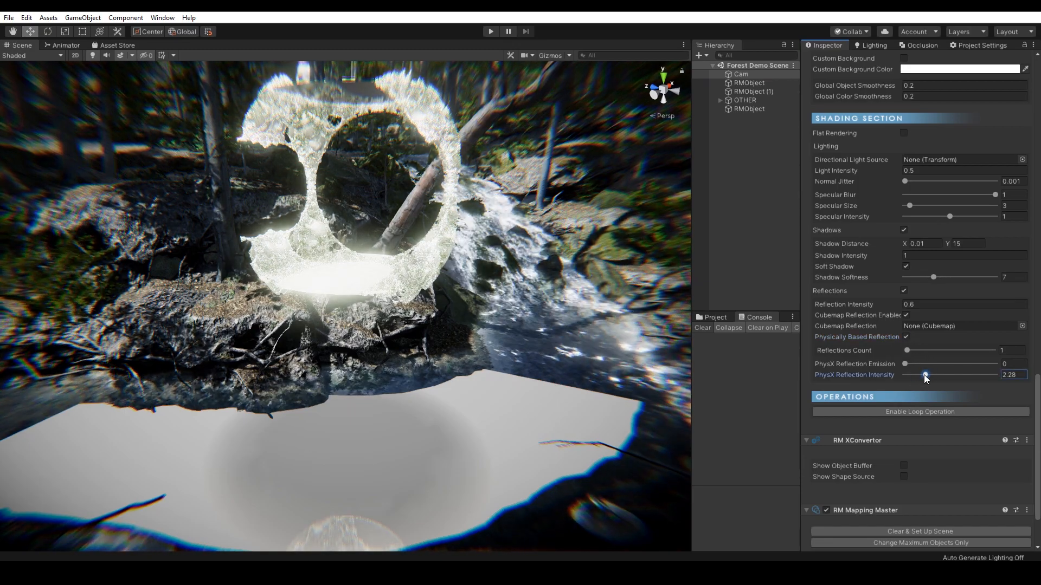
{"action": "left_click", "coordinate": [749, 109]}
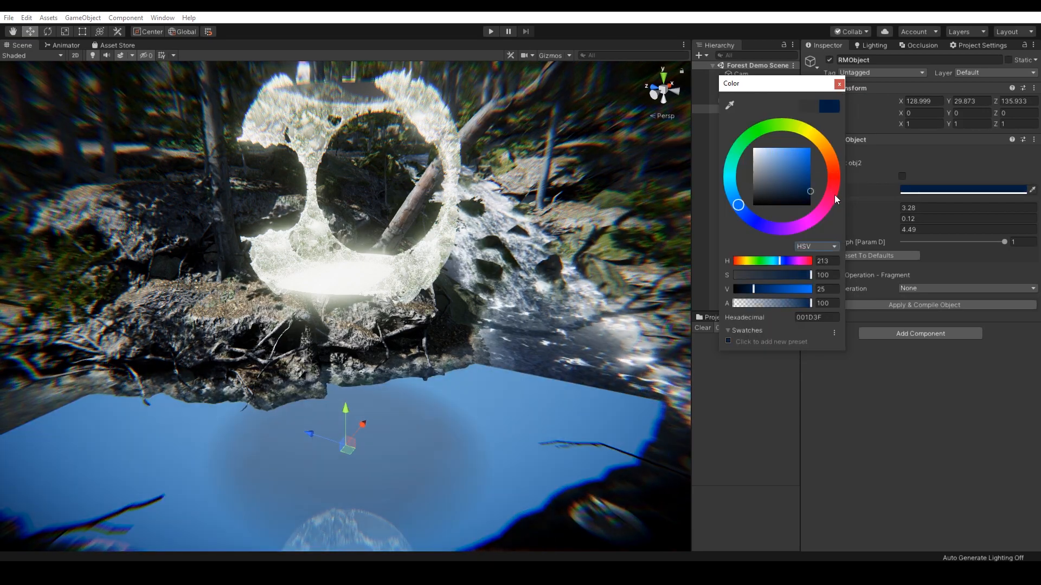
{"action": "left_click", "coordinate": [839, 83]}
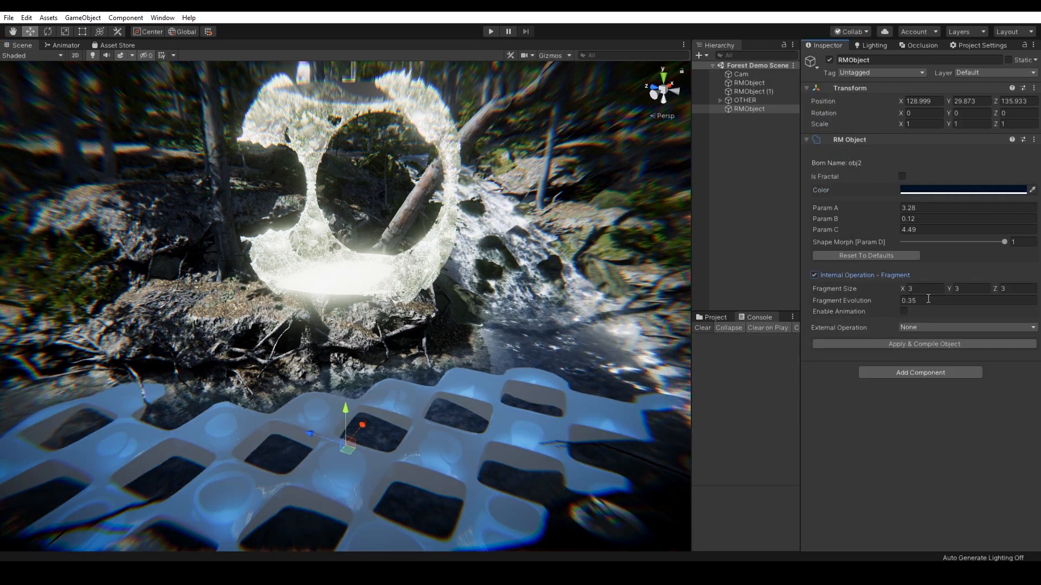